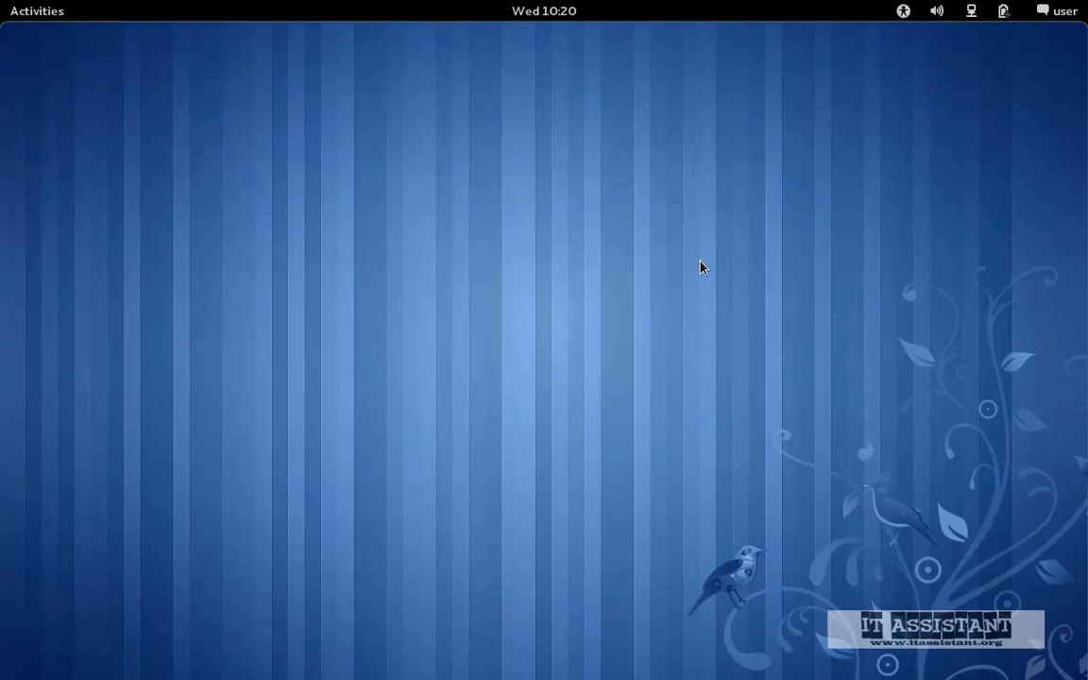
{"action": "mouse_move", "coordinate": [704, 263]}
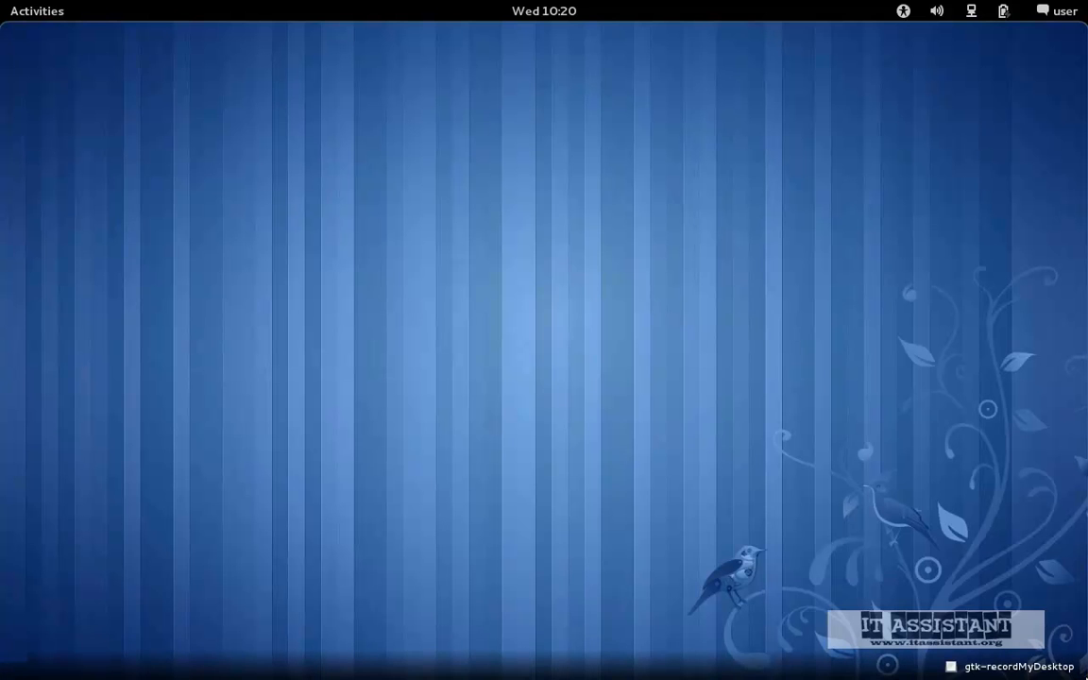
{"action": "mouse_move", "coordinate": [635, 229]}
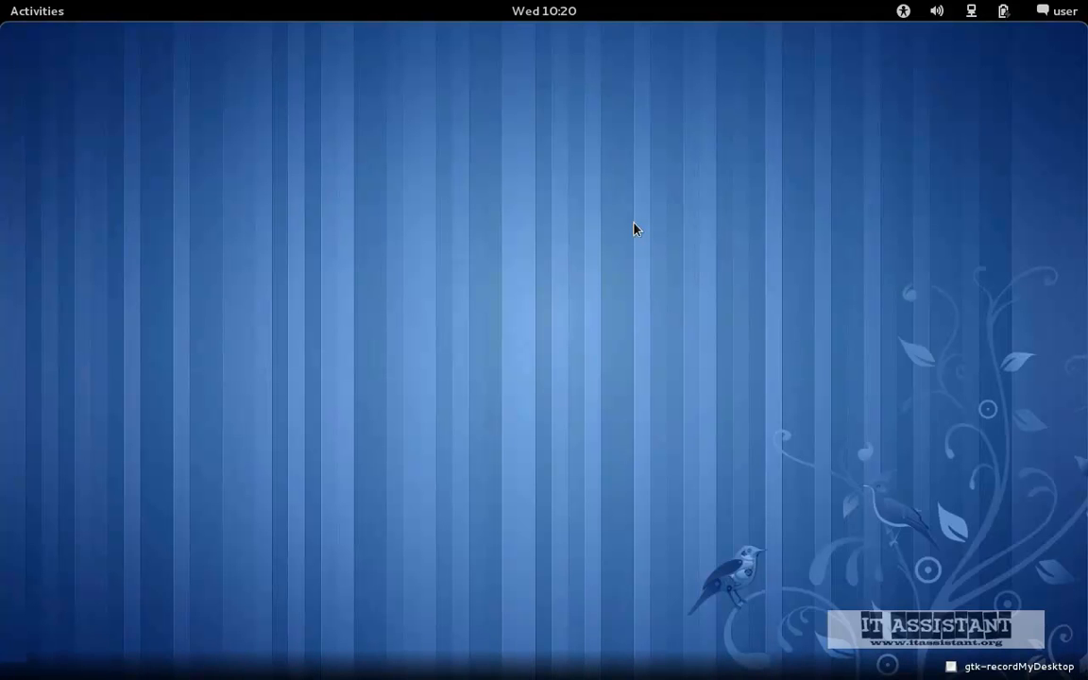
{"action": "mouse_move", "coordinate": [578, 141]}
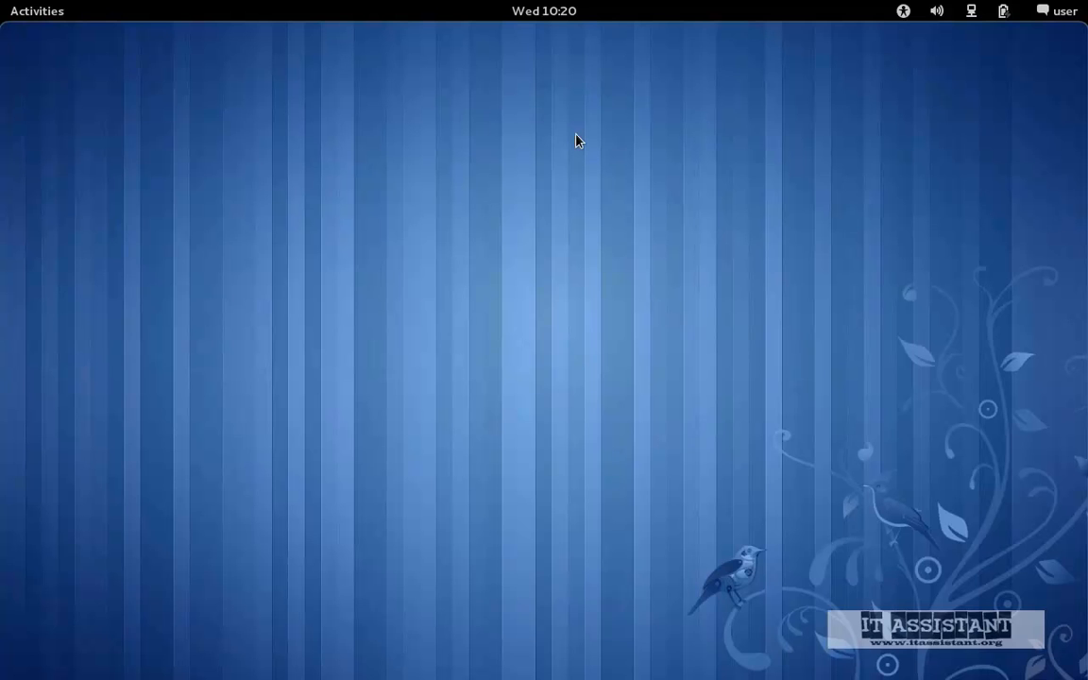
{"action": "mouse_move", "coordinate": [567, 141]}
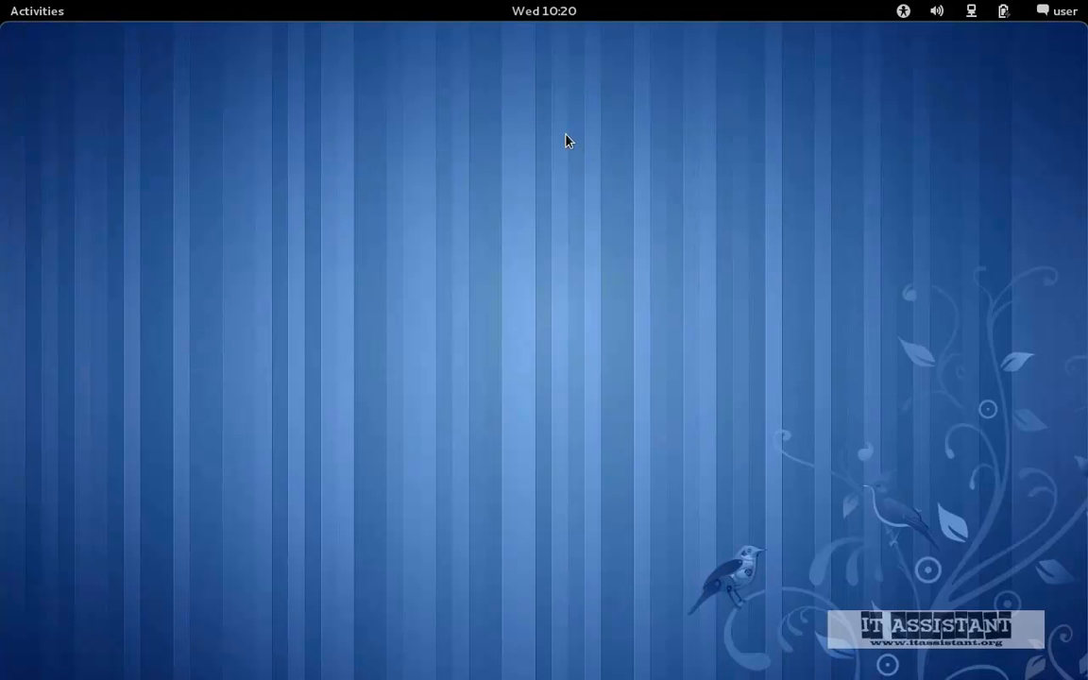
{"action": "mouse_move", "coordinate": [223, 40]}
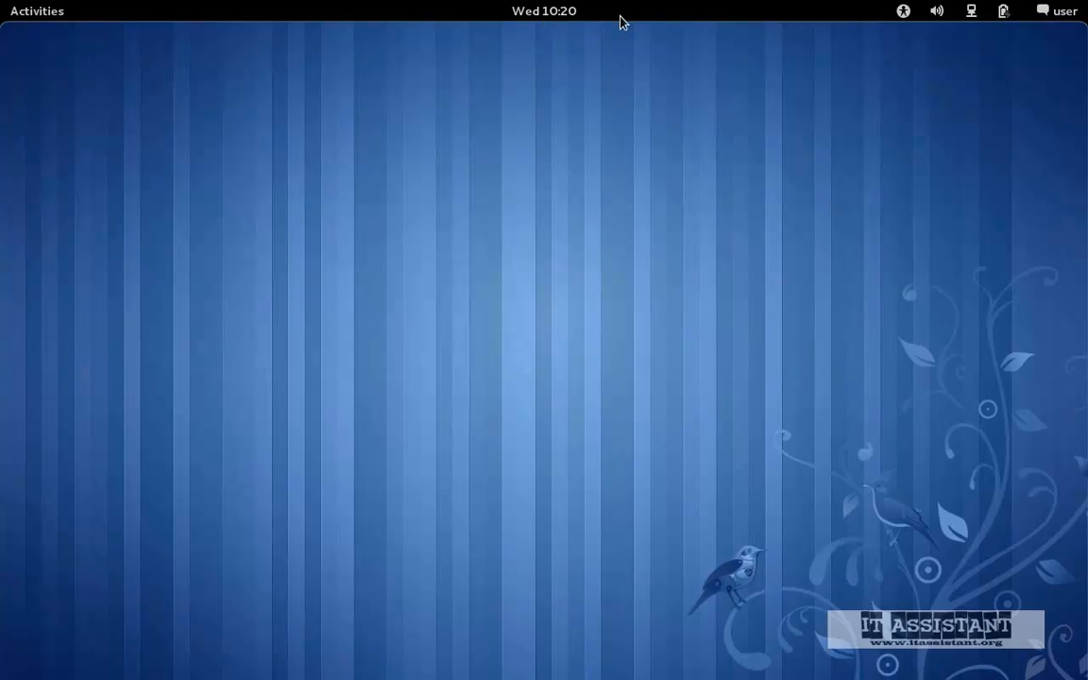
{"action": "mouse_move", "coordinate": [804, 140]}
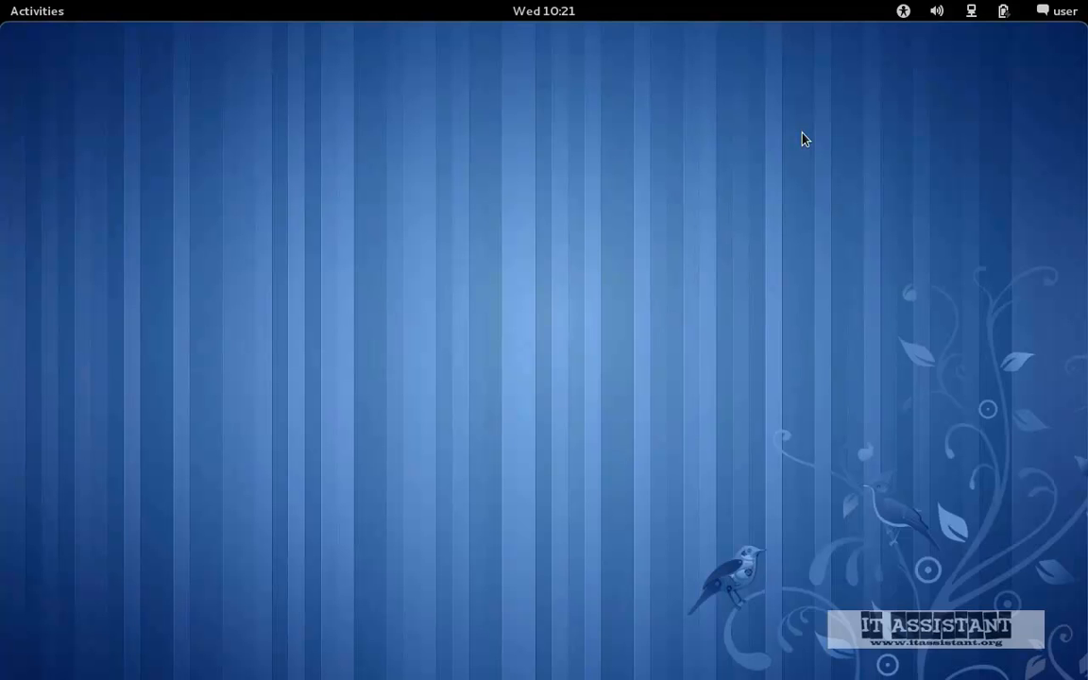
{"action": "mouse_move", "coordinate": [1071, 32]}
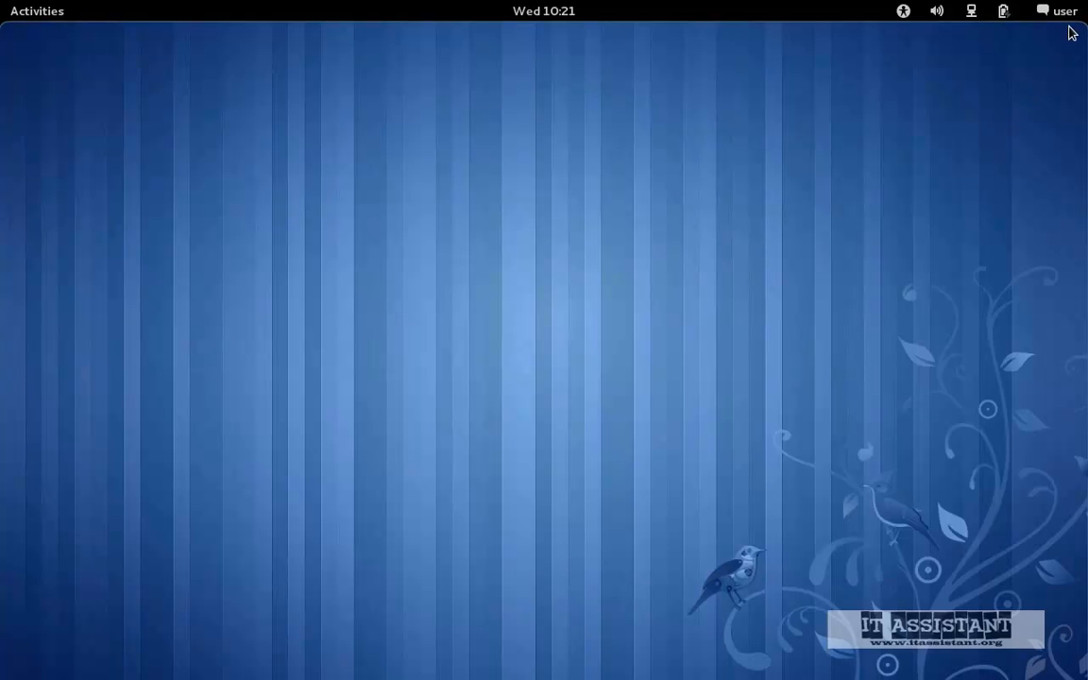
Check the account, battery, network, volume and accessibility menus, then show the May 2011 calendar
{"action": "left_click", "coordinate": [1060, 11]}
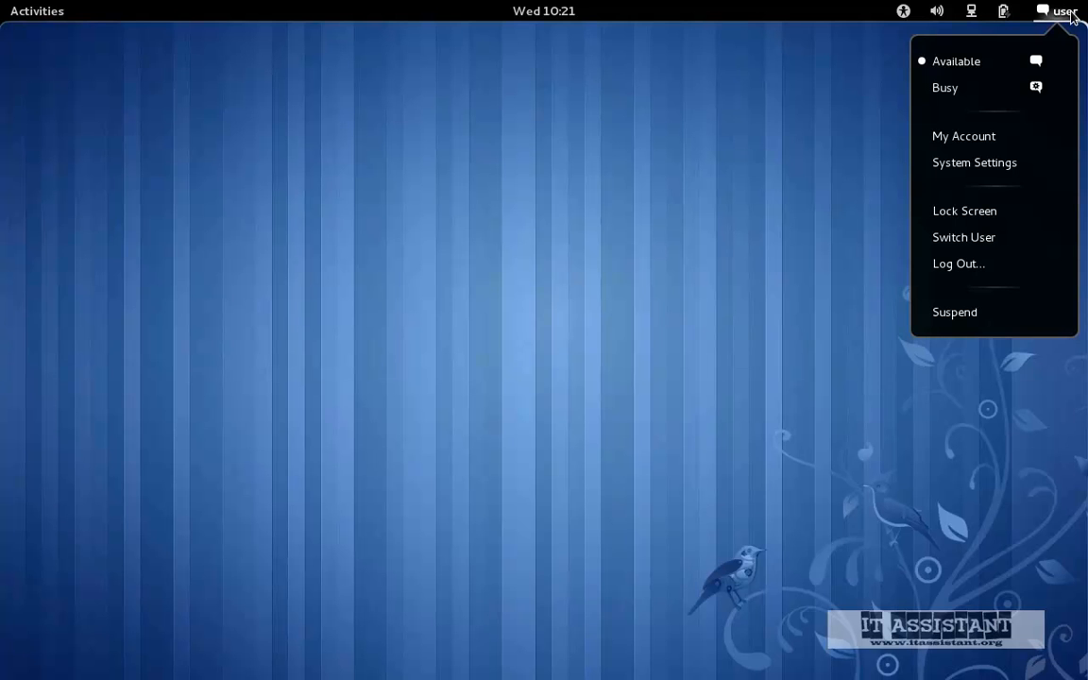
{"action": "mouse_move", "coordinate": [963, 135]}
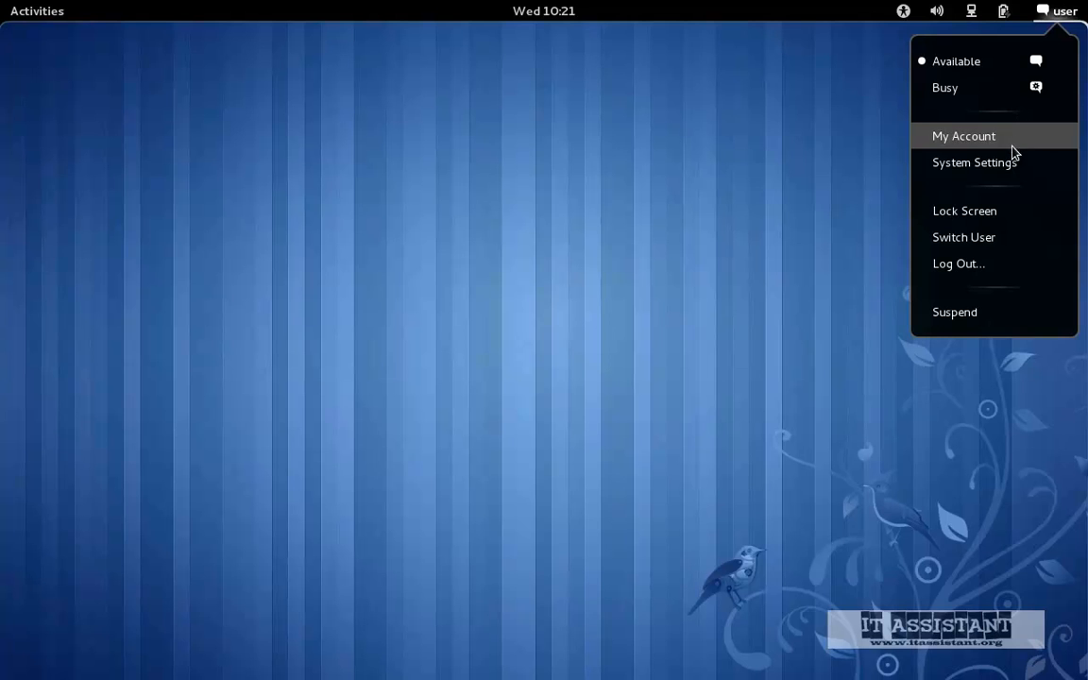
{"action": "mouse_move", "coordinate": [975, 163]}
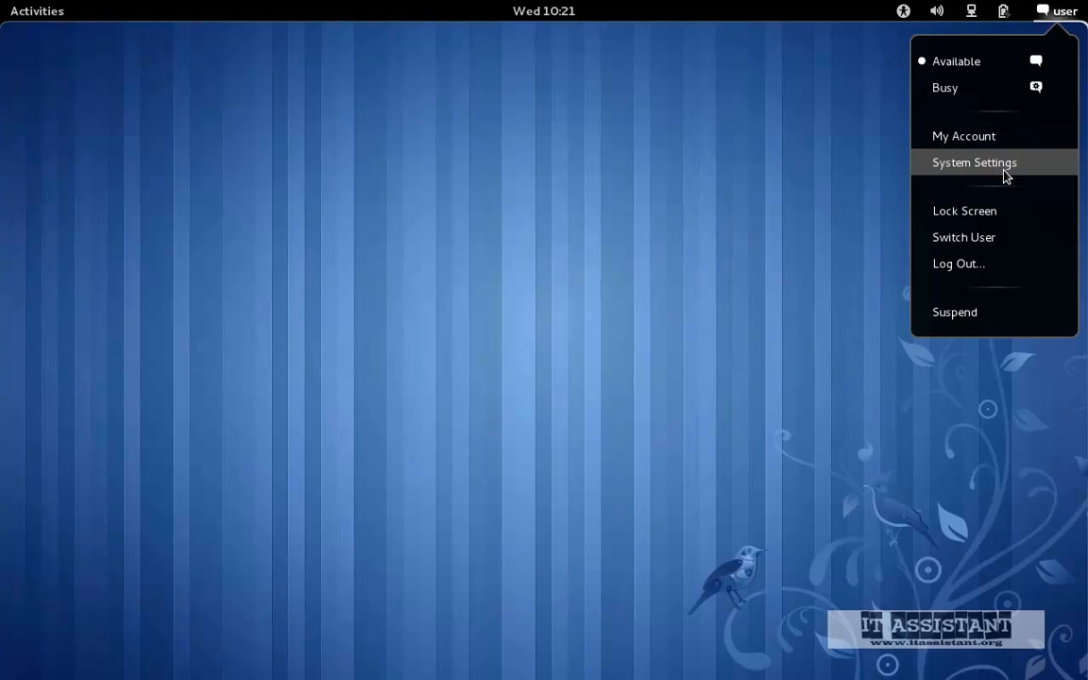
{"action": "mouse_move", "coordinate": [1051, 147]}
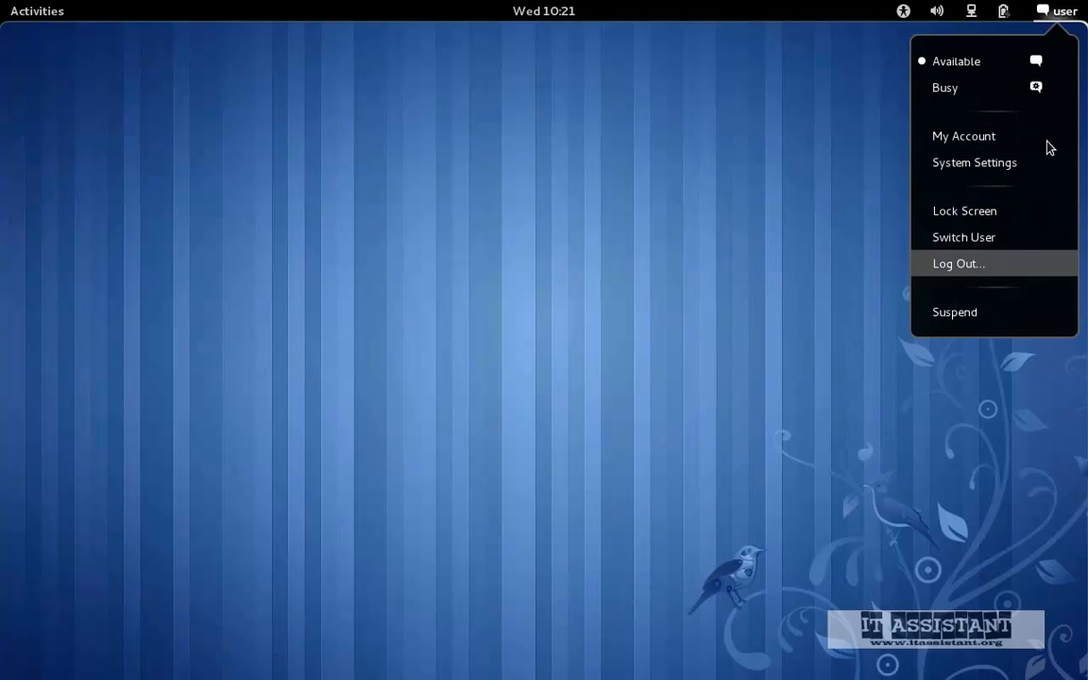
{"action": "left_click", "coordinate": [1003, 10]}
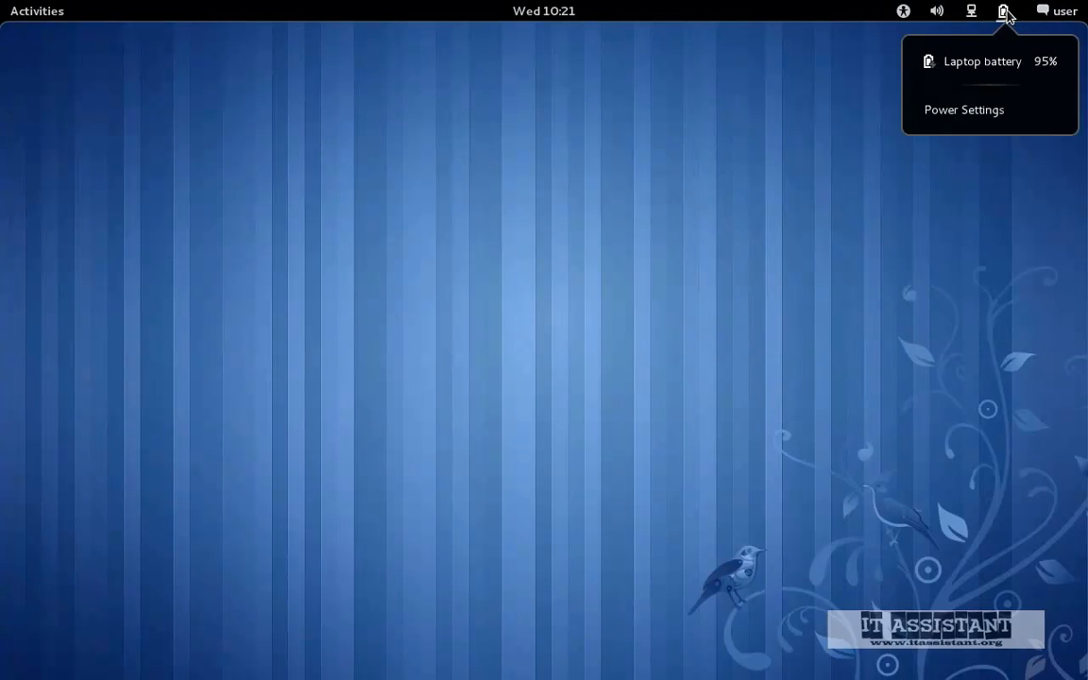
{"action": "mouse_move", "coordinate": [973, 14]}
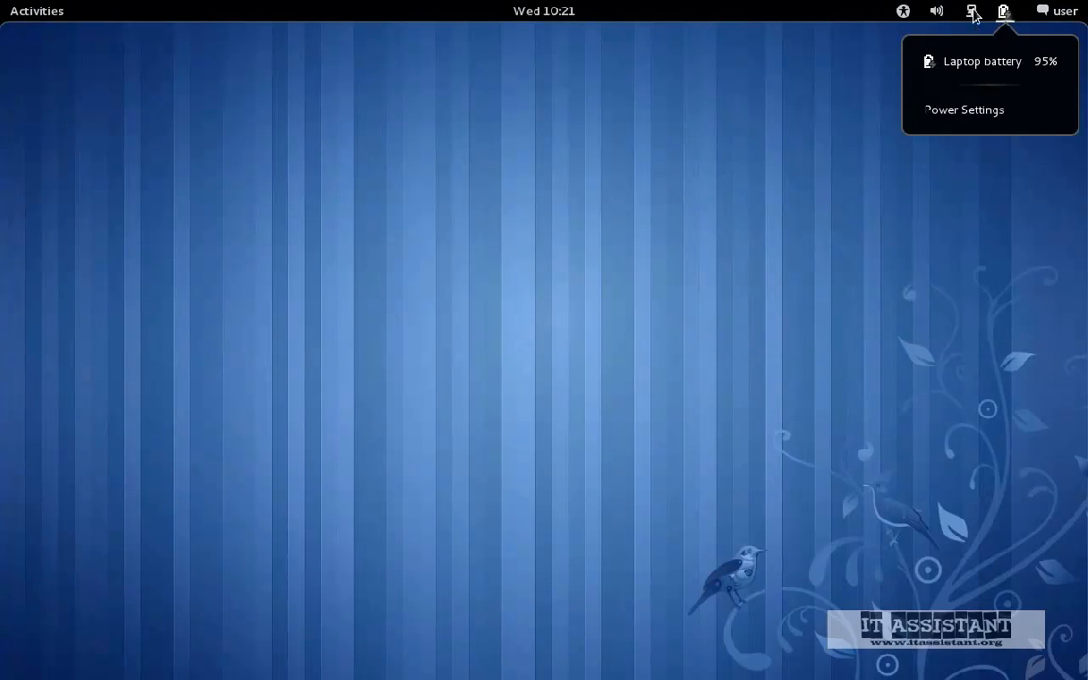
{"action": "left_click", "coordinate": [971, 11]}
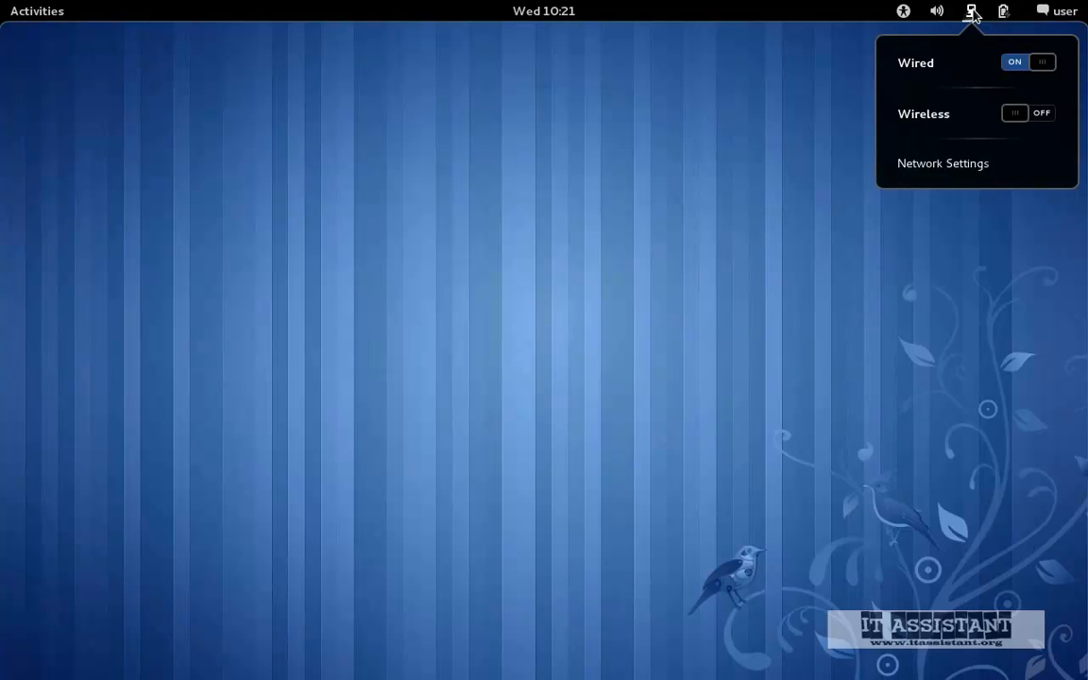
{"action": "mouse_move", "coordinate": [968, 27]}
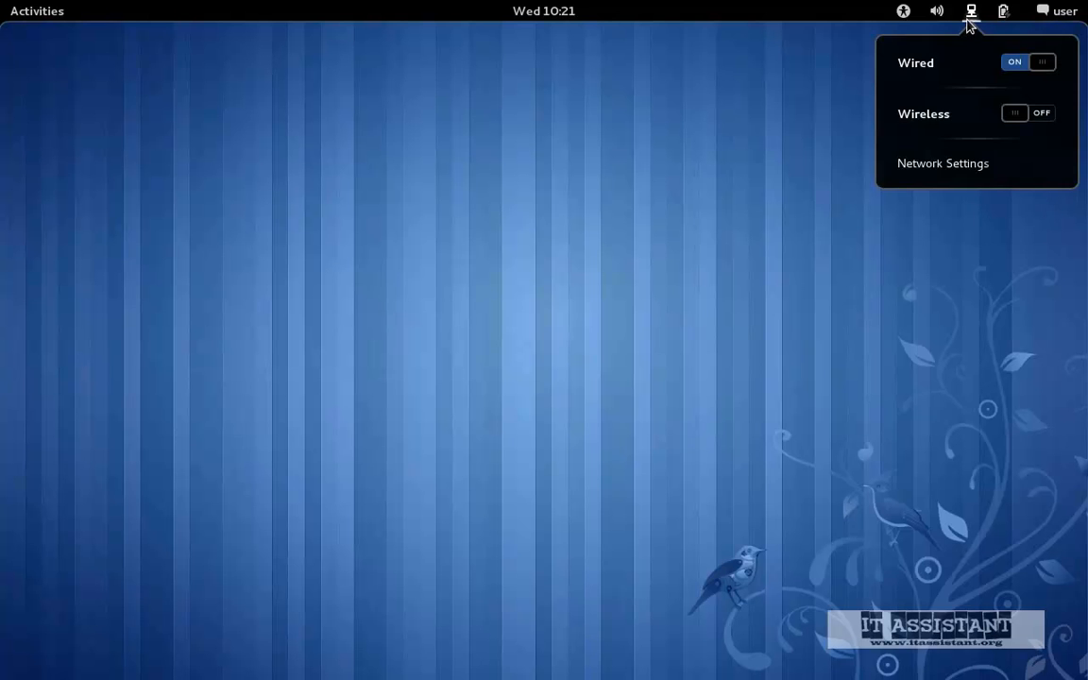
{"action": "left_click", "coordinate": [936, 10]}
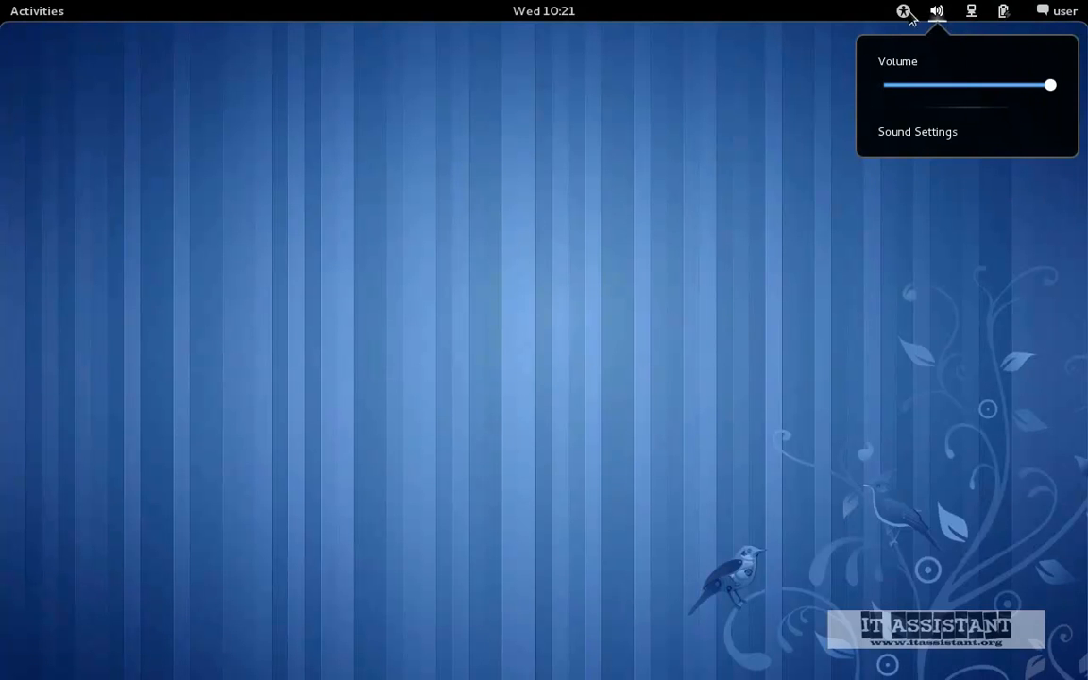
{"action": "left_click", "coordinate": [903, 11]}
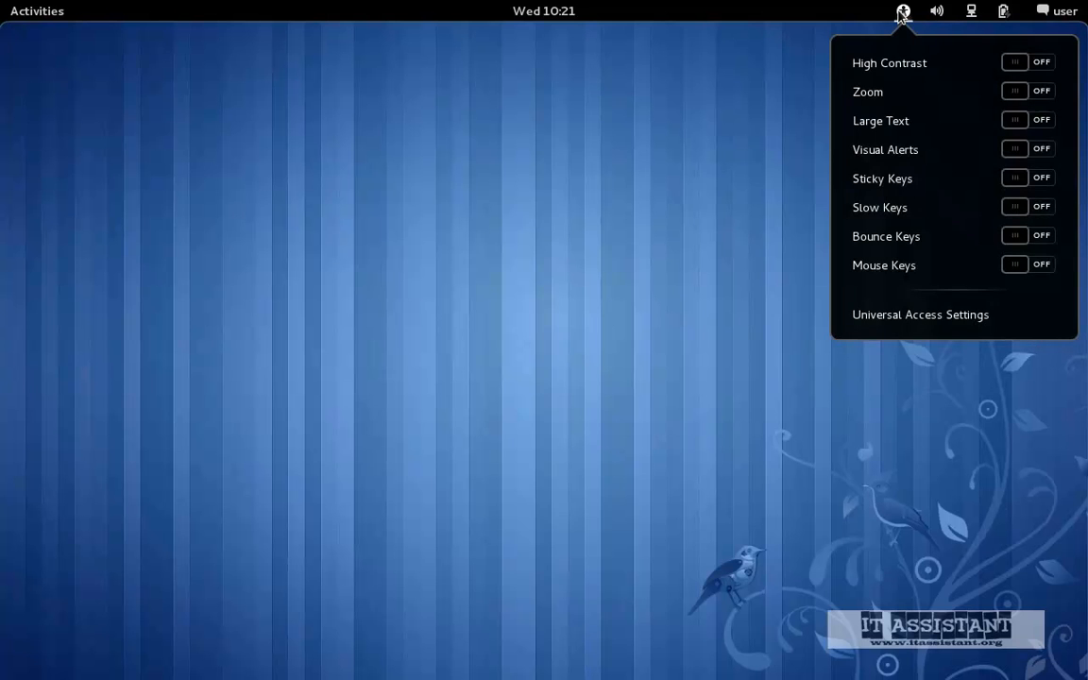
{"action": "left_click", "coordinate": [610, 109]}
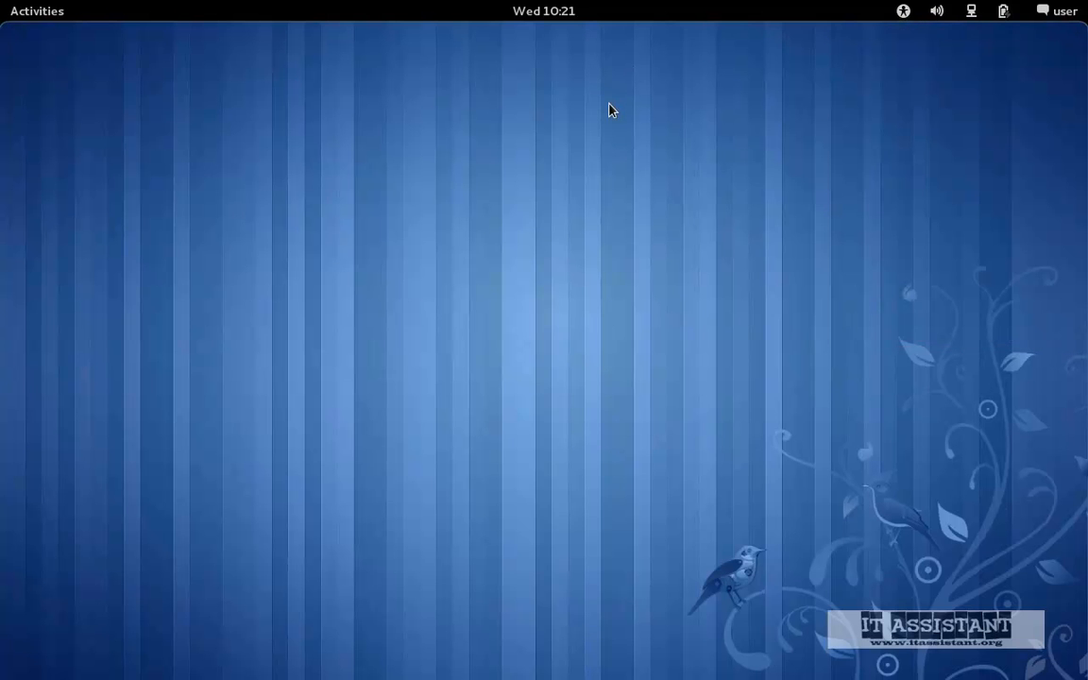
{"action": "mouse_move", "coordinate": [624, 91]}
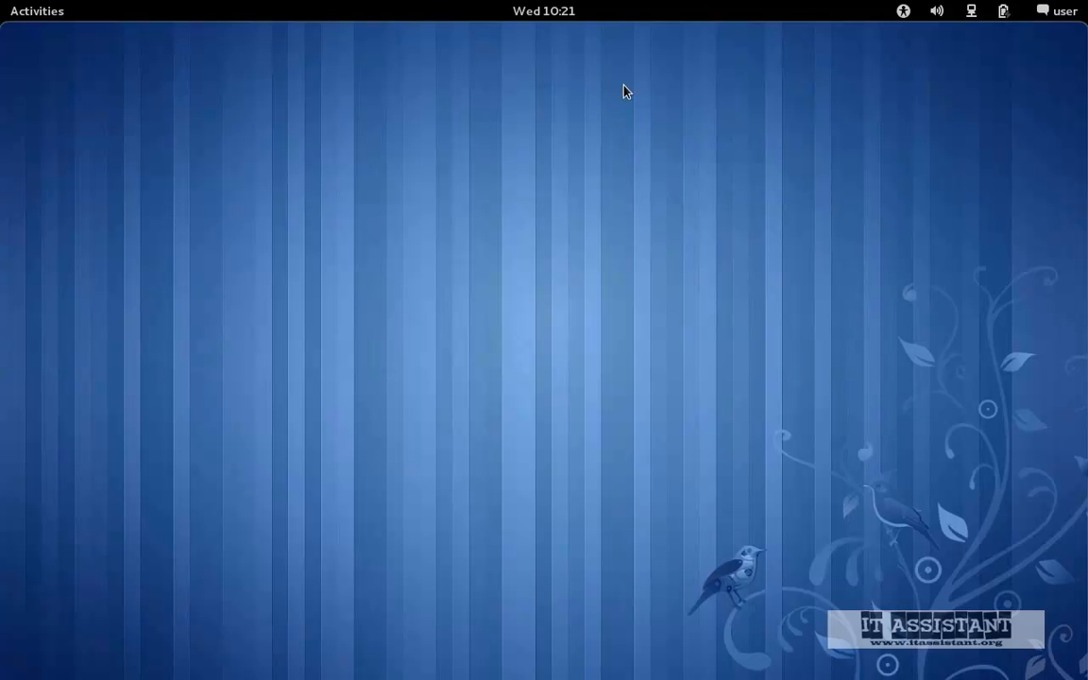
{"action": "left_click", "coordinate": [543, 10]}
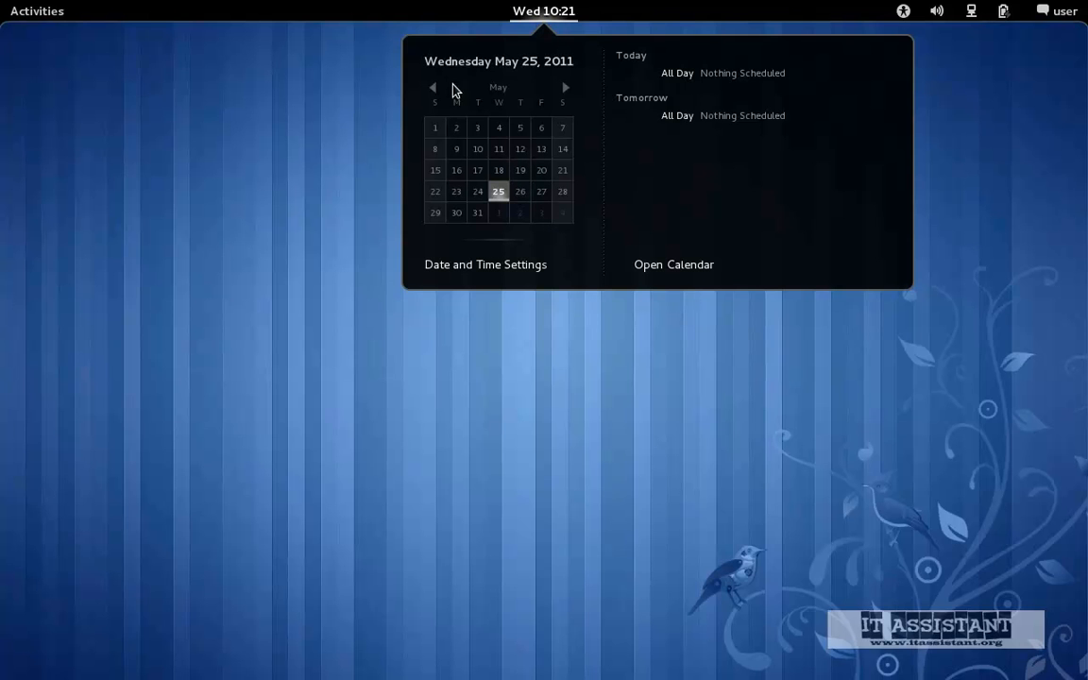
{"action": "mouse_move", "coordinate": [453, 77]}
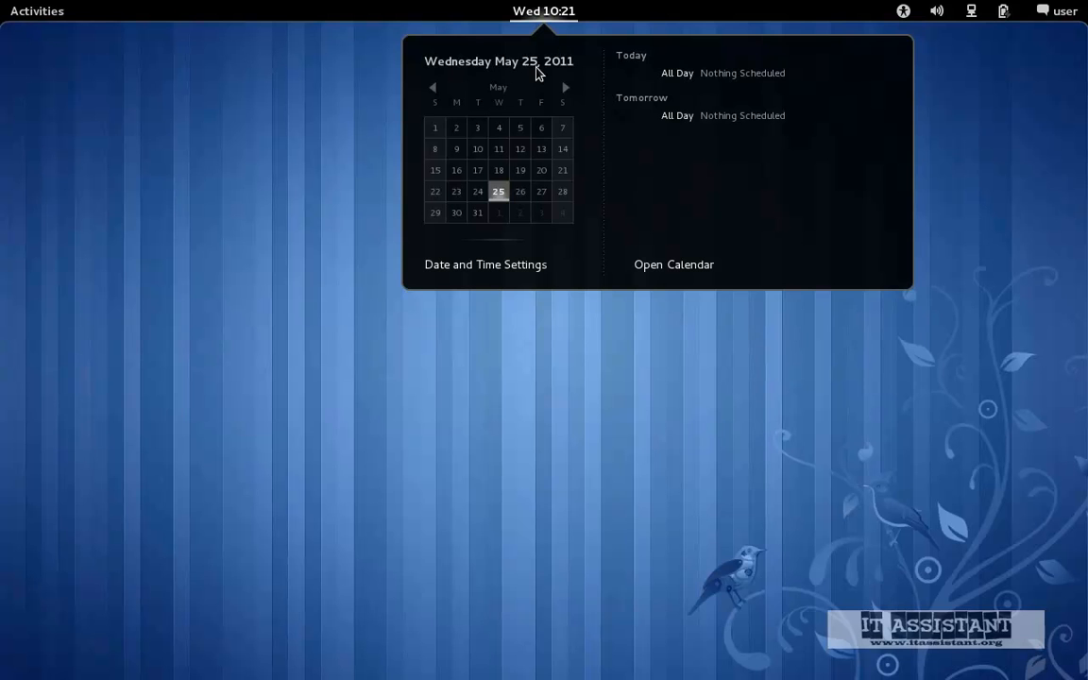
{"action": "mouse_move", "coordinate": [567, 75]}
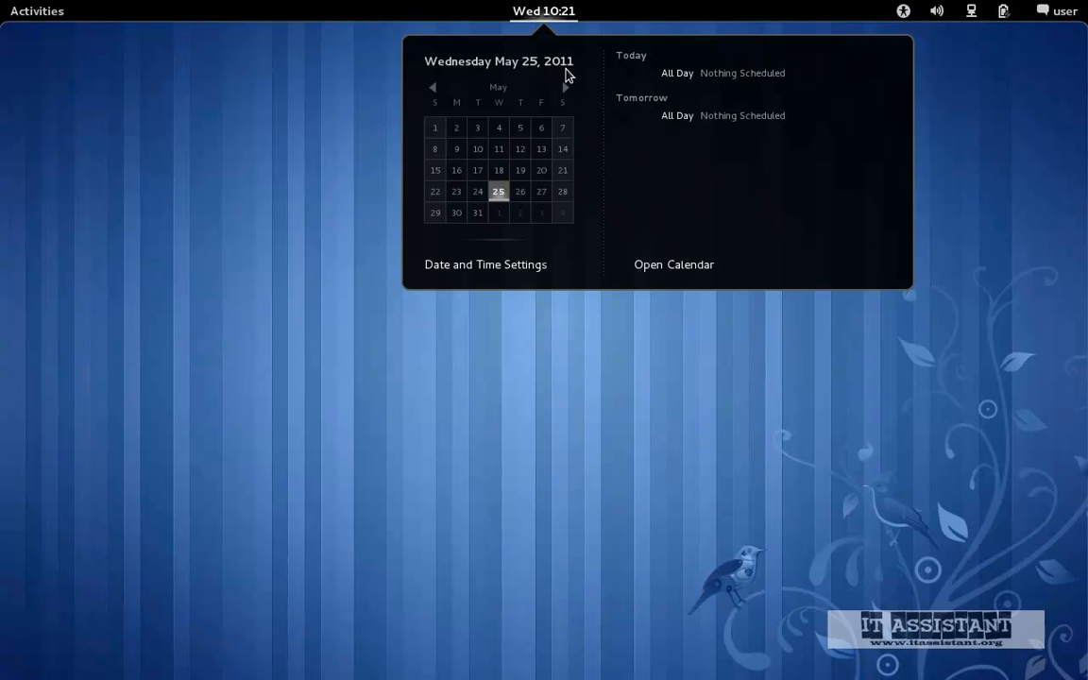
{"action": "mouse_move", "coordinate": [569, 65]}
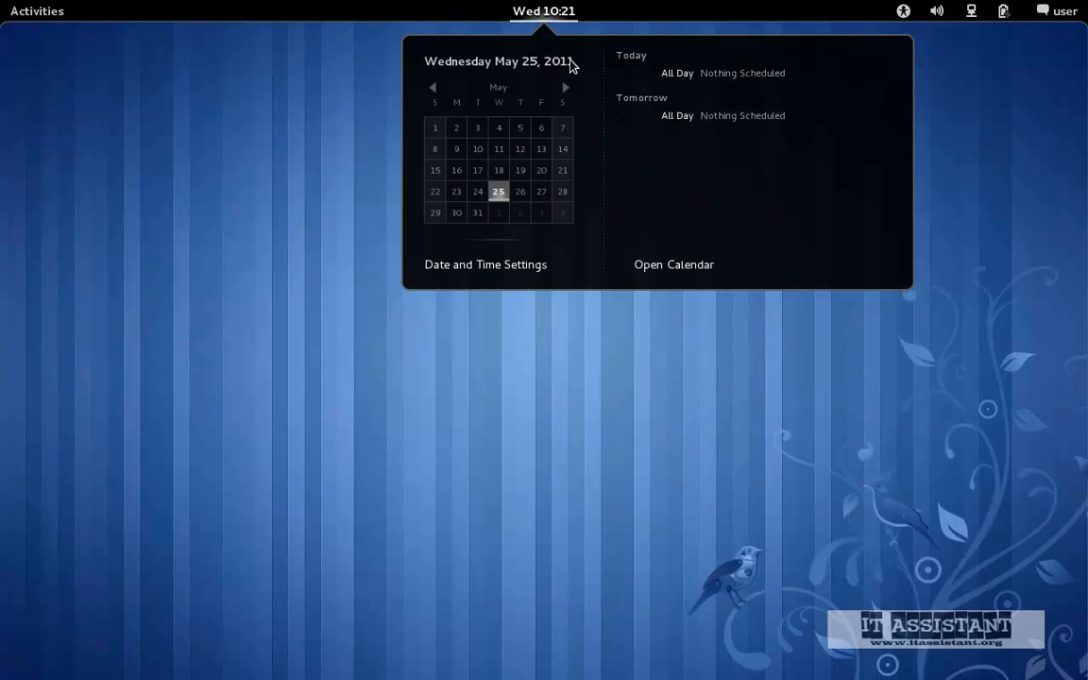
{"action": "mouse_move", "coordinate": [610, 234]}
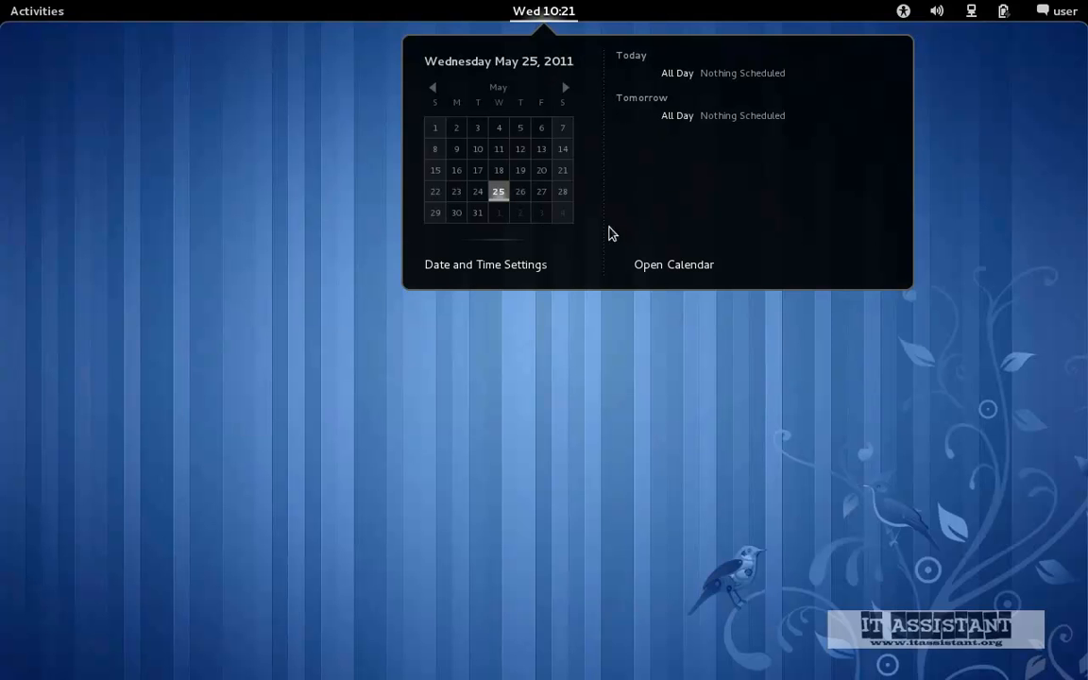
{"action": "mouse_move", "coordinate": [555, 264]}
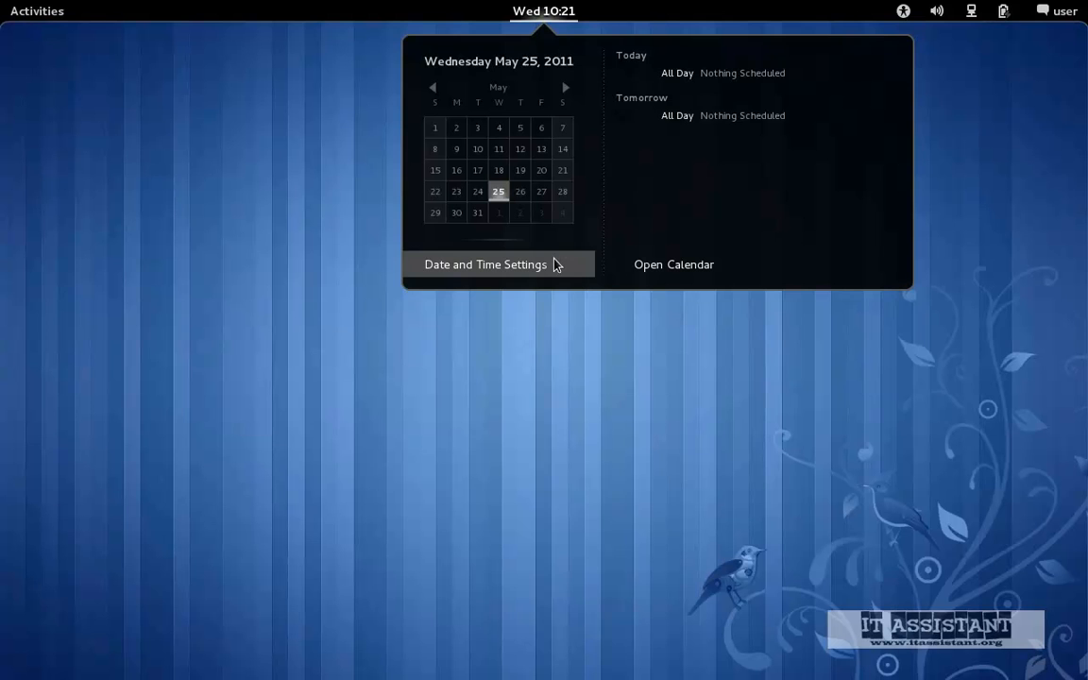
{"action": "mouse_move", "coordinate": [460, 272]}
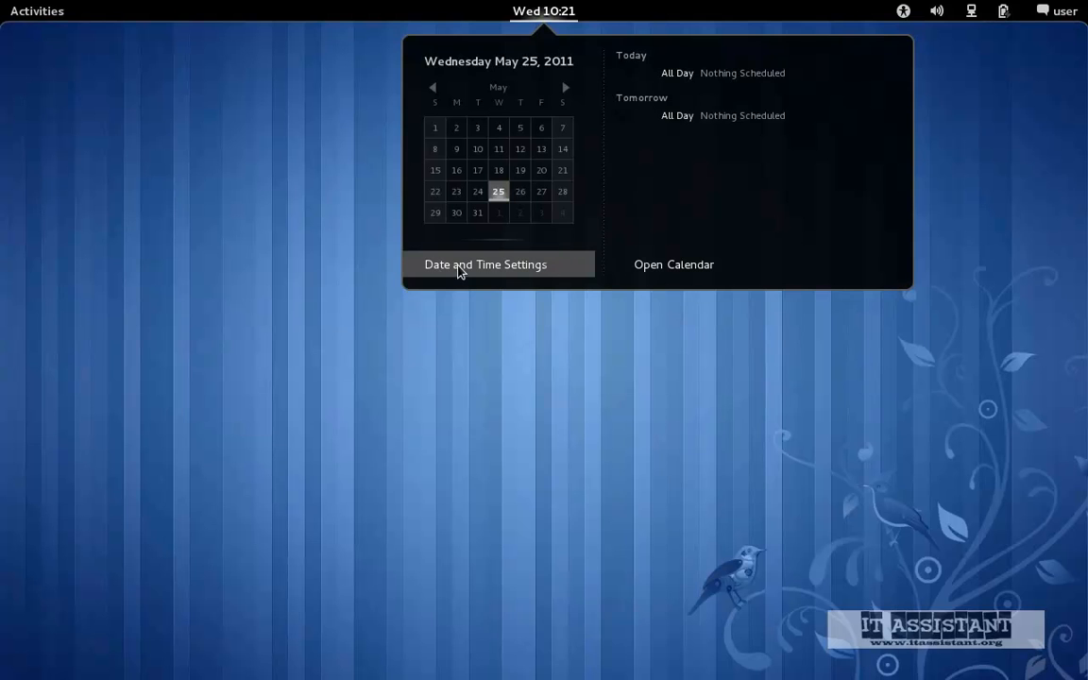
{"action": "mouse_move", "coordinate": [532, 271]}
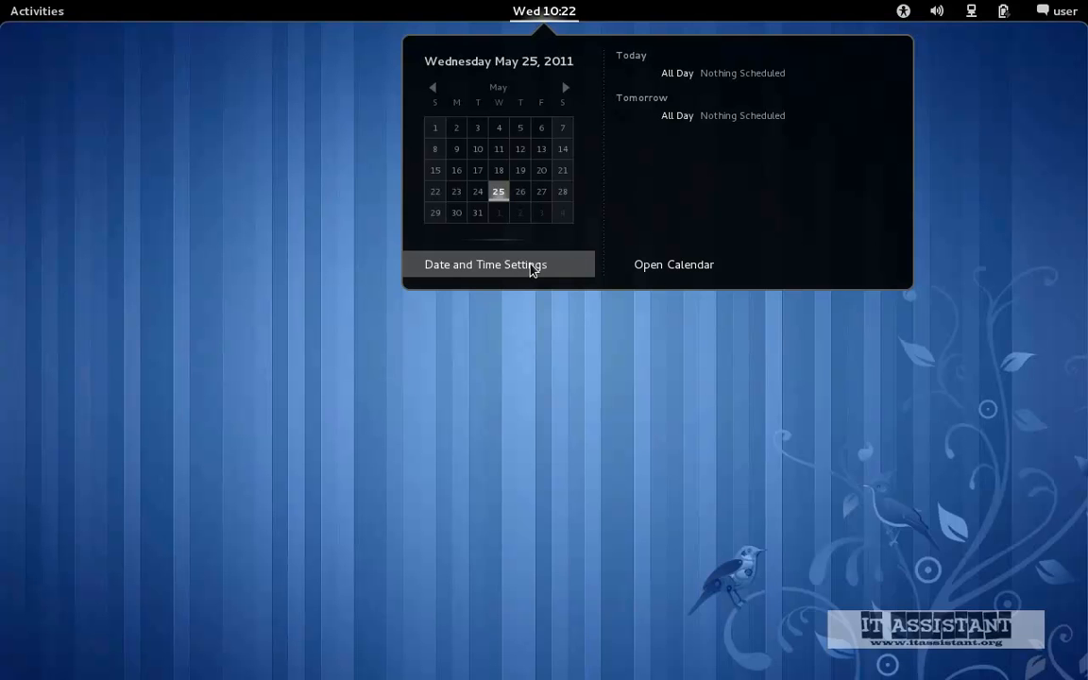
{"action": "mouse_move", "coordinate": [578, 124]}
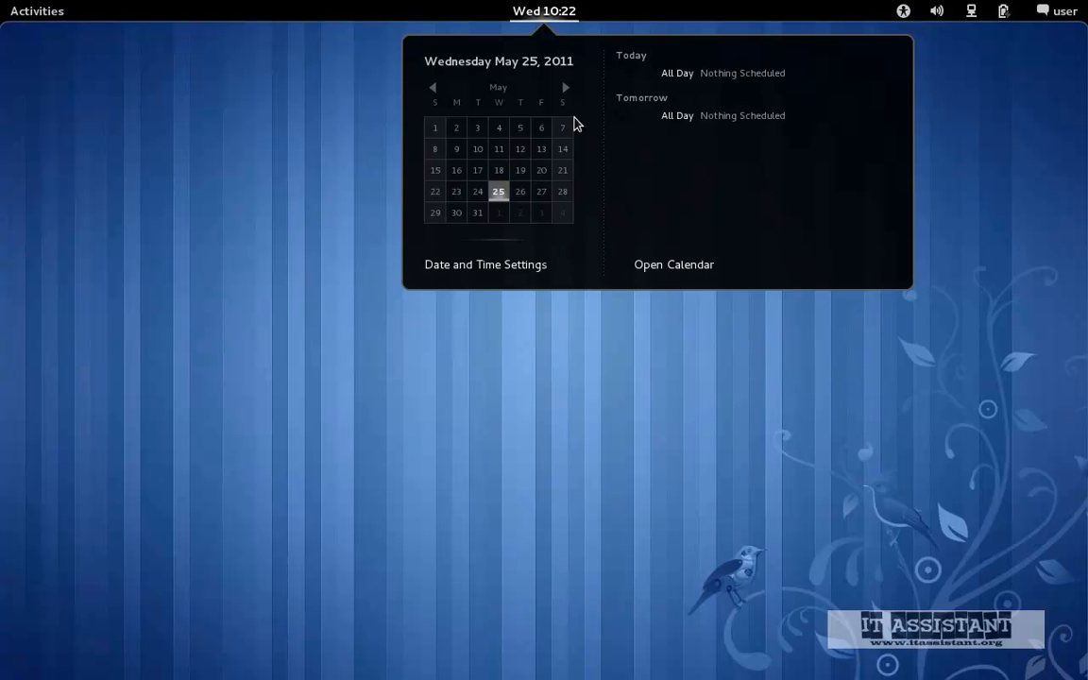
Dismiss the calendar and toggle the Activities overview on and off twice
{"action": "left_click", "coordinate": [543, 10]}
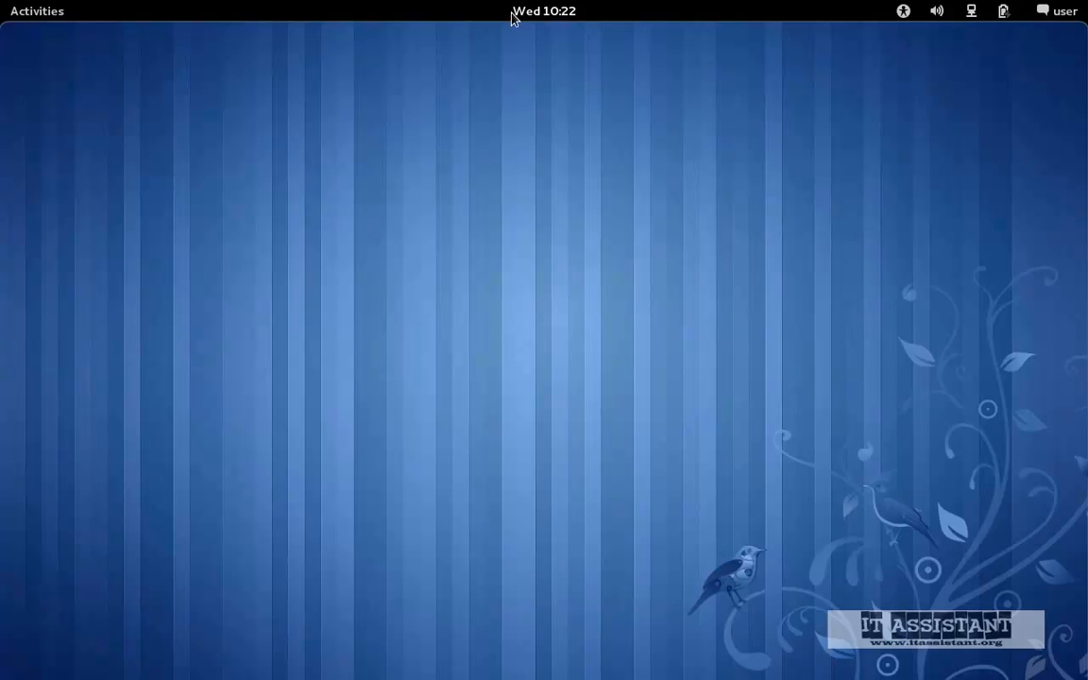
{"action": "mouse_move", "coordinate": [481, 25]}
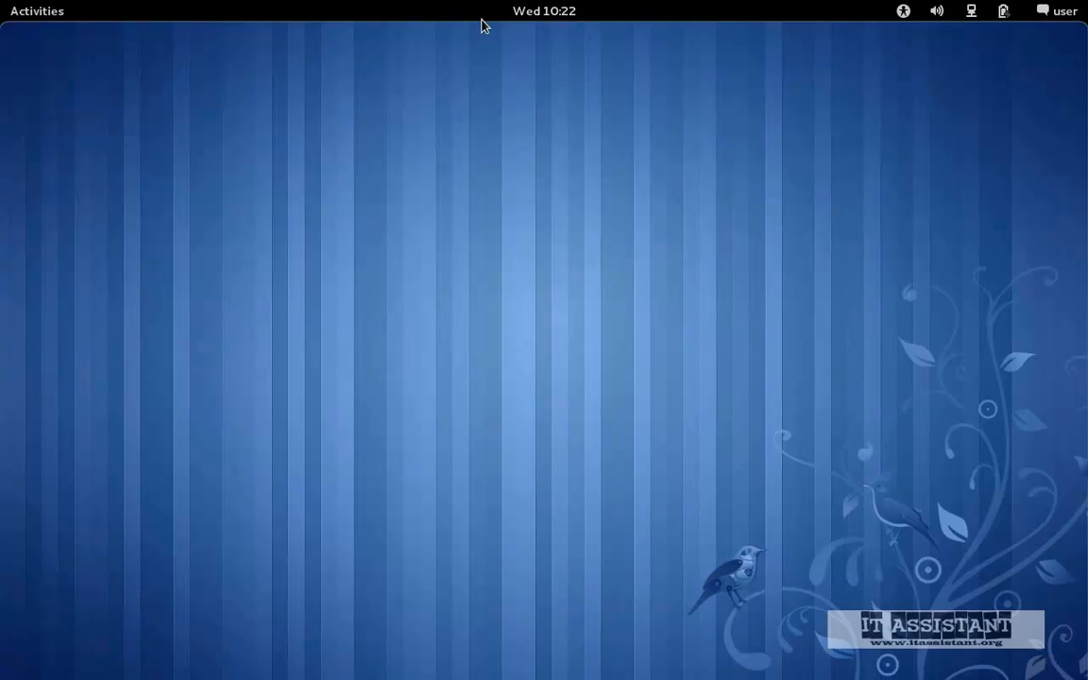
{"action": "mouse_move", "coordinate": [38, 10]}
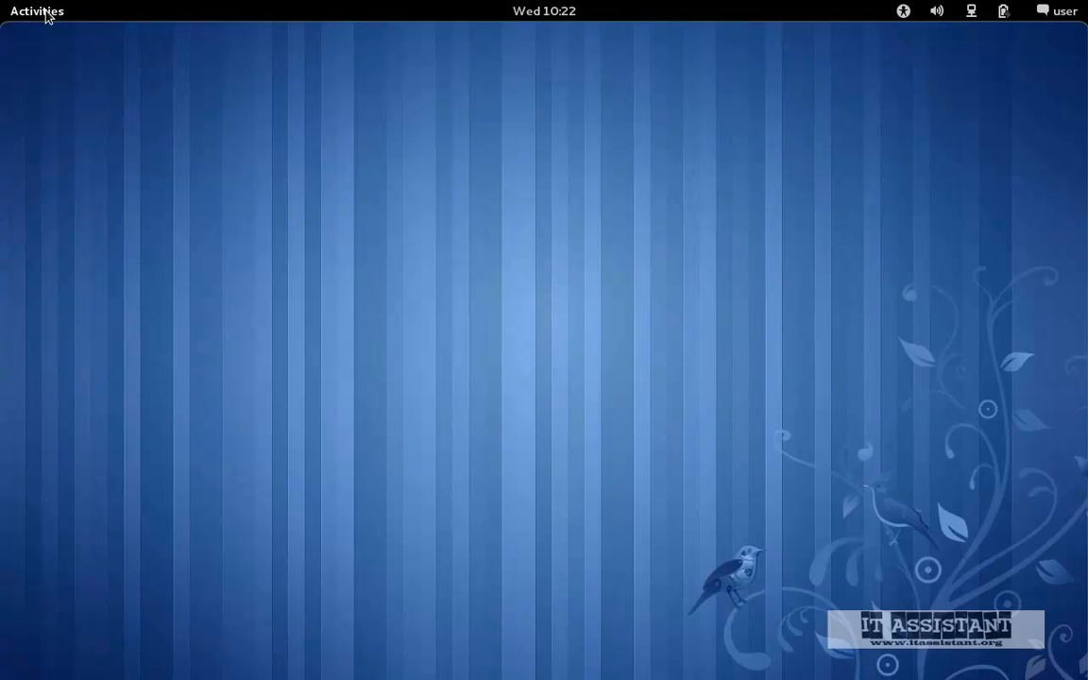
{"action": "left_click", "coordinate": [37, 10]}
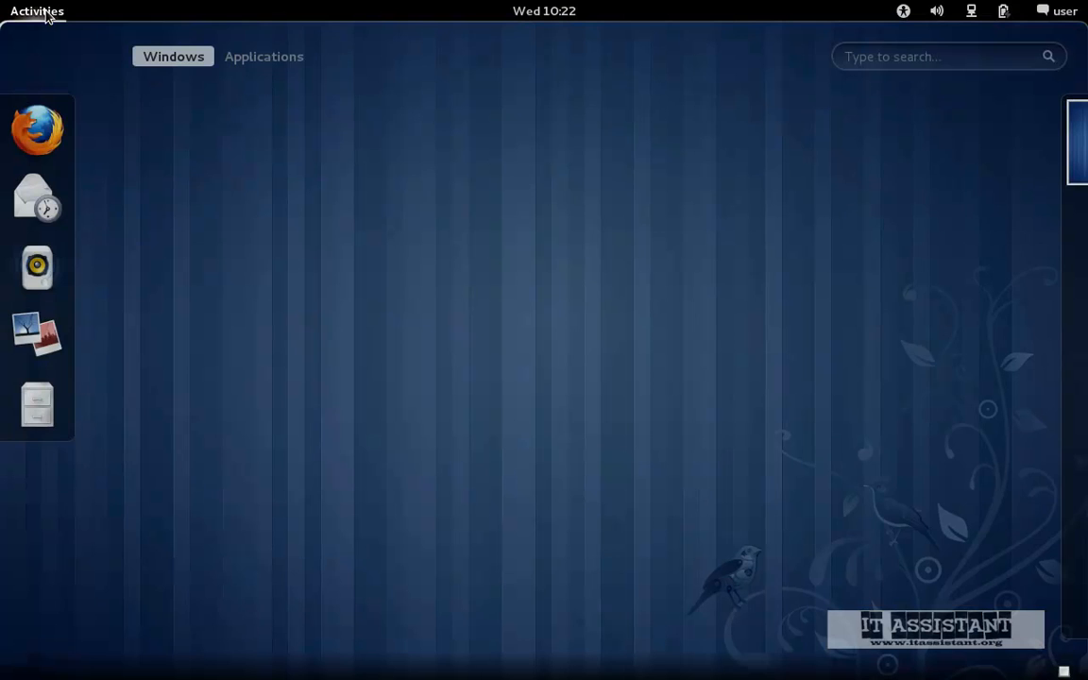
{"action": "left_click", "coordinate": [36, 10]}
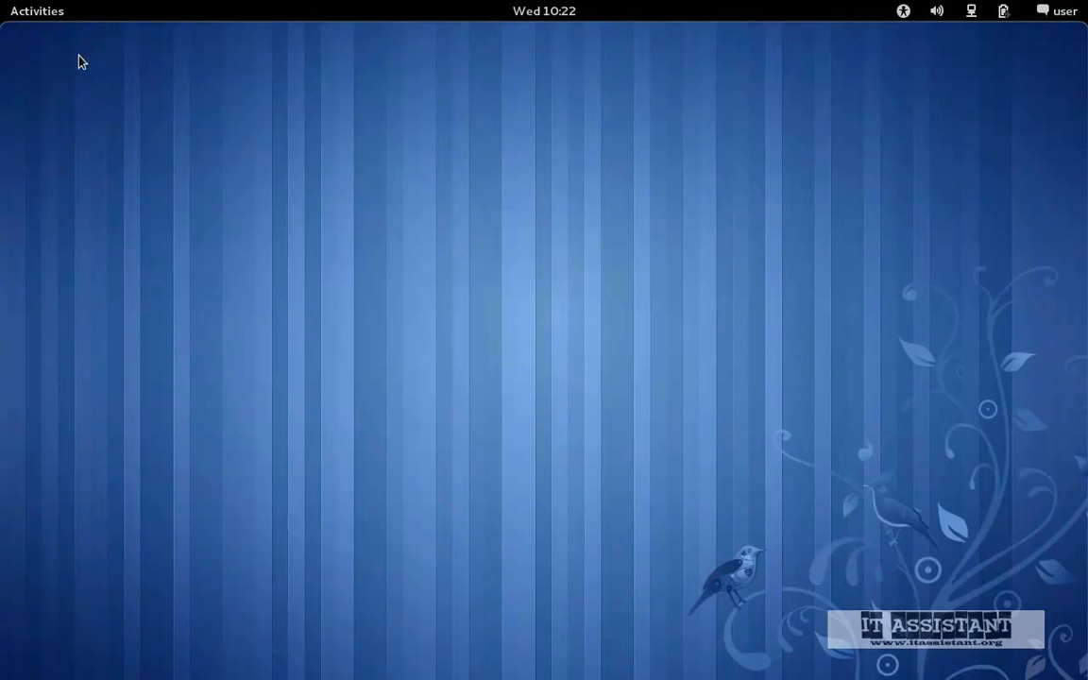
{"action": "left_click", "coordinate": [37, 10]}
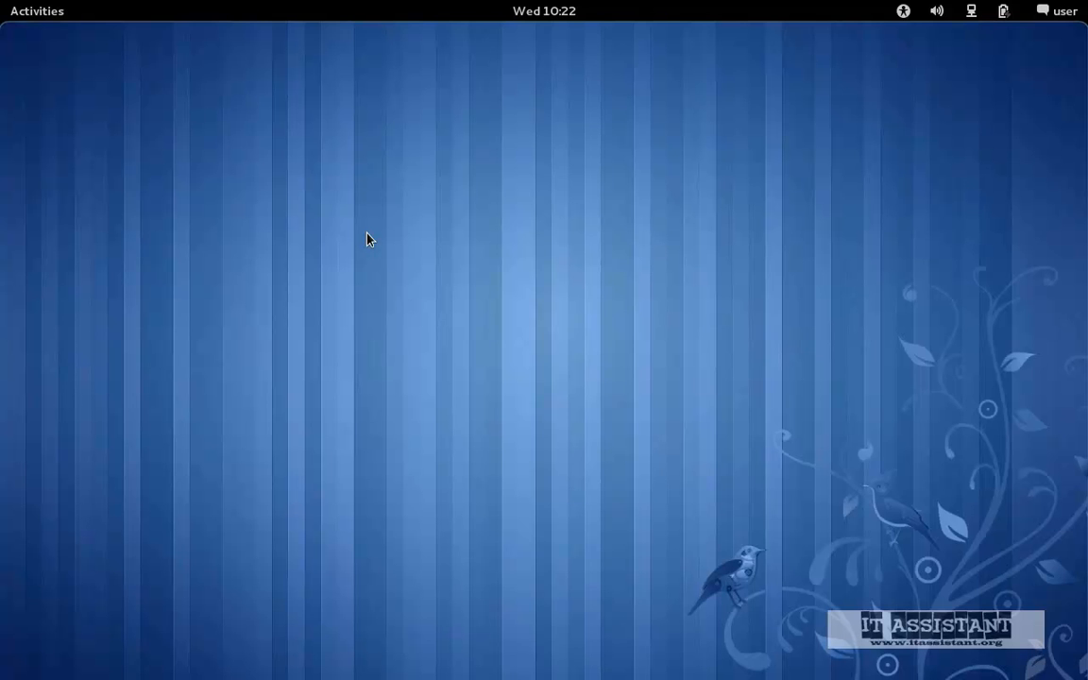
{"action": "left_click", "coordinate": [37, 10]}
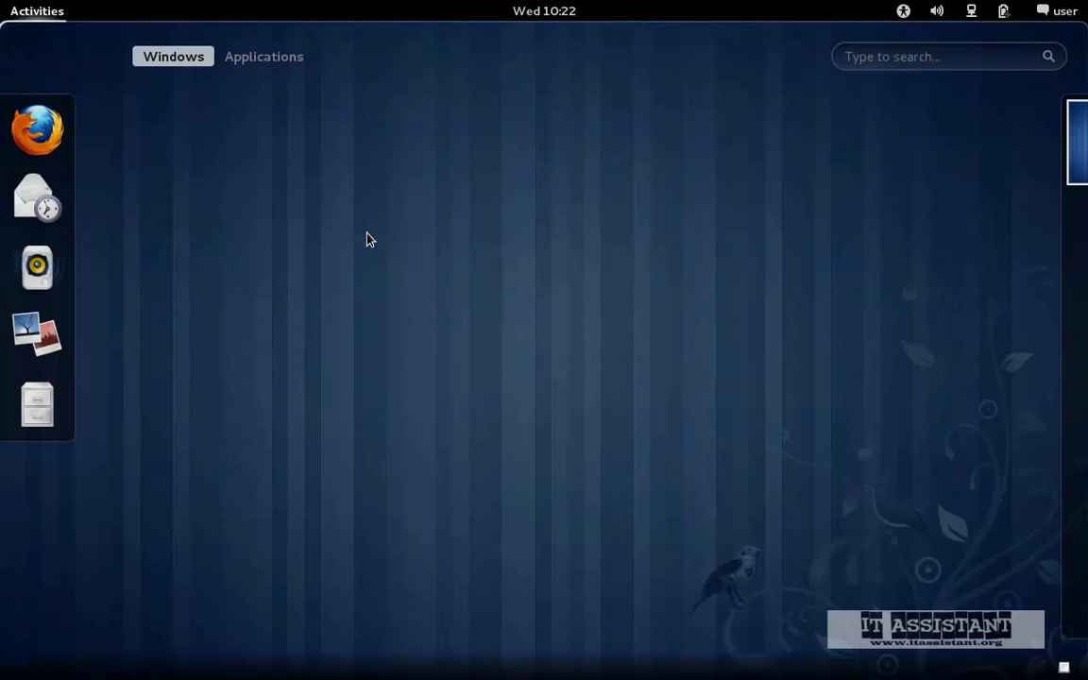
{"action": "left_click", "coordinate": [37, 10]}
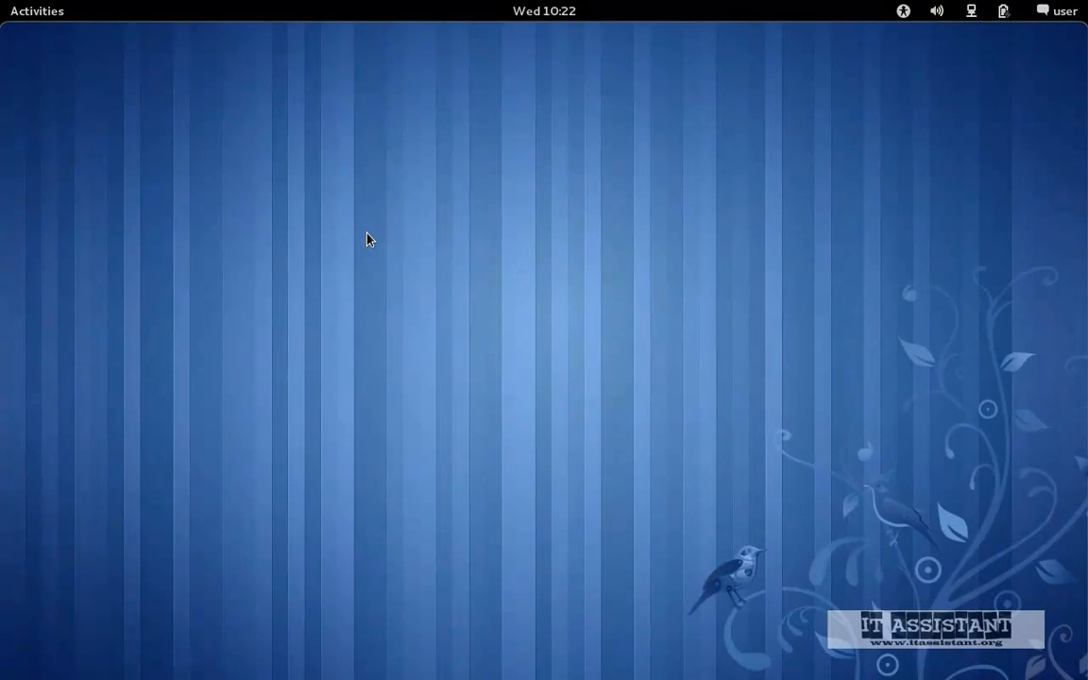
Reopen the Activities overview with the favorites dash and an empty windows view
{"action": "left_click", "coordinate": [37, 10]}
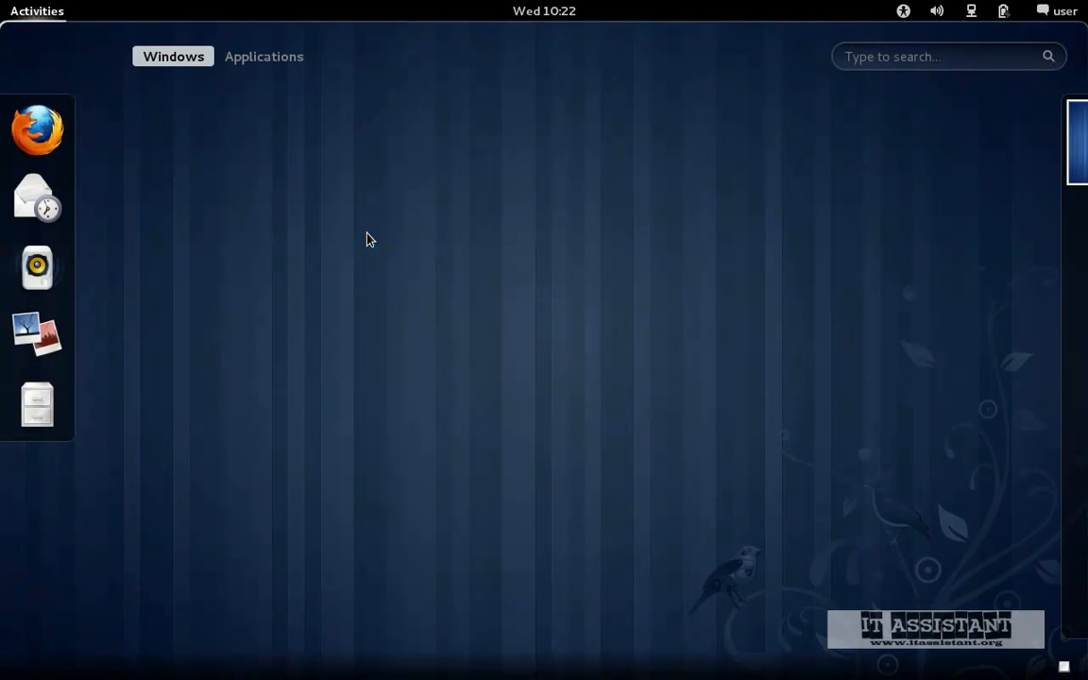
{"action": "mouse_move", "coordinate": [235, 197]}
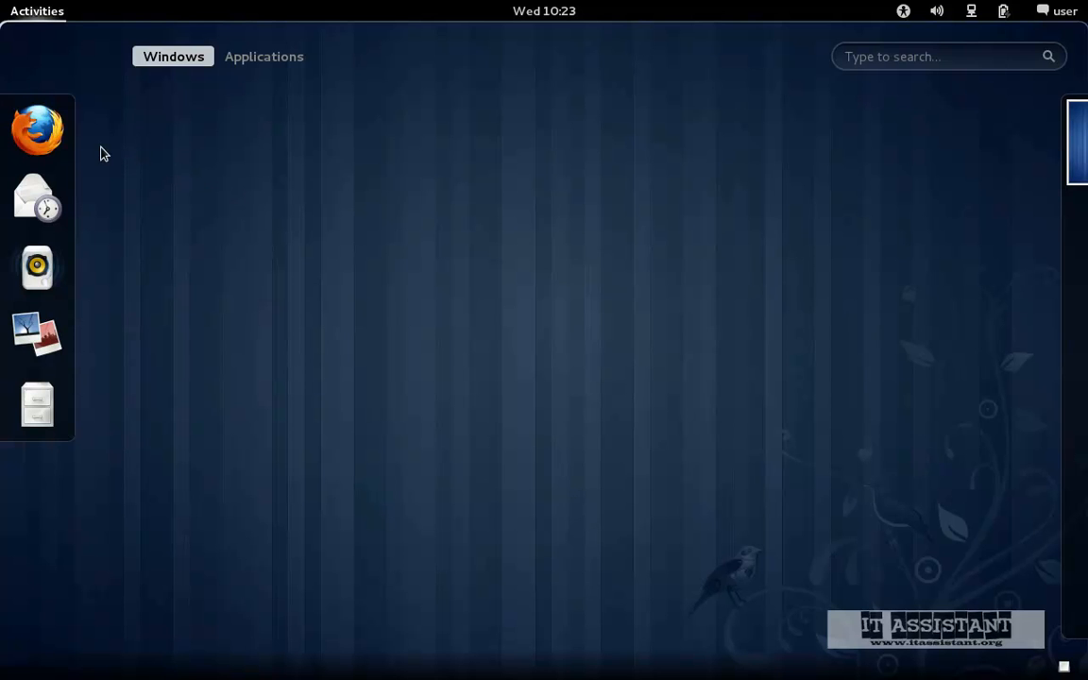
{"action": "mouse_move", "coordinate": [5, 97]}
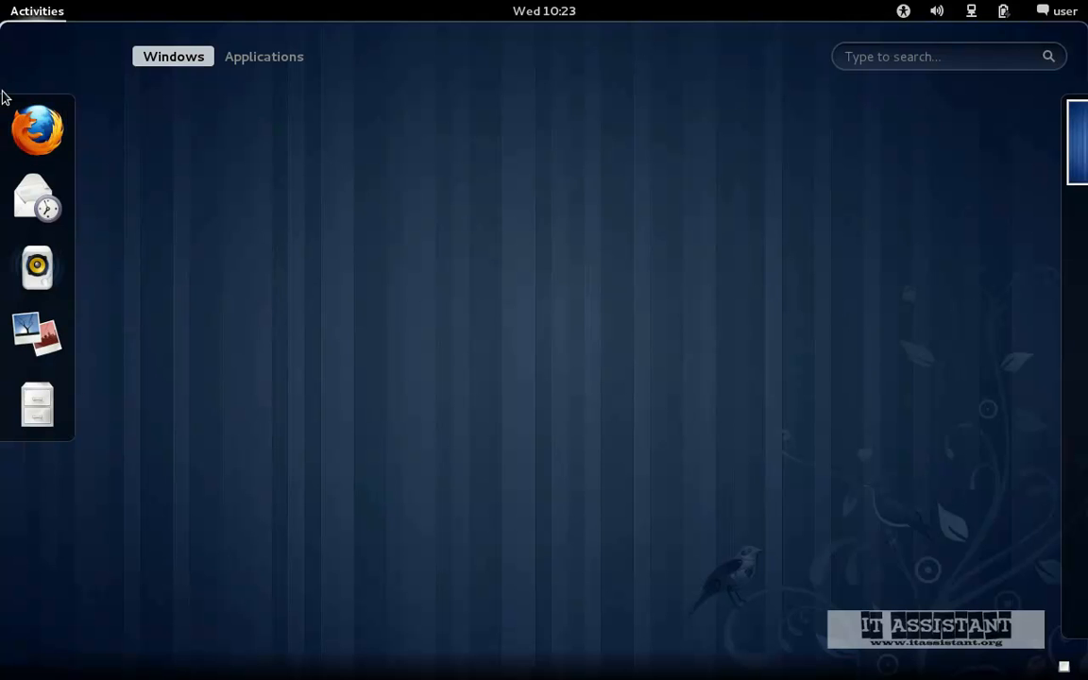
{"action": "mouse_move", "coordinate": [85, 154]}
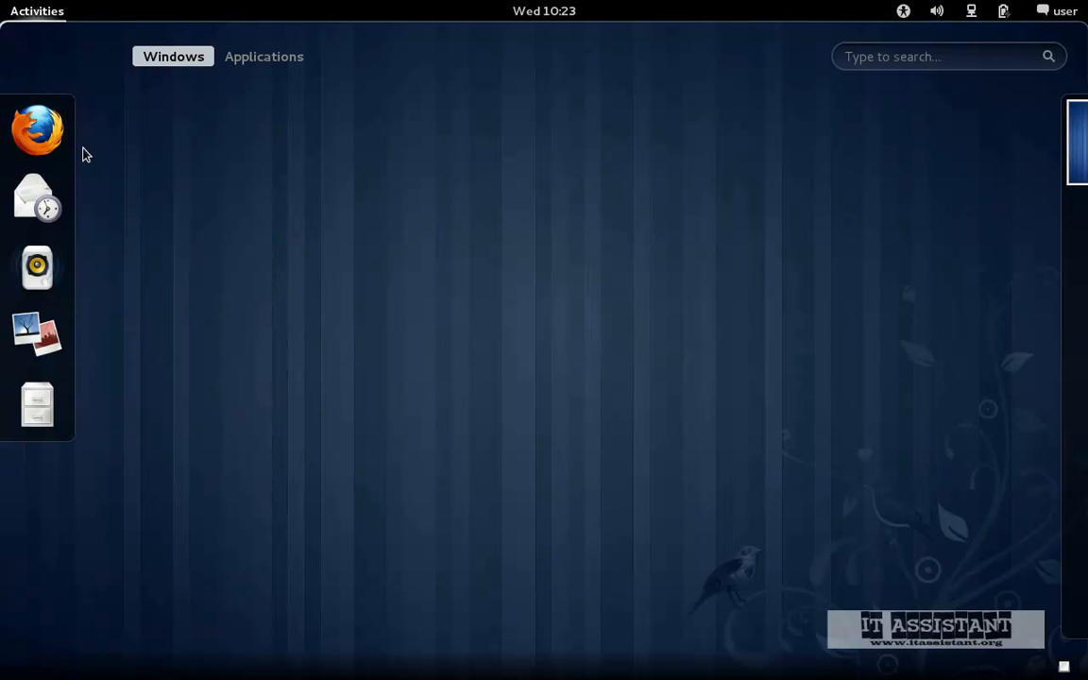
{"action": "mouse_move", "coordinate": [87, 158]}
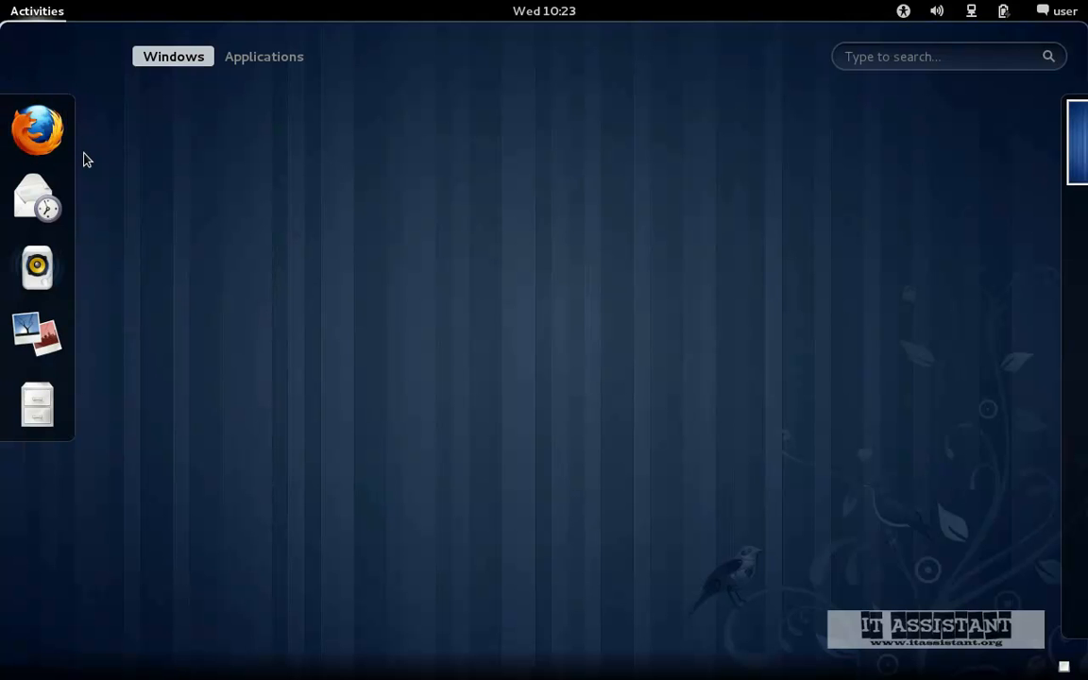
{"action": "mouse_move", "coordinate": [148, 64]}
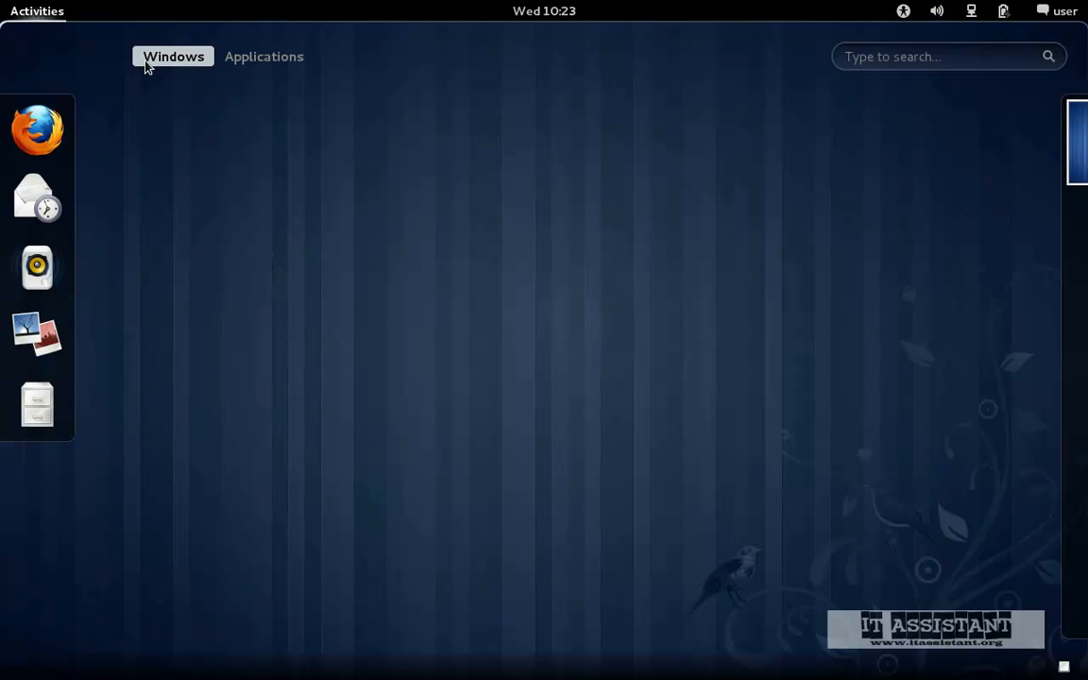
{"action": "mouse_move", "coordinate": [185, 74]}
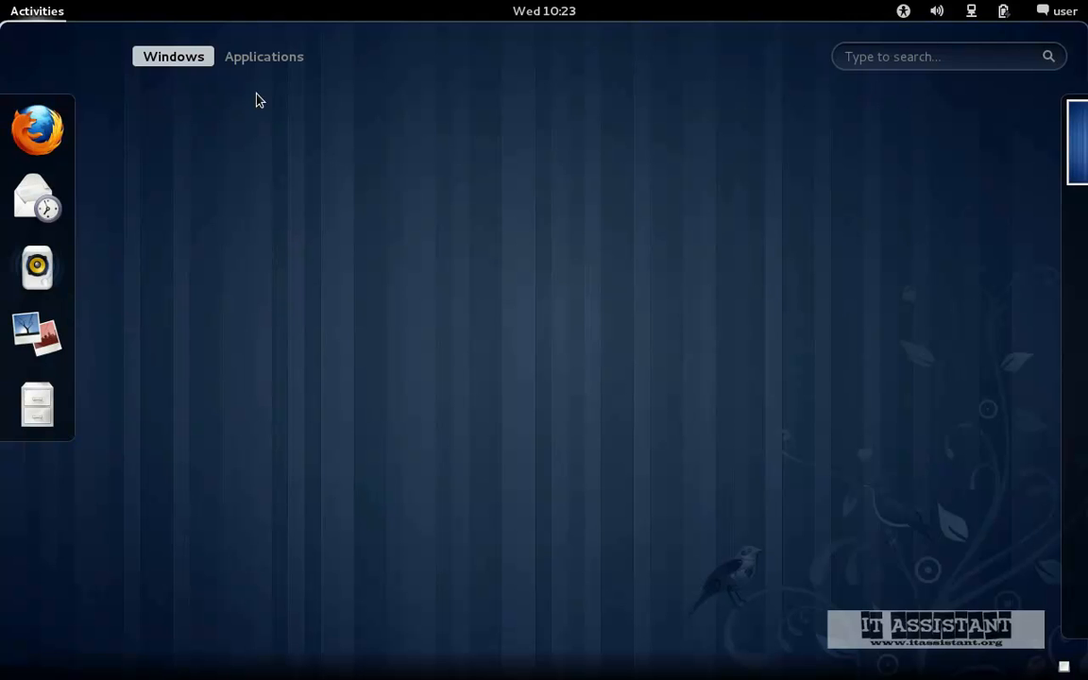
{"action": "mouse_move", "coordinate": [145, 124]}
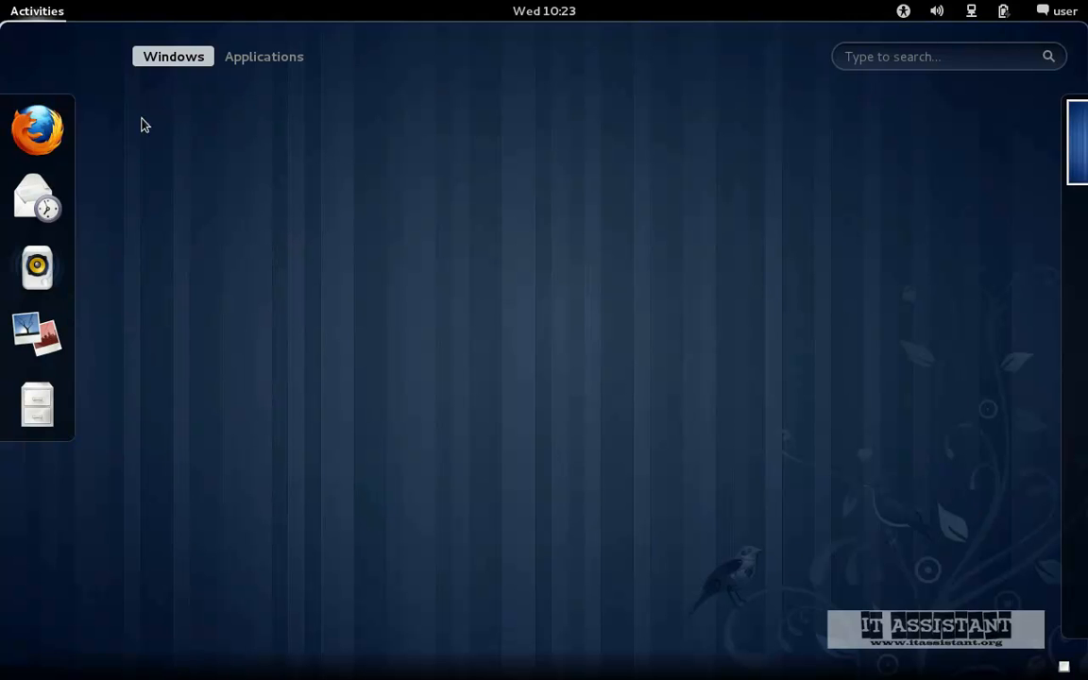
{"action": "mouse_move", "coordinate": [786, 225]}
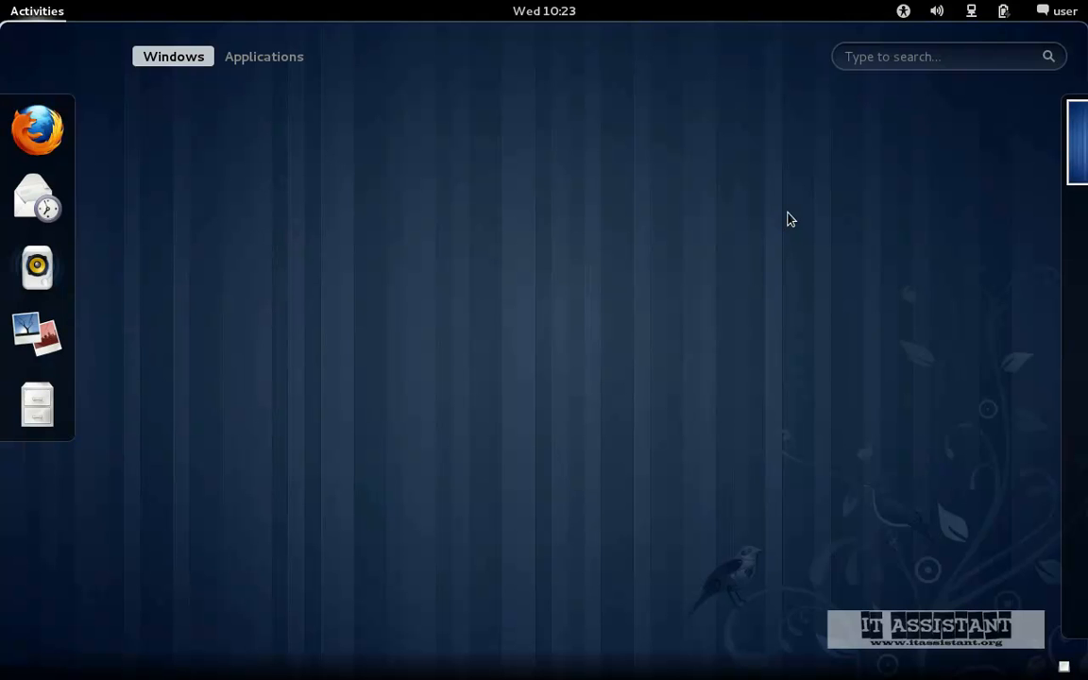
{"action": "mouse_move", "coordinate": [818, 195]}
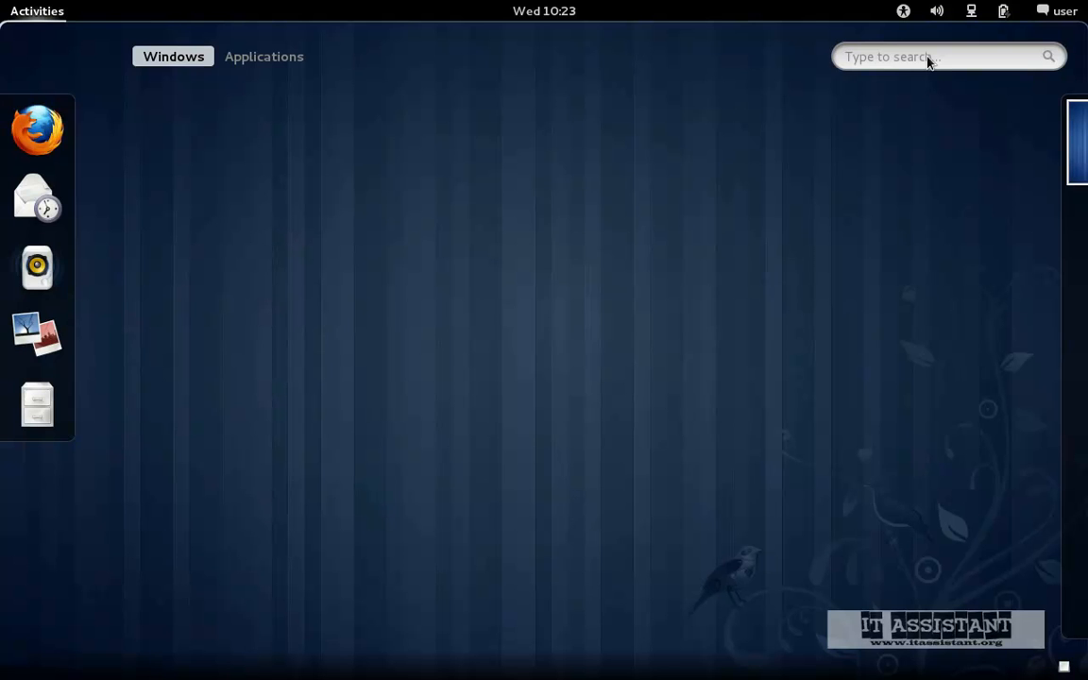
Type 'calcu' in the overview search so Calculator appears in the results
{"action": "type", "text": "calculator"}
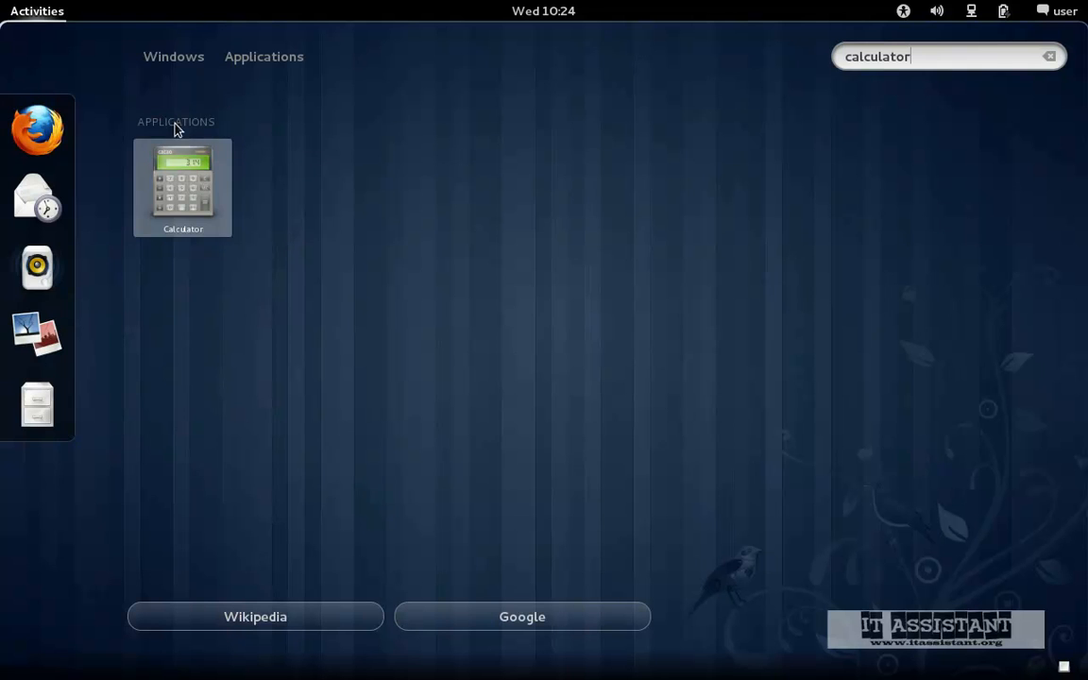
{"action": "mouse_move", "coordinate": [278, 244]}
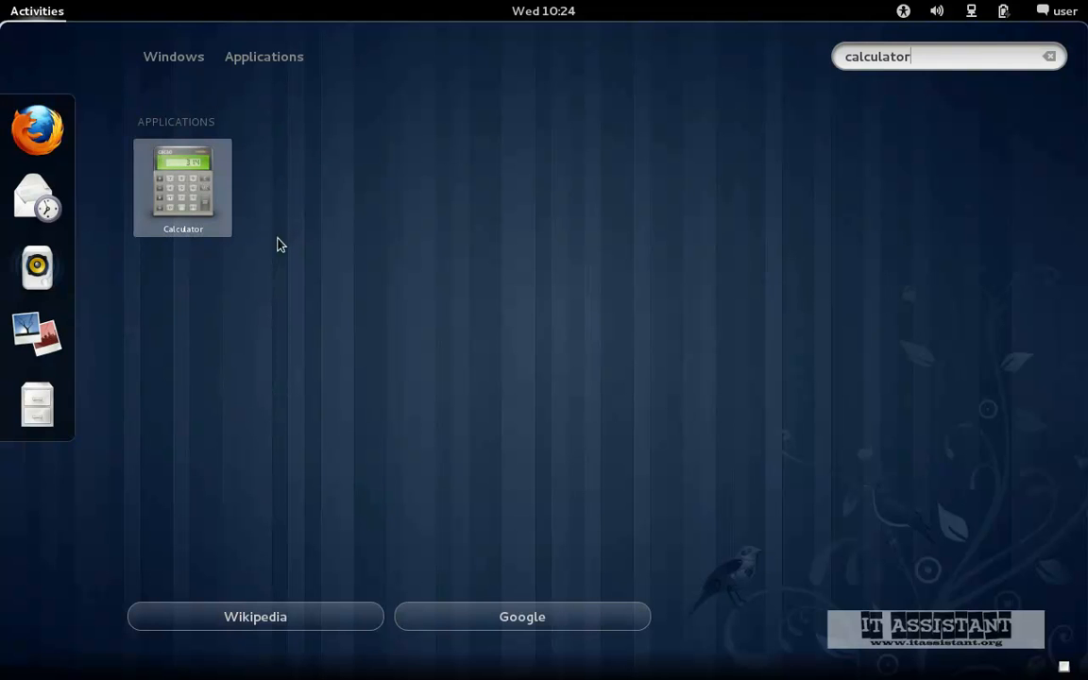
{"action": "mouse_move", "coordinate": [225, 131]}
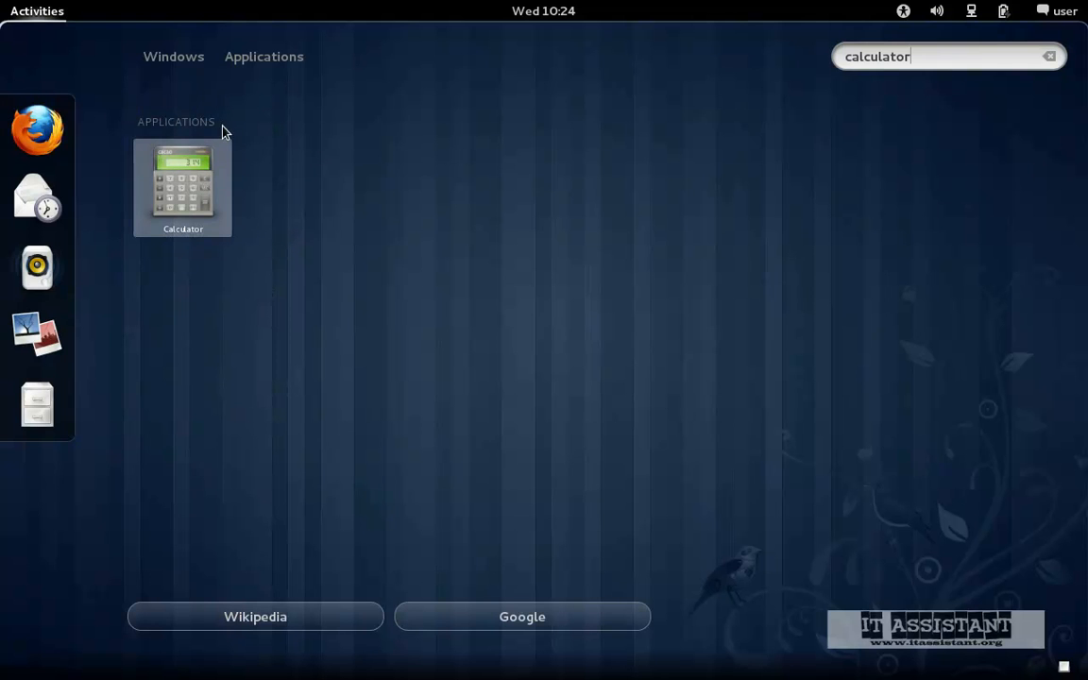
{"action": "mouse_move", "coordinate": [349, 126]}
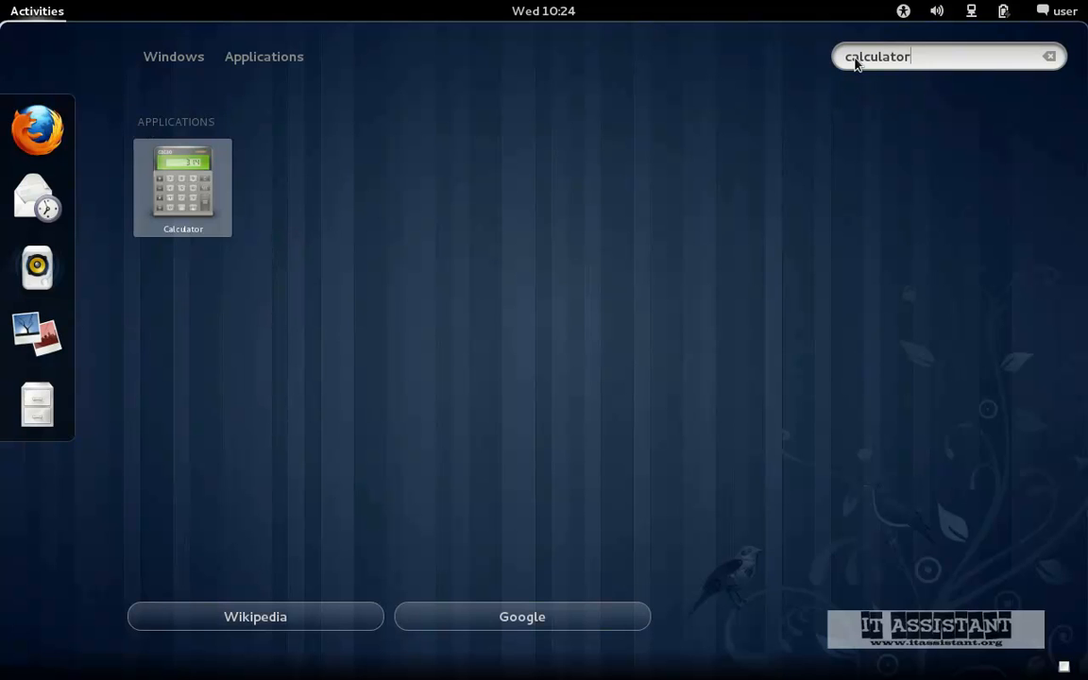
{"action": "mouse_move", "coordinate": [128, 102]}
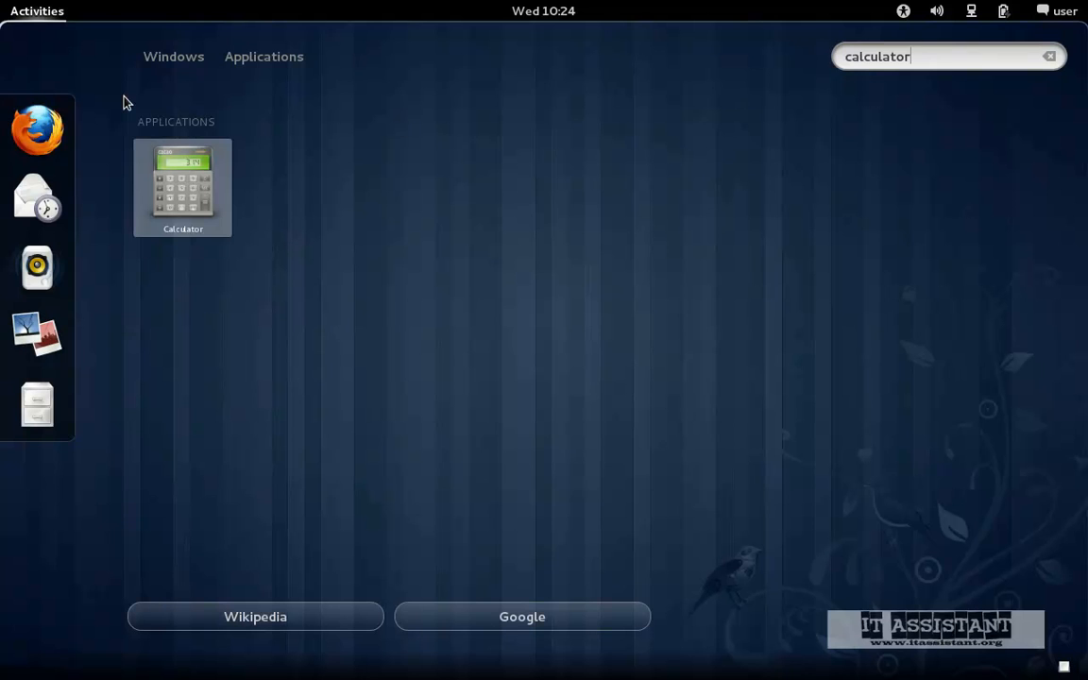
{"action": "mouse_move", "coordinate": [315, 332]}
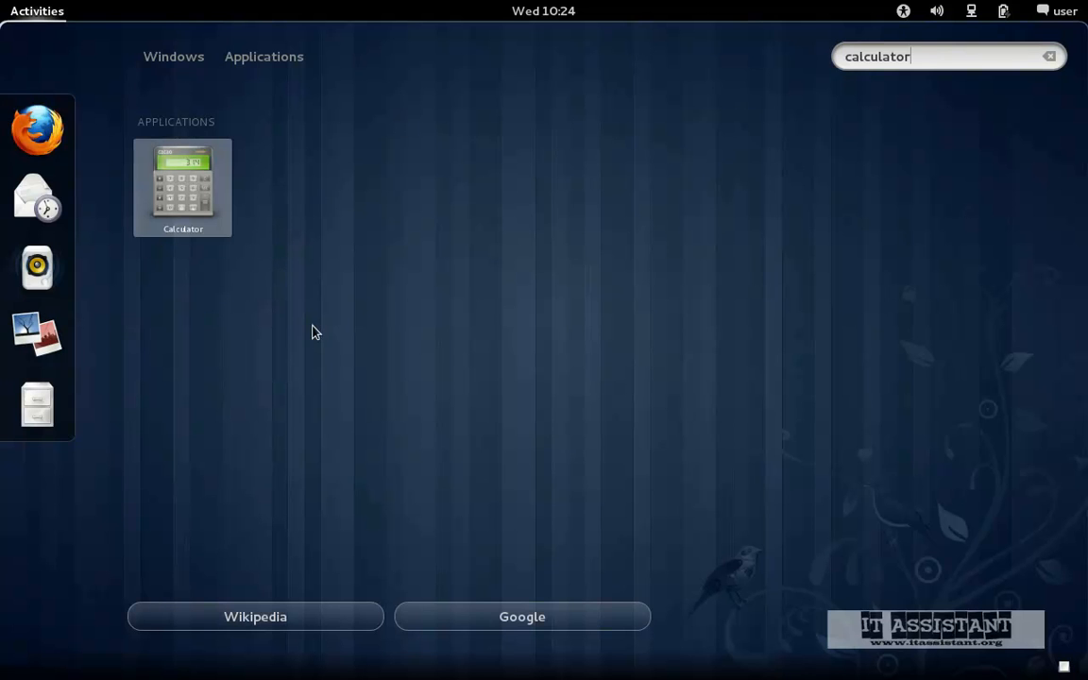
{"action": "mouse_move", "coordinate": [356, 369]}
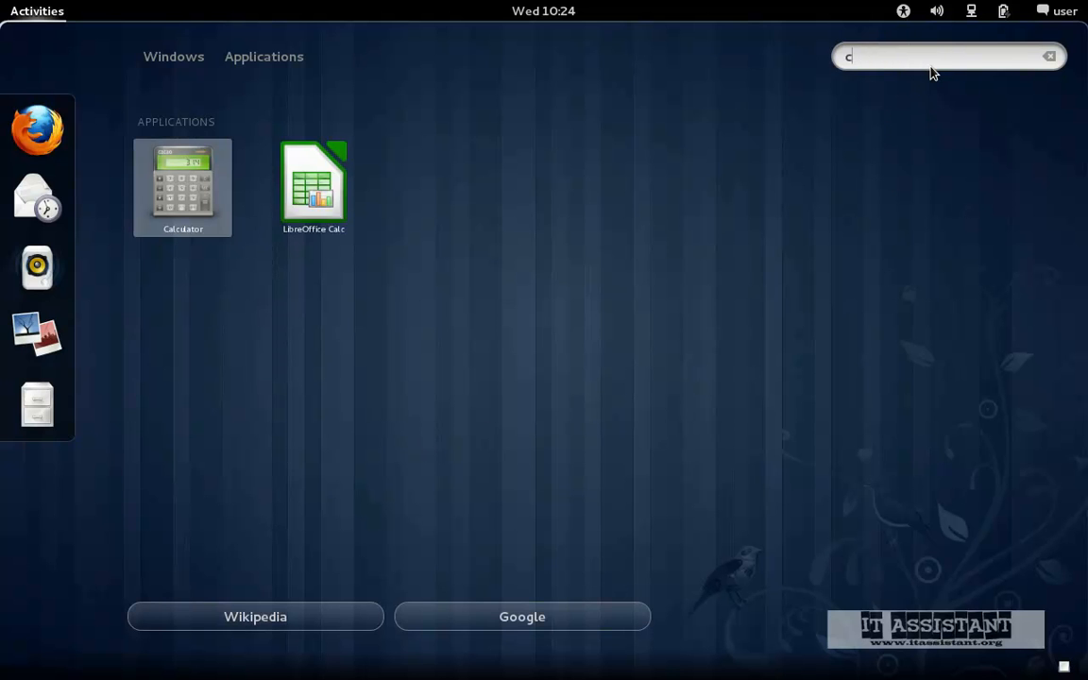
Search the overview for wallpapers and send the query to Google in Firefox
{"action": "type", "text": "wallpapers"}
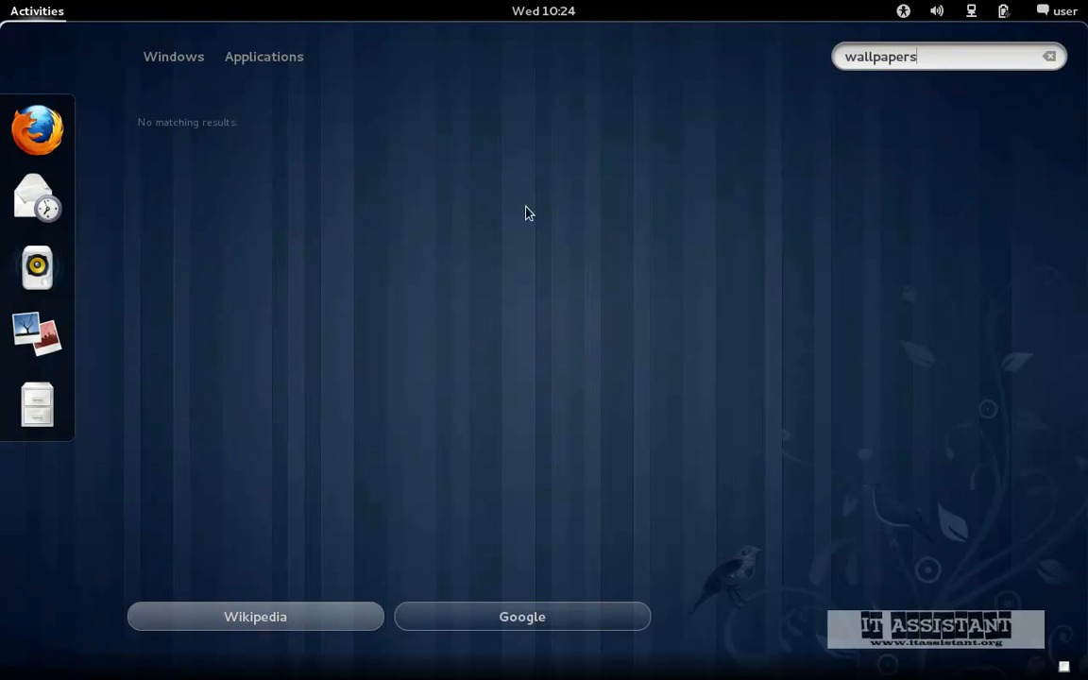
{"action": "mouse_move", "coordinate": [135, 98]}
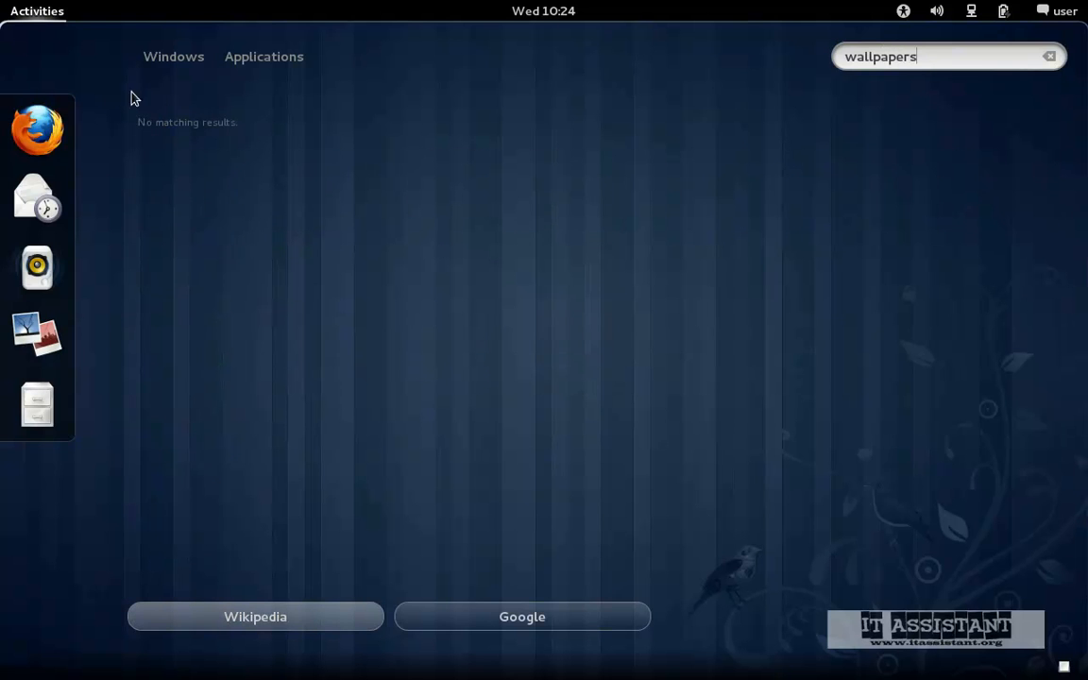
{"action": "mouse_move", "coordinate": [179, 141]}
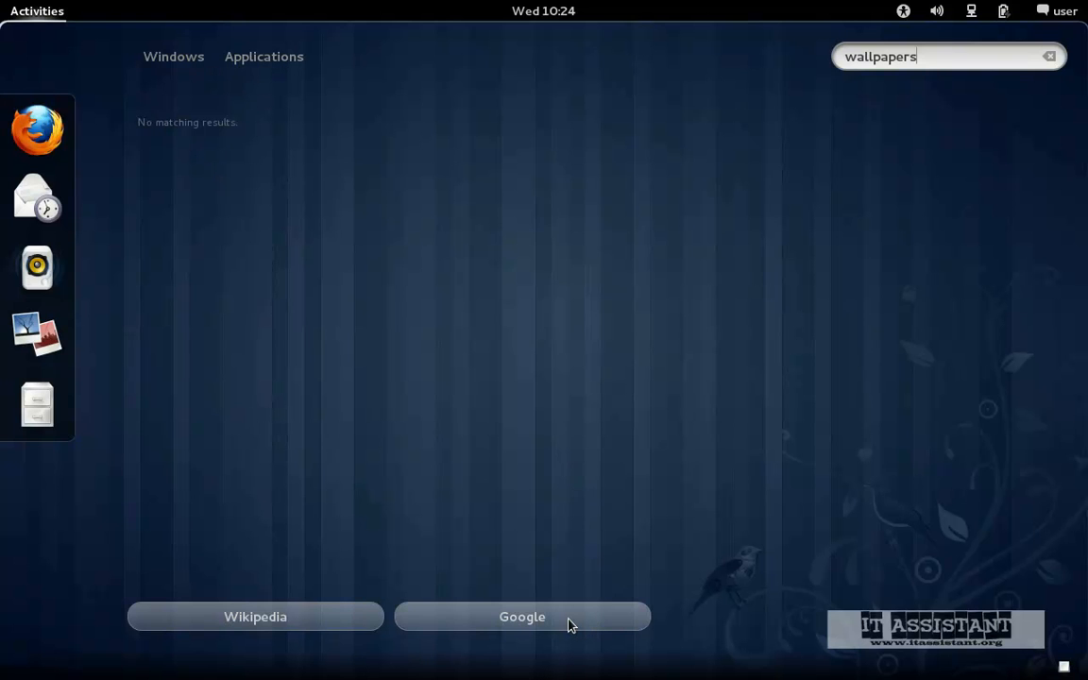
{"action": "left_click", "coordinate": [522, 616]}
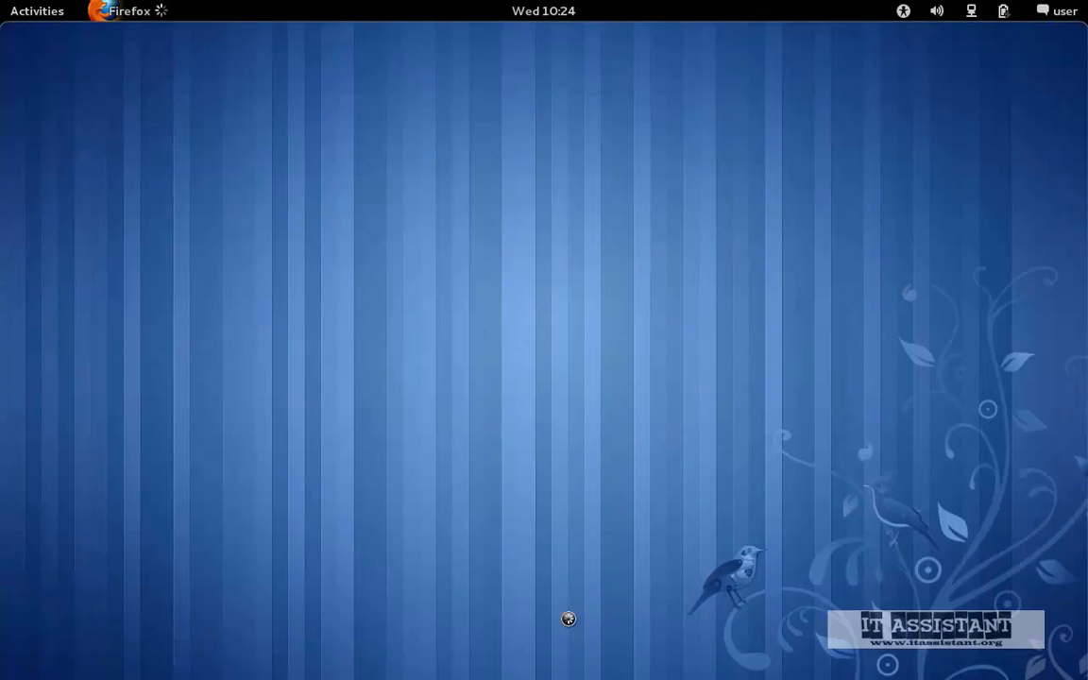
View Firefox's Google results for wallpapers, then return to the Activities overview
{"action": "left_click", "coordinate": [120, 11]}
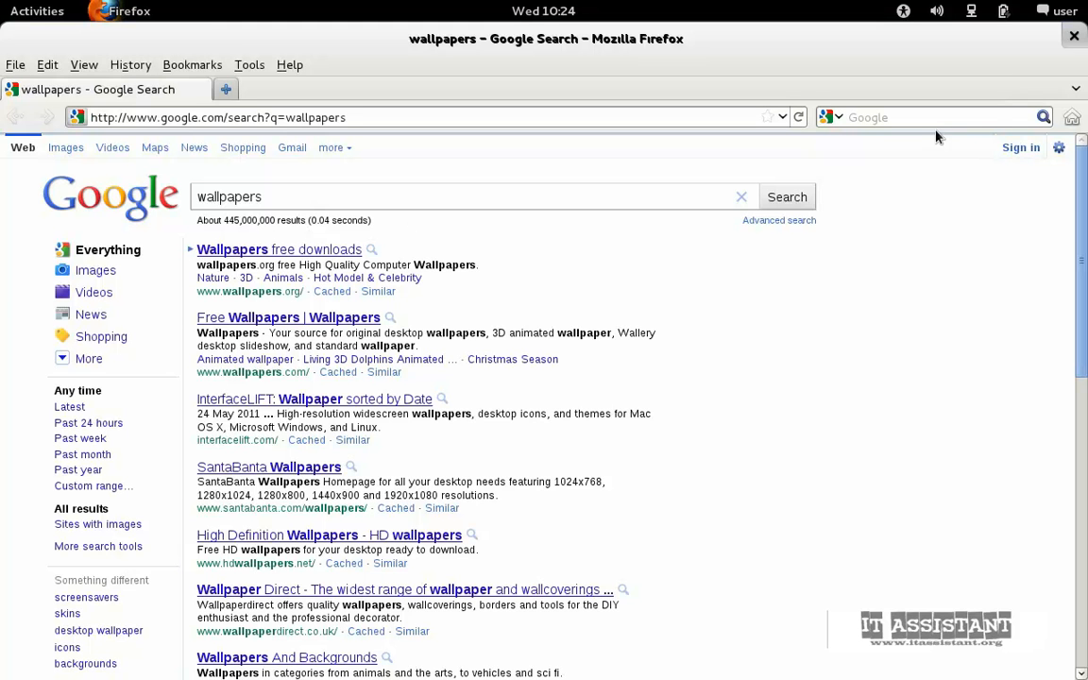
{"action": "mouse_move", "coordinate": [1025, 50]}
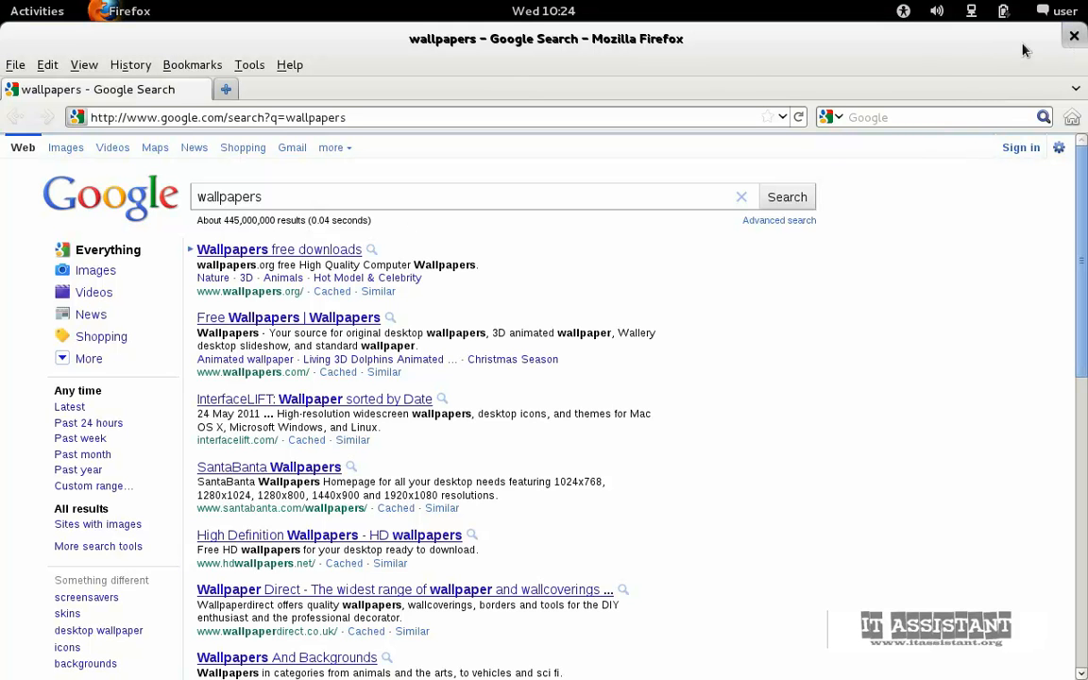
{"action": "left_click", "coordinate": [37, 10]}
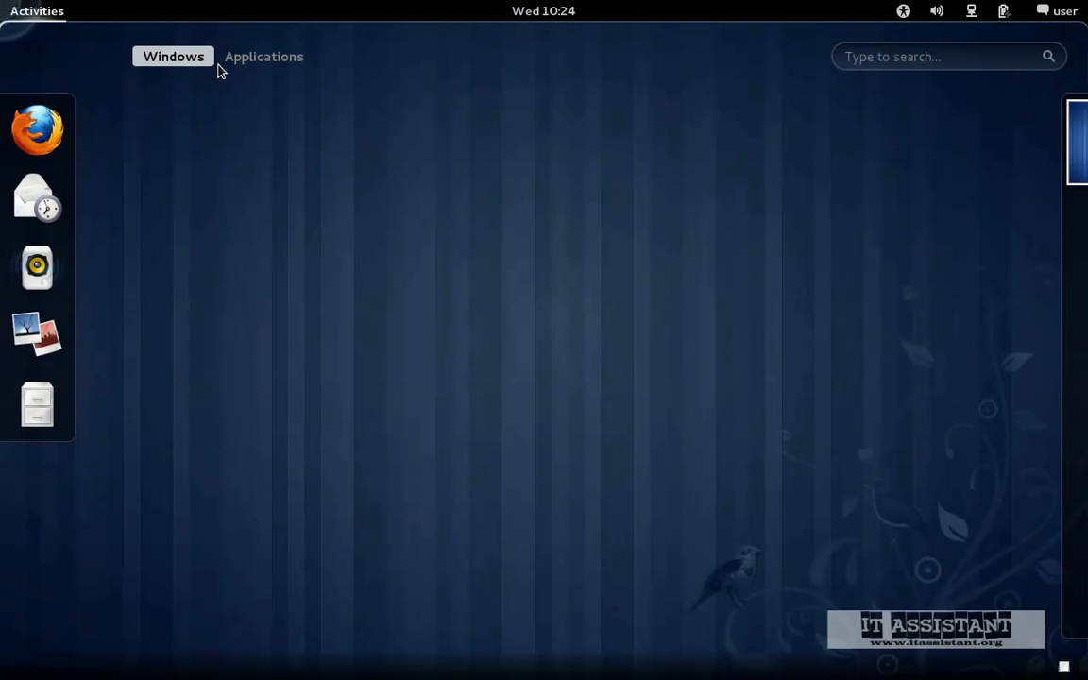
Search 'wallpapers' on Wikipedia, read the Wallpaper article, and close Firefox
{"action": "type", "text": "wa"}
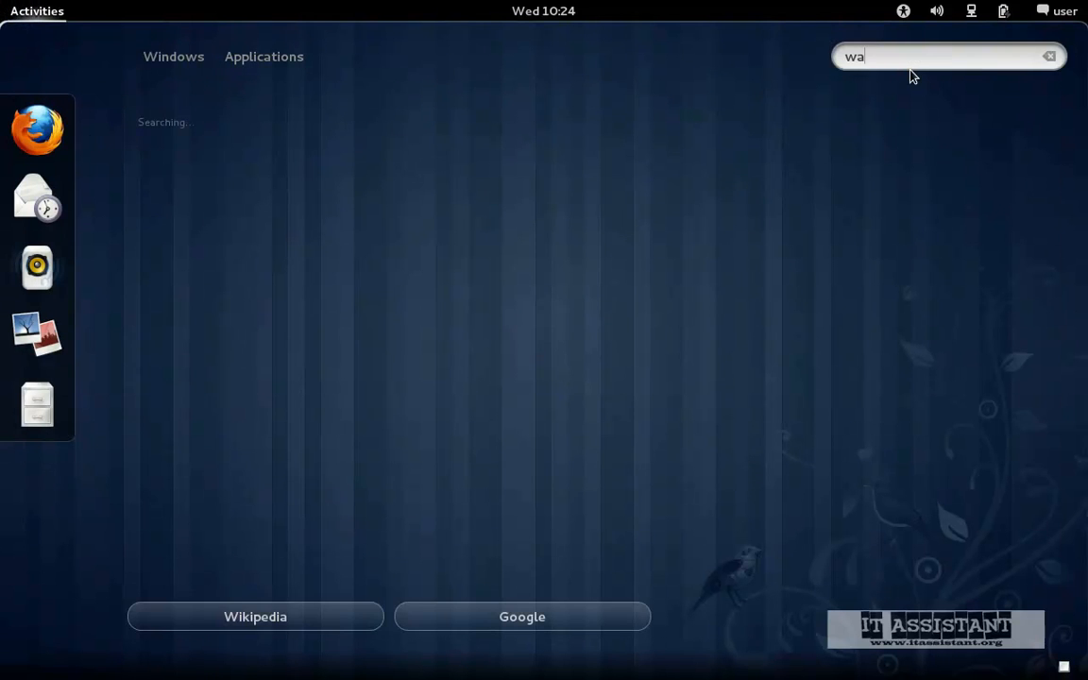
{"action": "type", "text": "llpapers"}
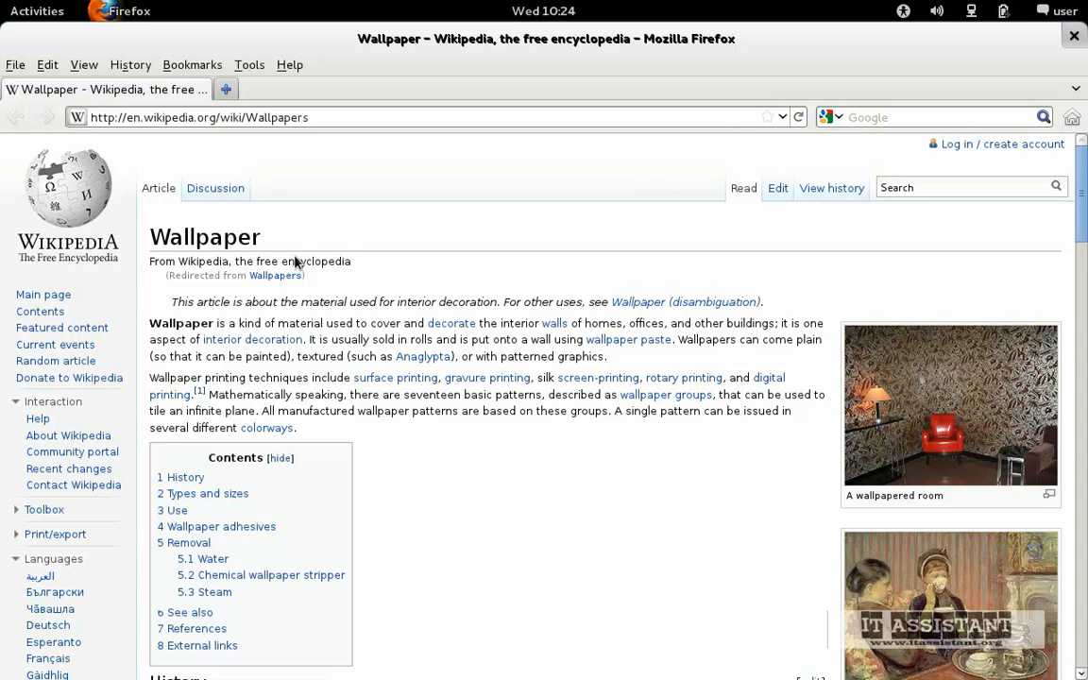
{"action": "mouse_move", "coordinate": [368, 443]}
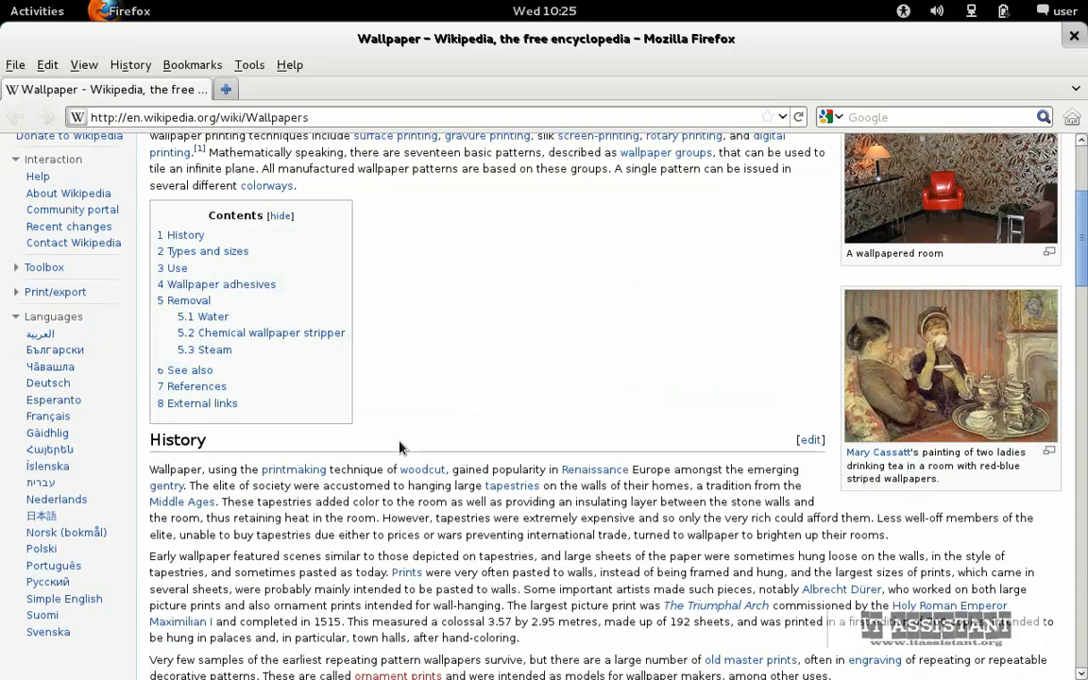
{"action": "left_click", "coordinate": [1074, 39]}
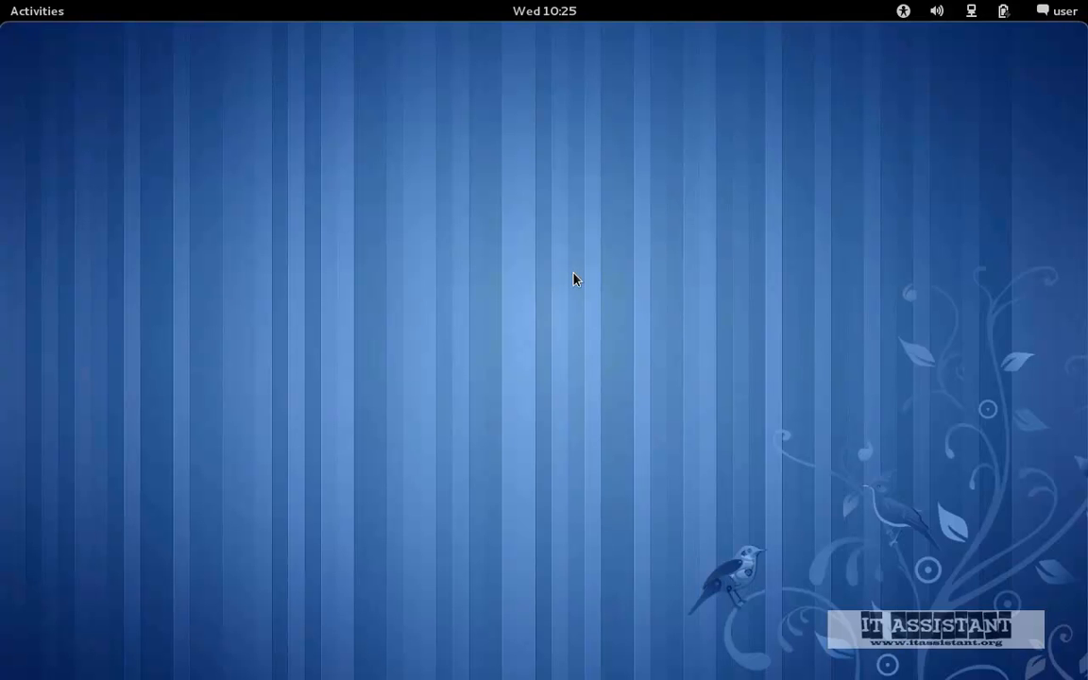
{"action": "mouse_move", "coordinate": [553, 284]}
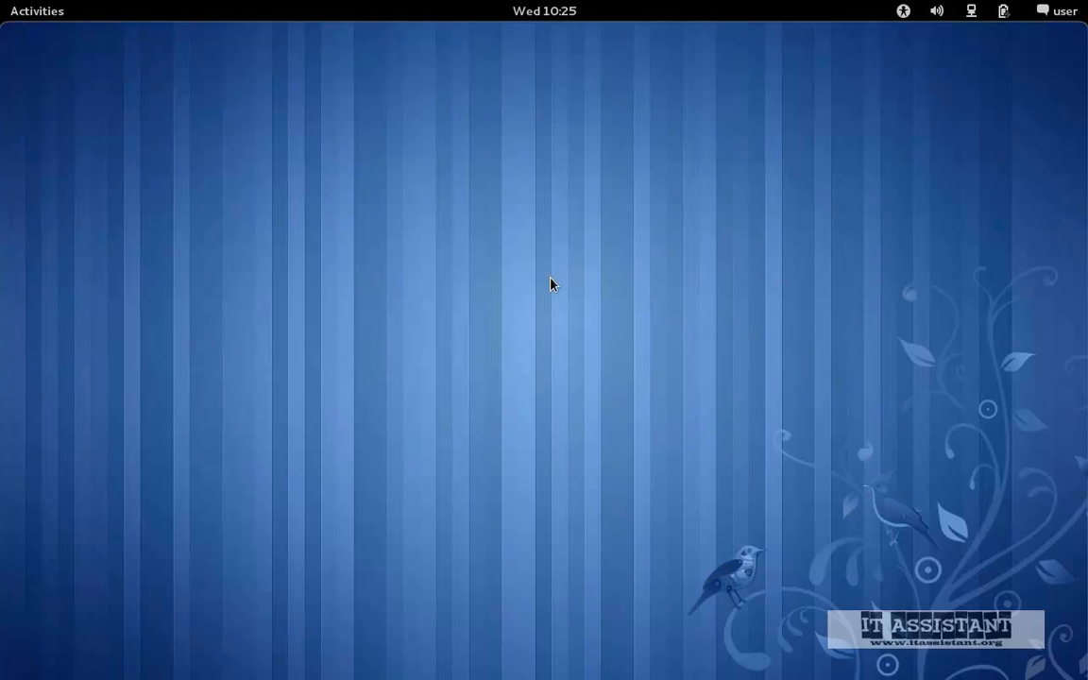
Launch Files from the dash in the Activities overview
{"action": "left_click", "coordinate": [36, 11]}
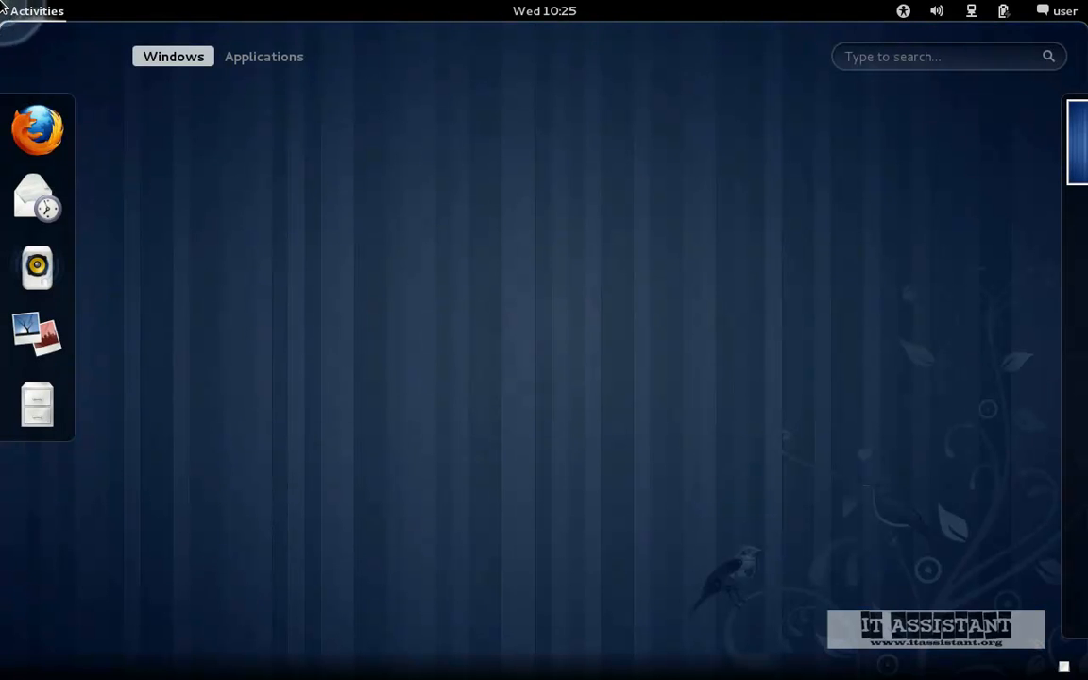
{"action": "mouse_move", "coordinate": [38, 130]}
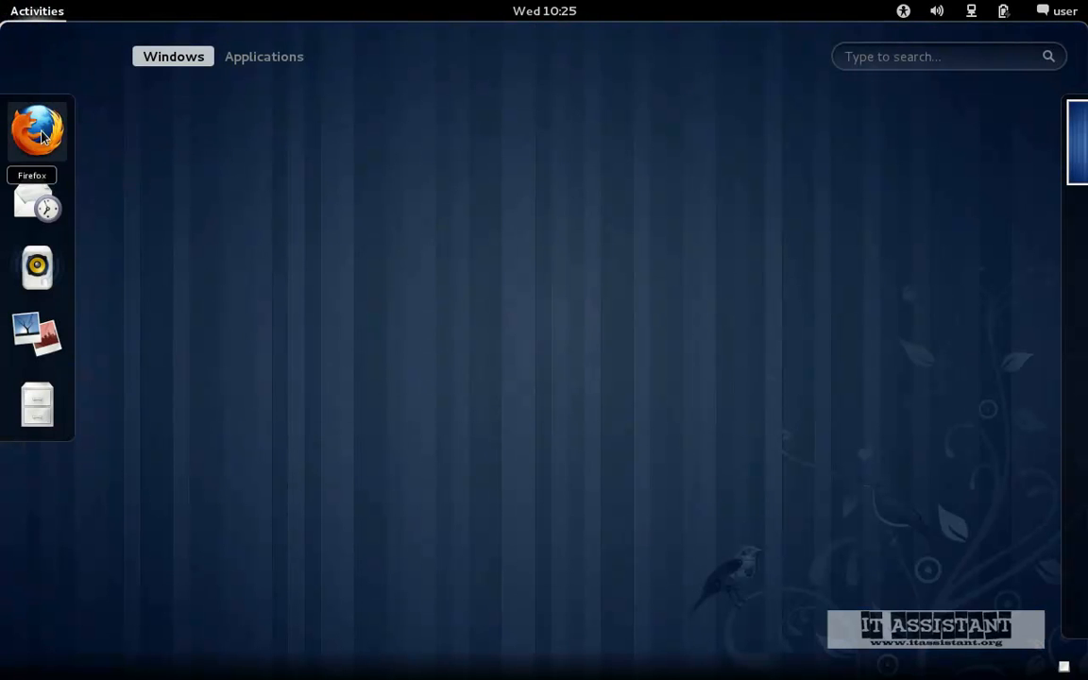
{"action": "mouse_move", "coordinate": [37, 404]}
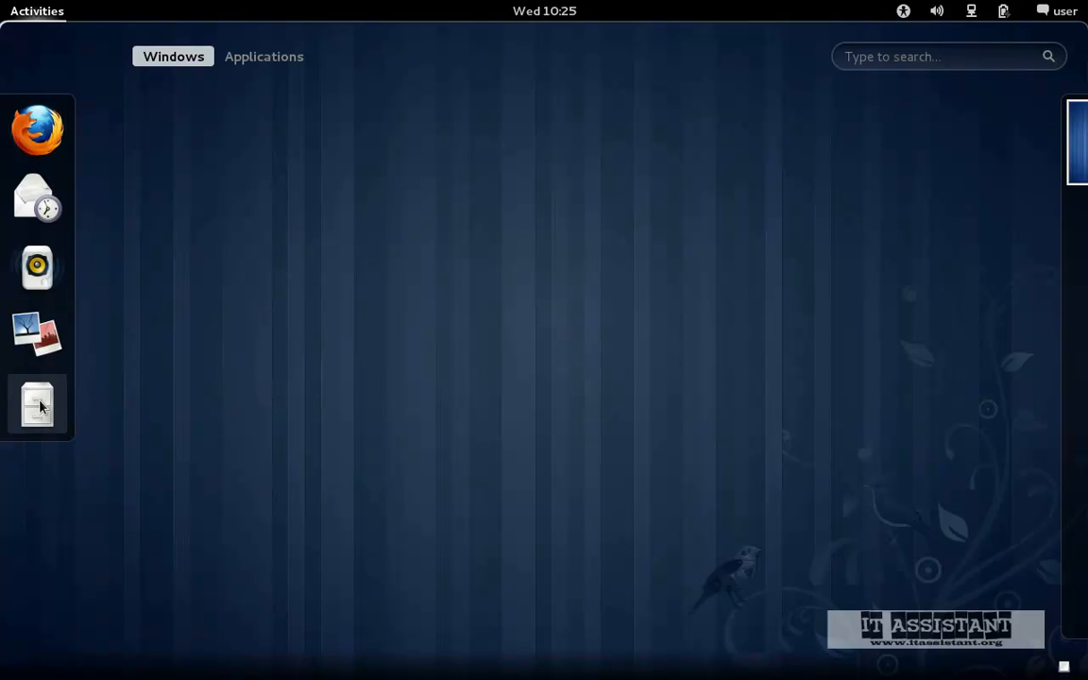
{"action": "left_click", "coordinate": [37, 405]}
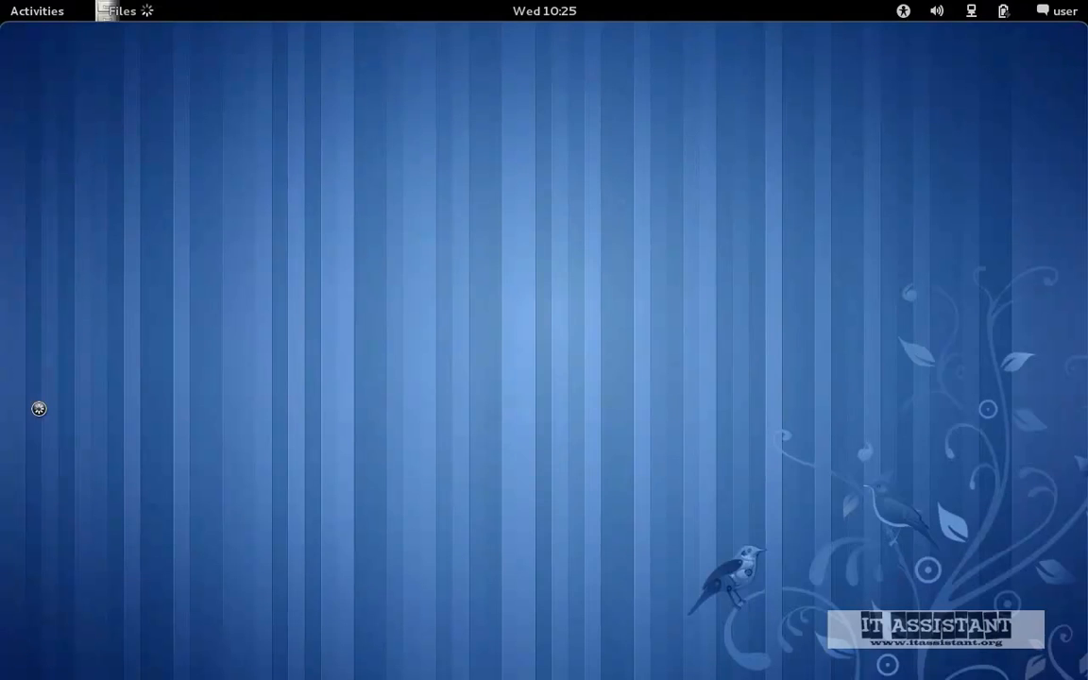
Drag the Home folder window around repeatedly, settling it left of centre, then view the overview
{"action": "left_click", "coordinate": [120, 11]}
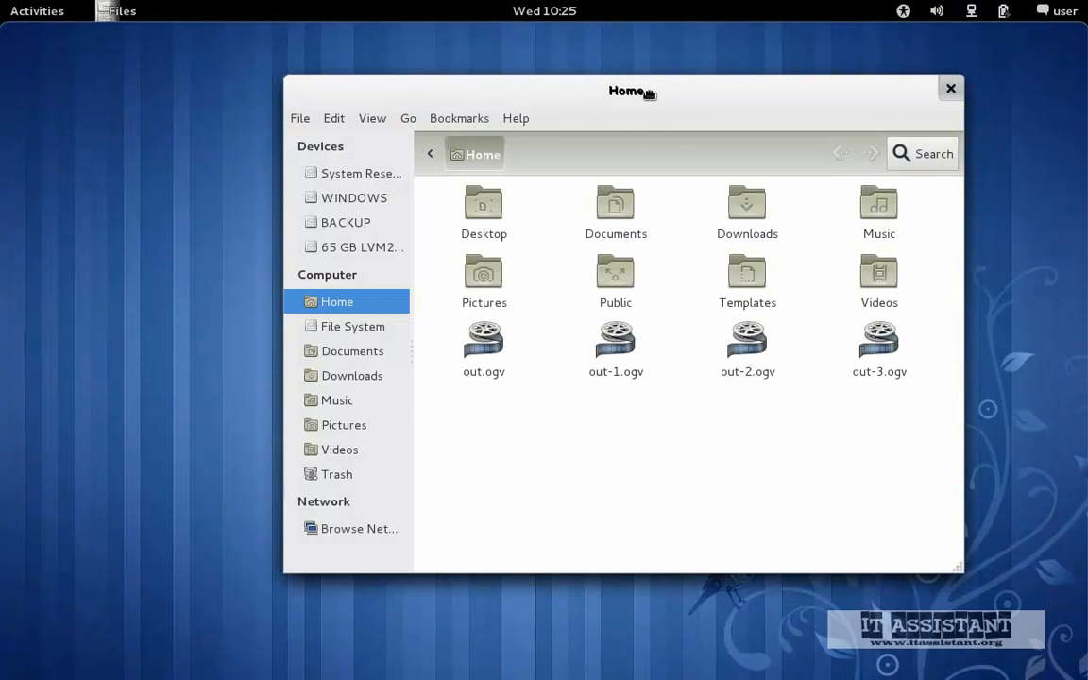
{"action": "left_click_drag", "start_coordinate": [626, 91], "coordinate": [534, 85]}
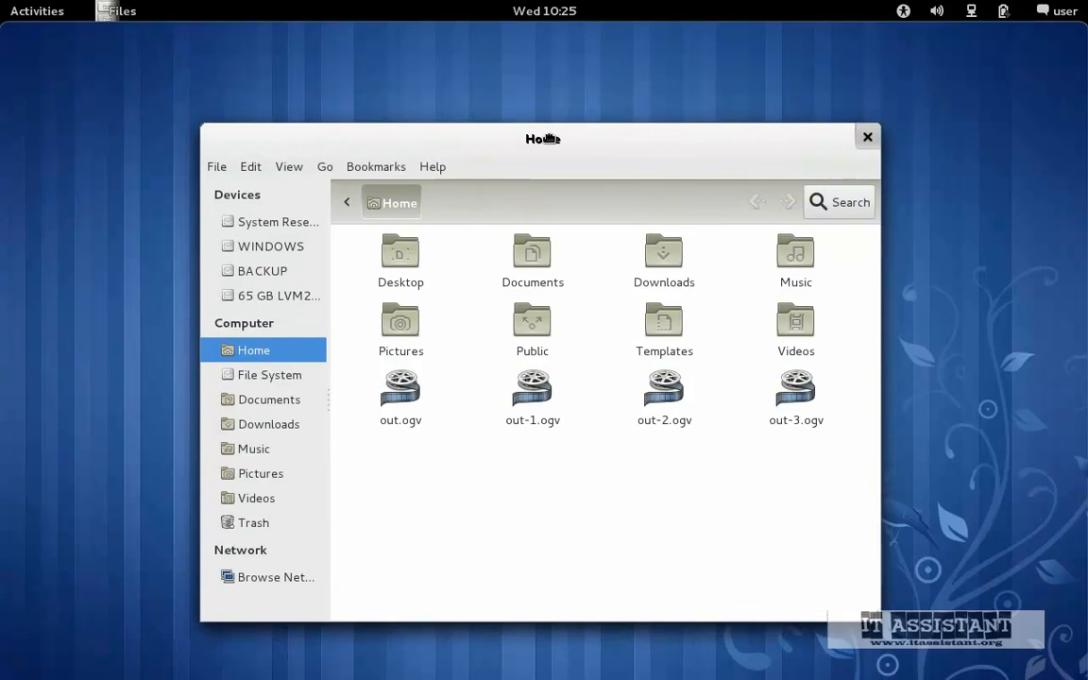
{"action": "left_click_drag", "start_coordinate": [543, 139], "coordinate": [547, 145]}
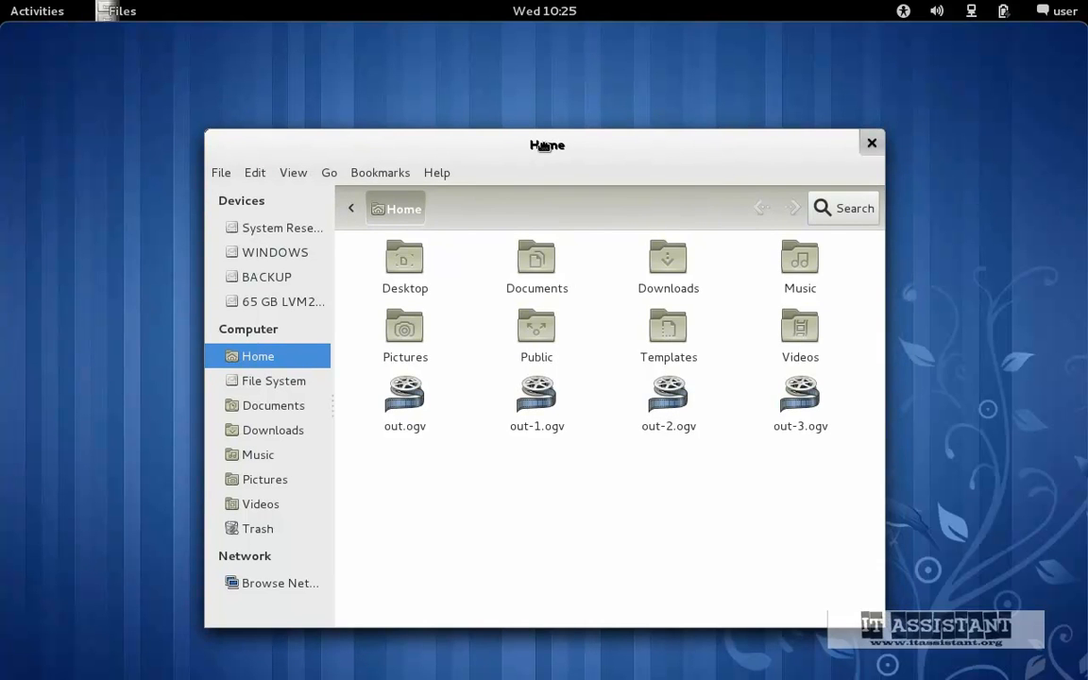
{"action": "left_click_drag", "start_coordinate": [547, 145], "coordinate": [561, 39]}
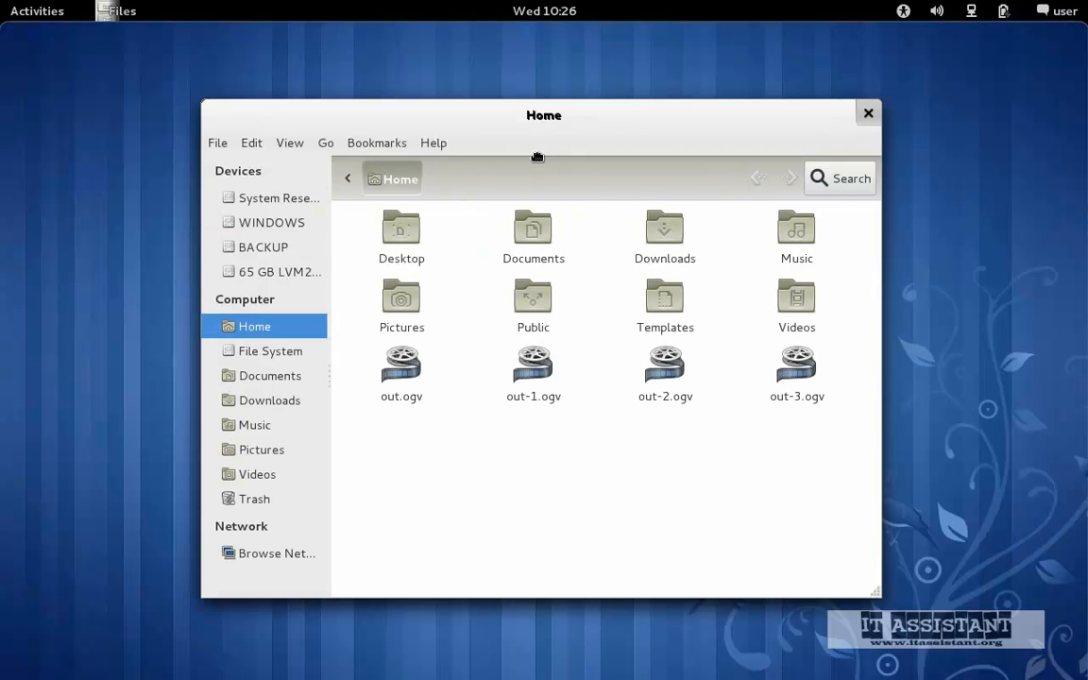
{"action": "left_click_drag", "start_coordinate": [543, 115], "coordinate": [556, 110]}
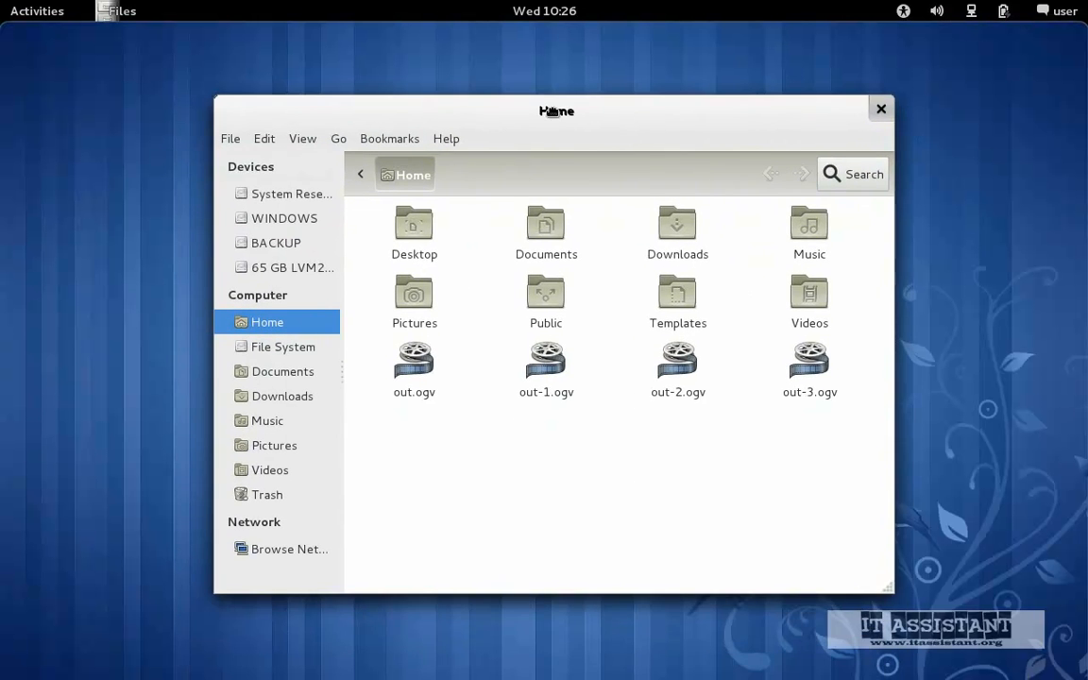
{"action": "left_click_drag", "start_coordinate": [556, 111], "coordinate": [546, 90]}
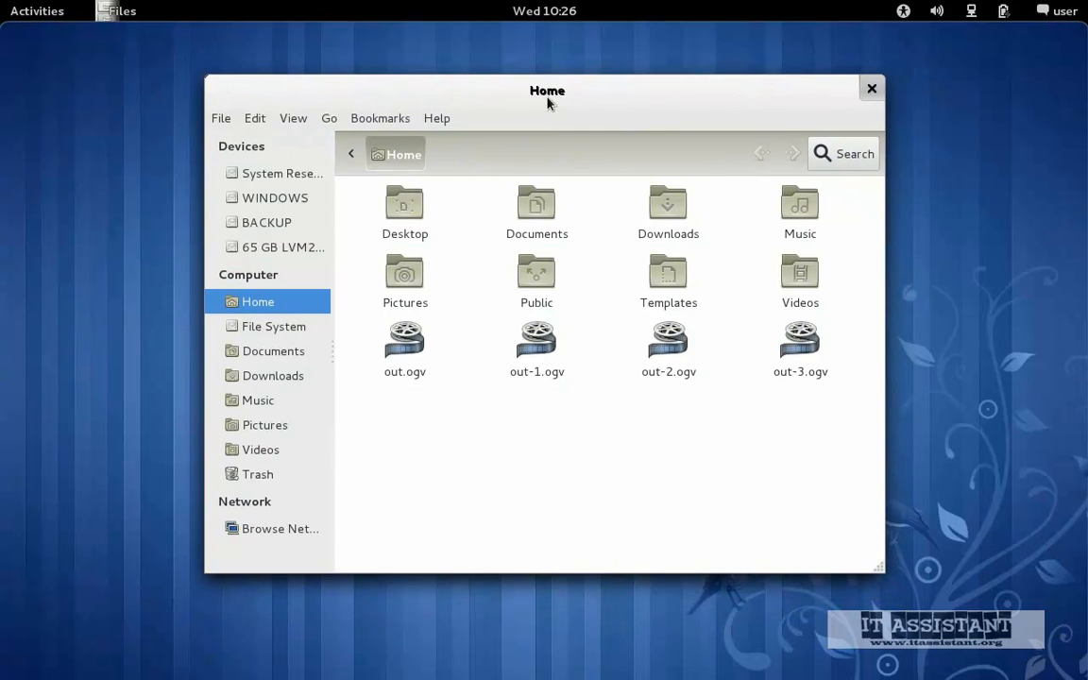
{"action": "left_click_drag", "start_coordinate": [547, 90], "coordinate": [580, 112]}
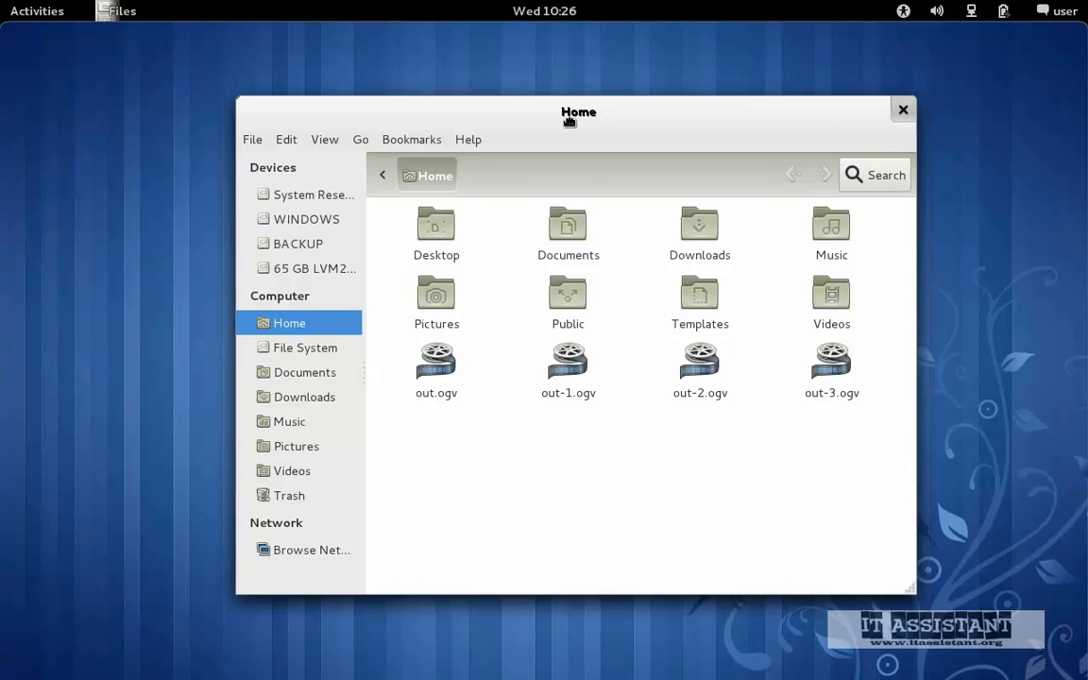
{"action": "left_click_drag", "start_coordinate": [578, 111], "coordinate": [522, 139]}
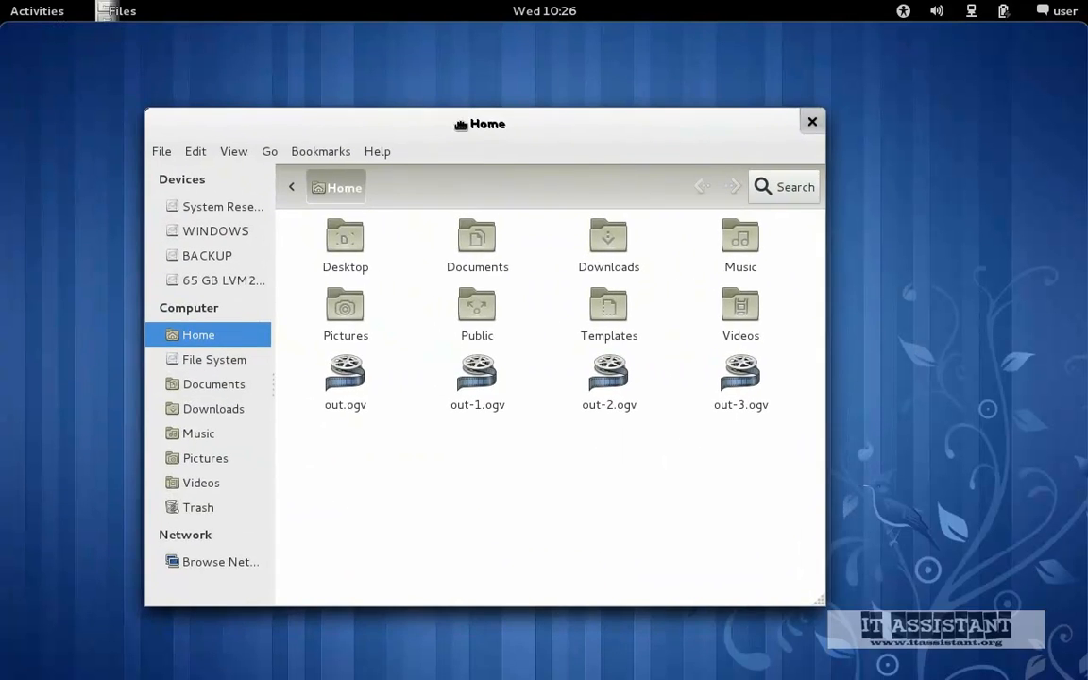
{"action": "left_click_drag", "start_coordinate": [488, 124], "coordinate": [818, 39]}
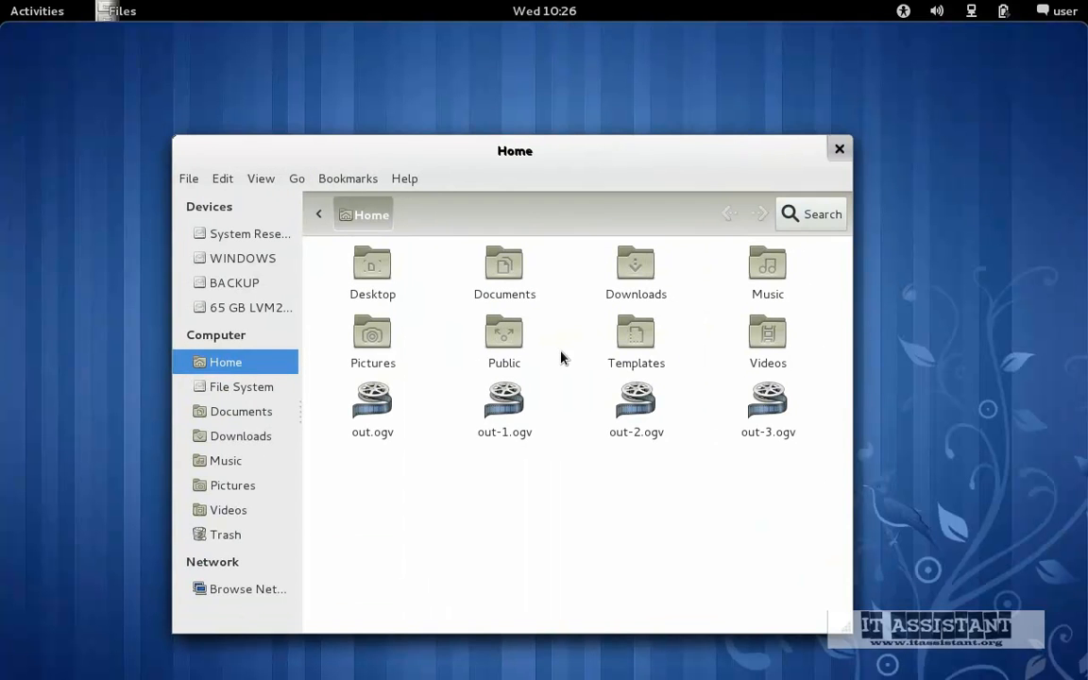
{"action": "mouse_move", "coordinate": [571, 388]}
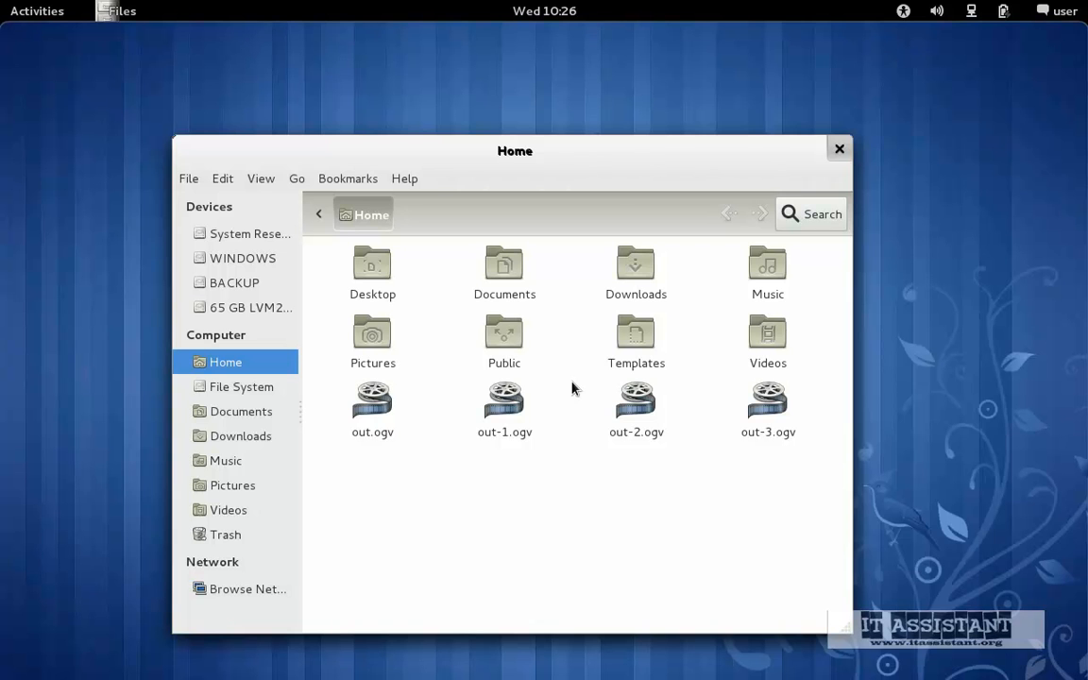
{"action": "mouse_move", "coordinate": [579, 445]}
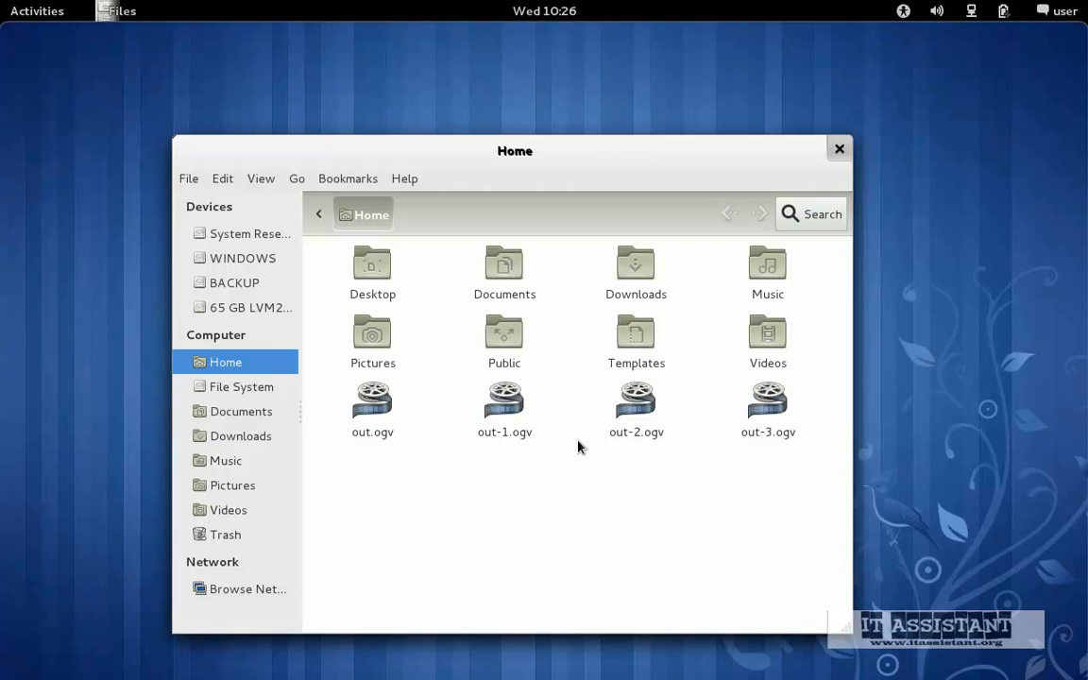
{"action": "mouse_move", "coordinate": [603, 479]}
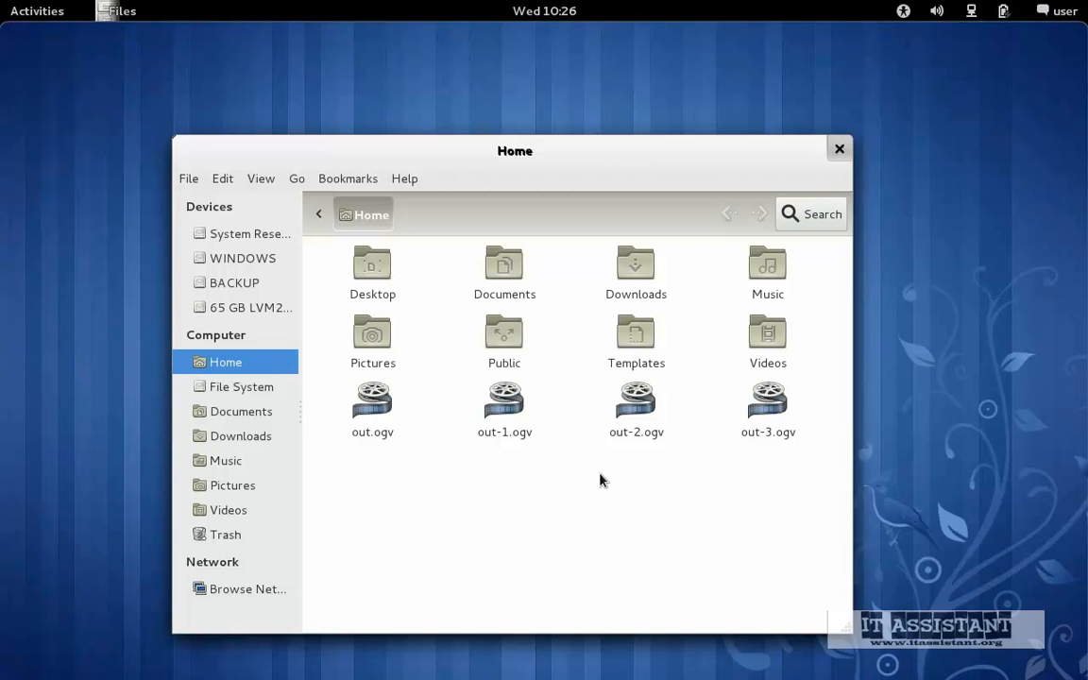
{"action": "mouse_move", "coordinate": [630, 484]}
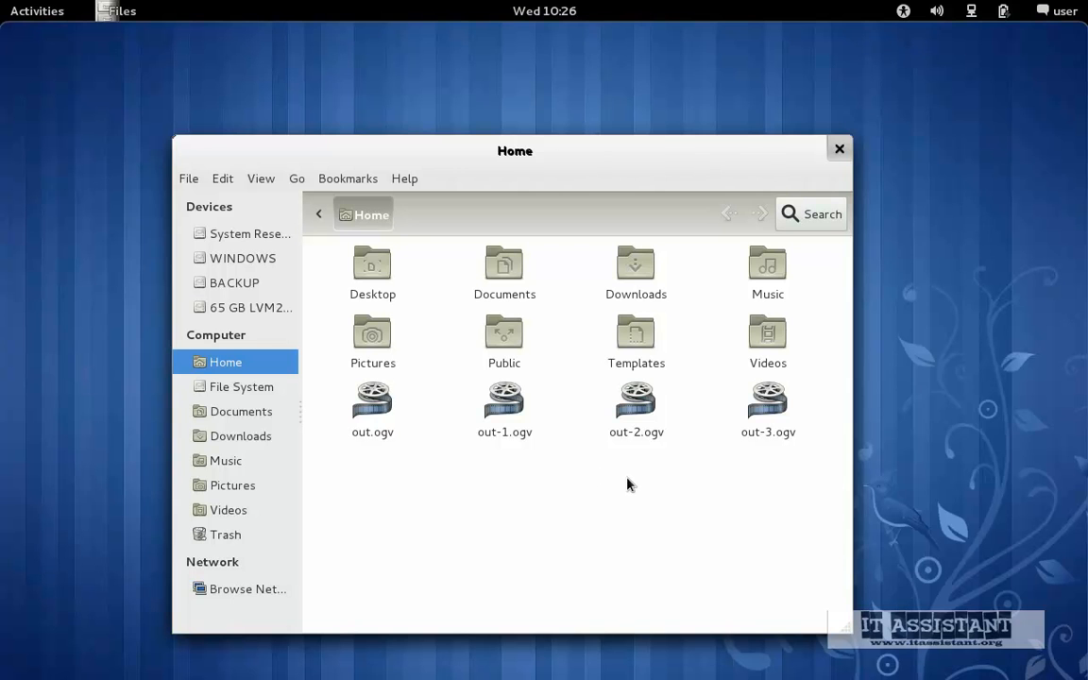
{"action": "left_click", "coordinate": [37, 11]}
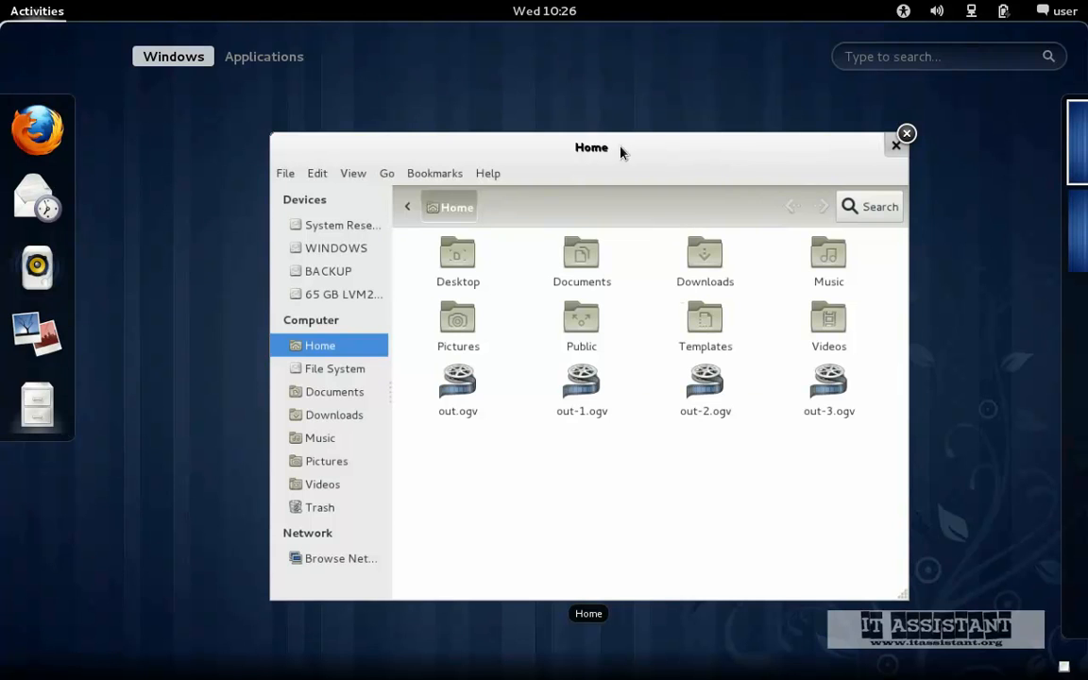
{"action": "mouse_move", "coordinate": [585, 249]}
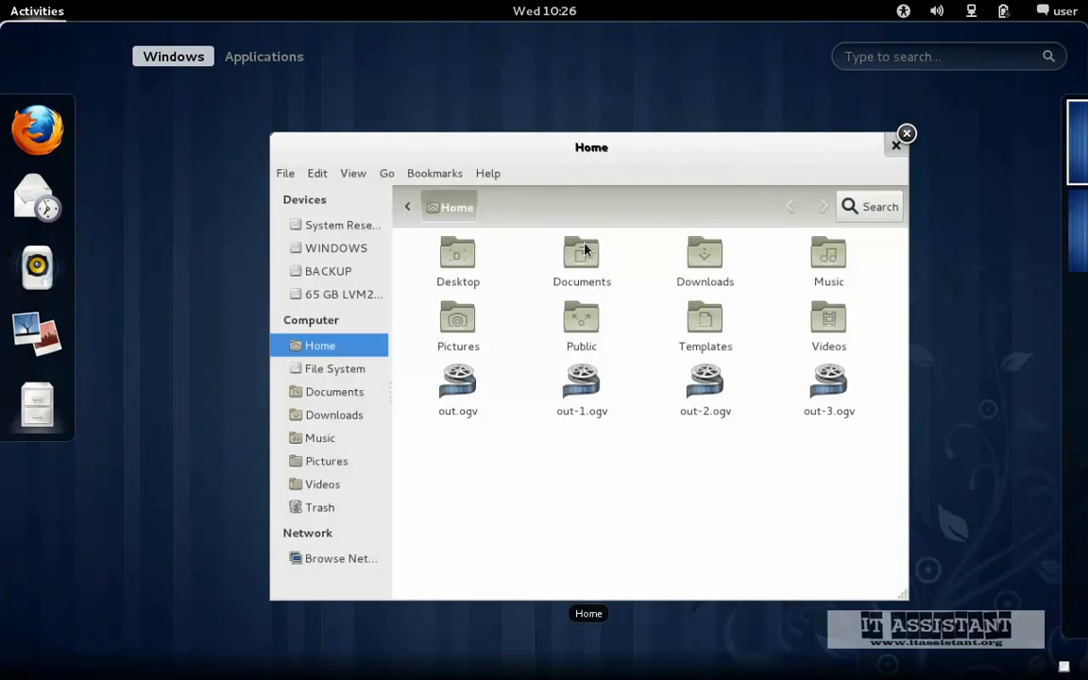
{"action": "mouse_move", "coordinate": [457, 194]}
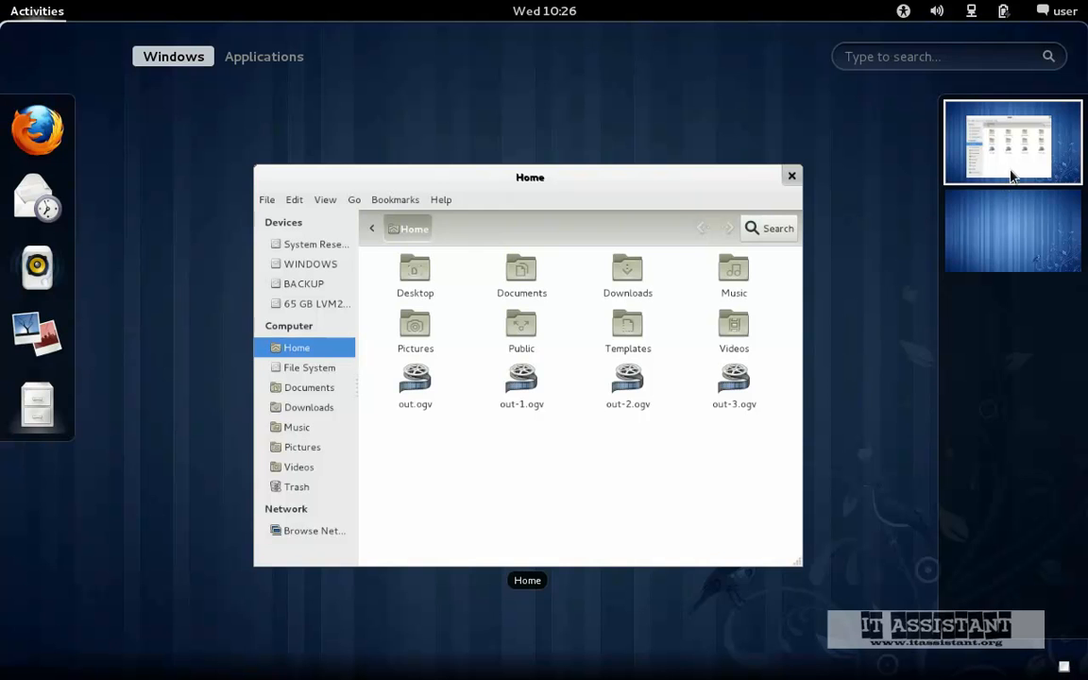
{"action": "mouse_move", "coordinate": [1027, 220]}
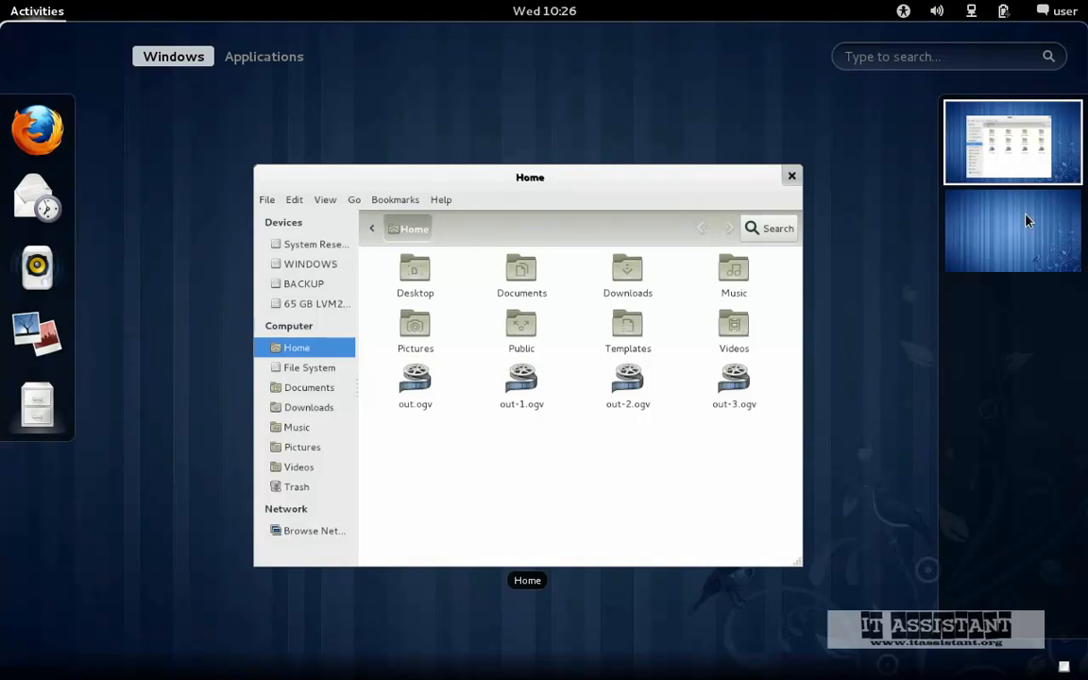
{"action": "mouse_move", "coordinate": [1008, 151]}
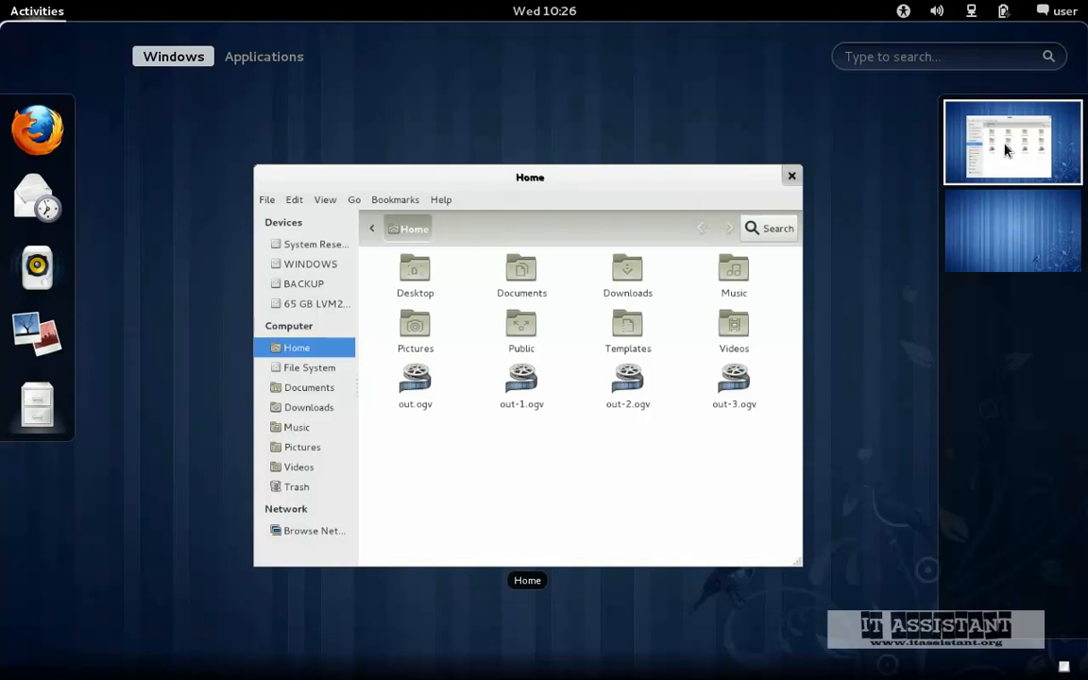
Switch to the empty second workspace and reopen the overview, leaving Files on the first
{"action": "left_click_drag", "start_coordinate": [530, 176], "coordinate": [591, 147]}
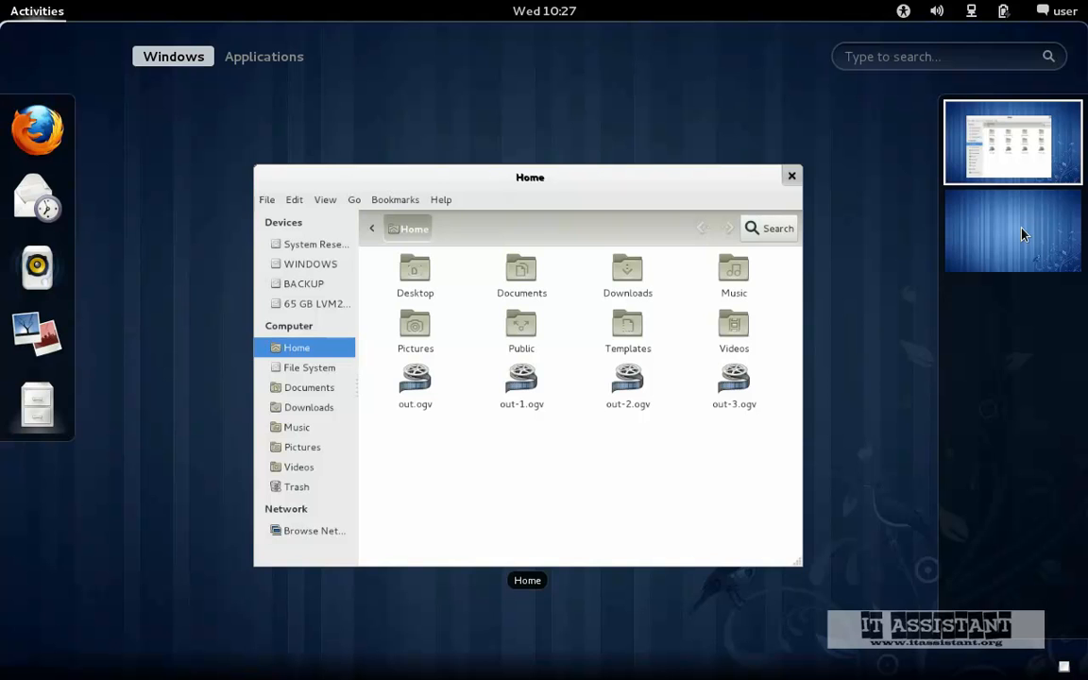
{"action": "left_click", "coordinate": [792, 176]}
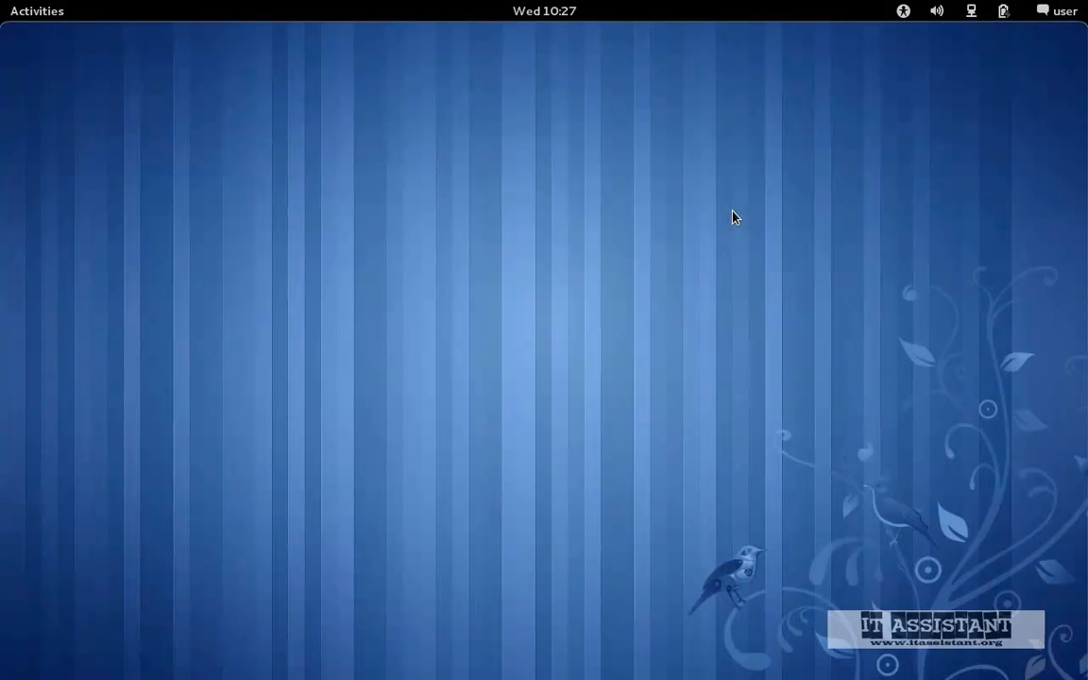
{"action": "mouse_move", "coordinate": [14, 110]}
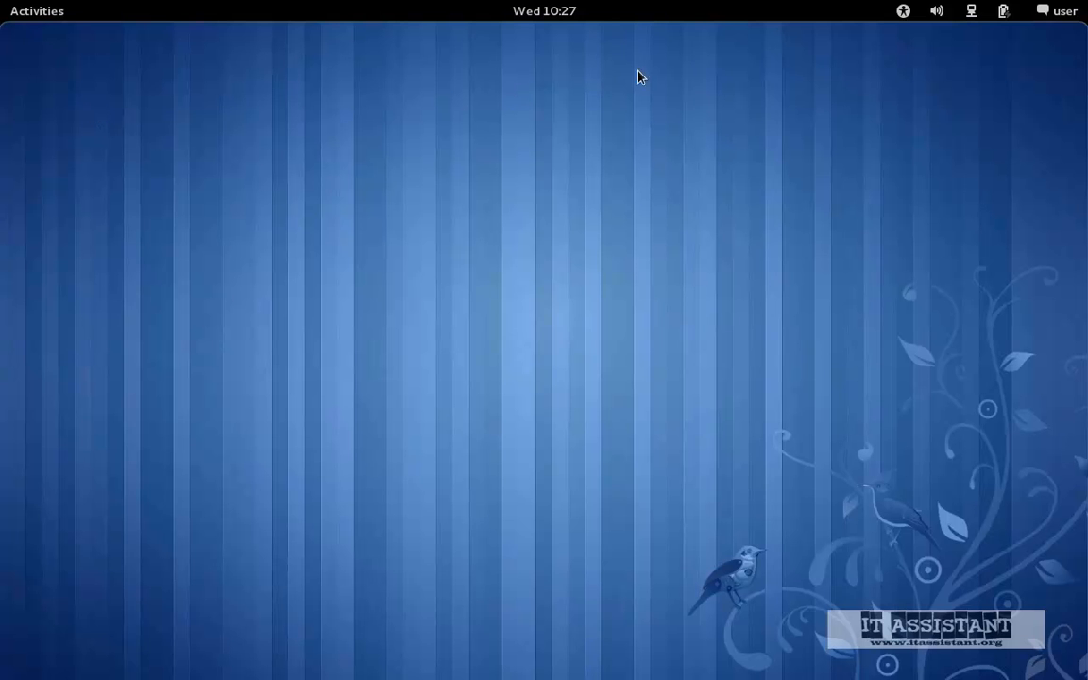
{"action": "mouse_move", "coordinate": [208, 169]}
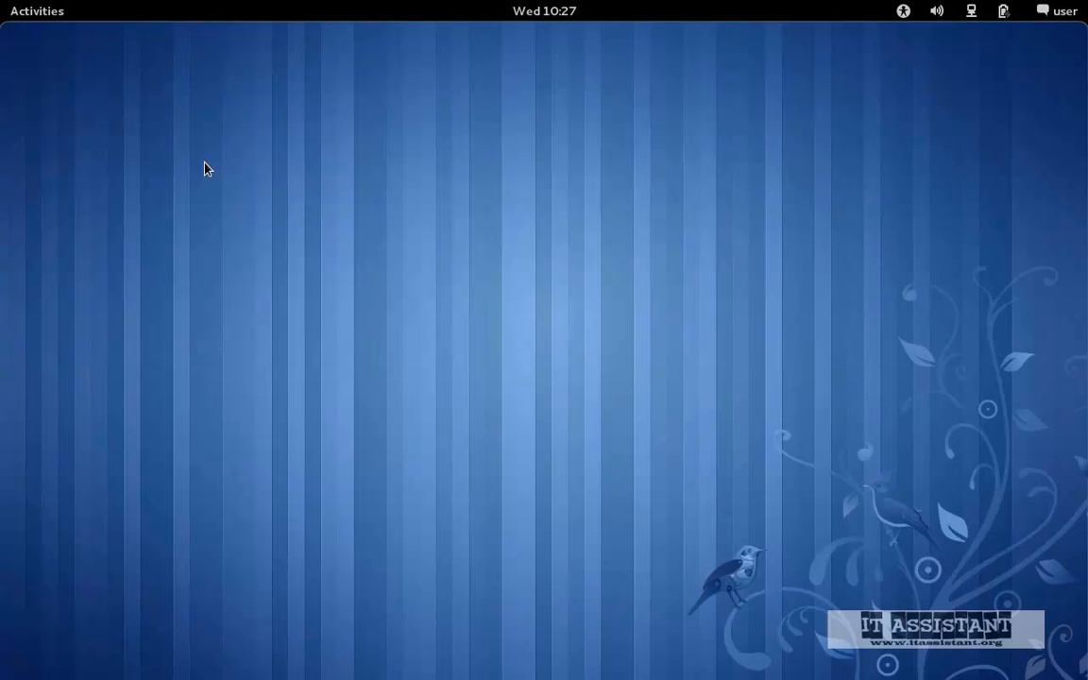
{"action": "left_click", "coordinate": [36, 10]}
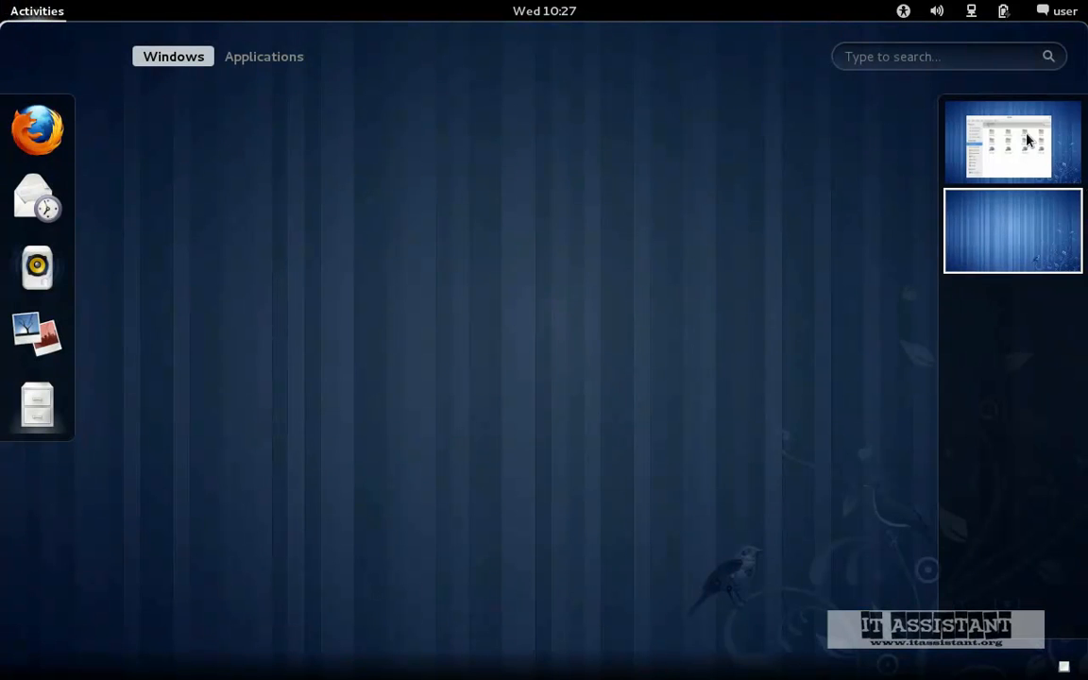
Return to the Files workspace, check the browser's second workspace, then show all applications
{"action": "left_click", "coordinate": [1007, 141]}
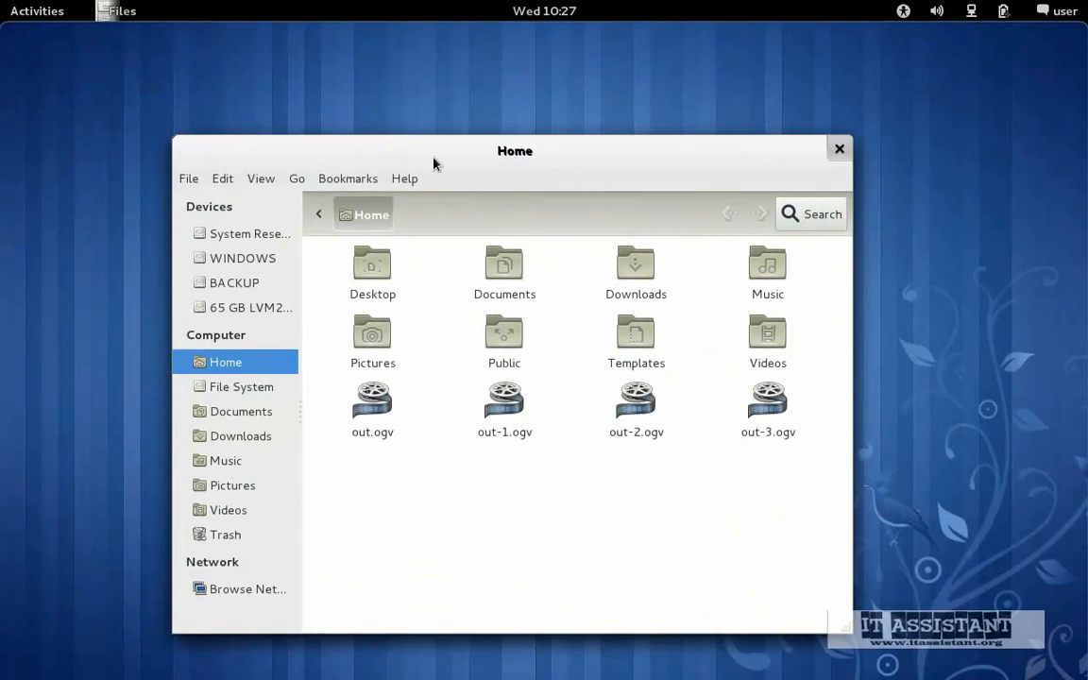
{"action": "left_click", "coordinate": [37, 10]}
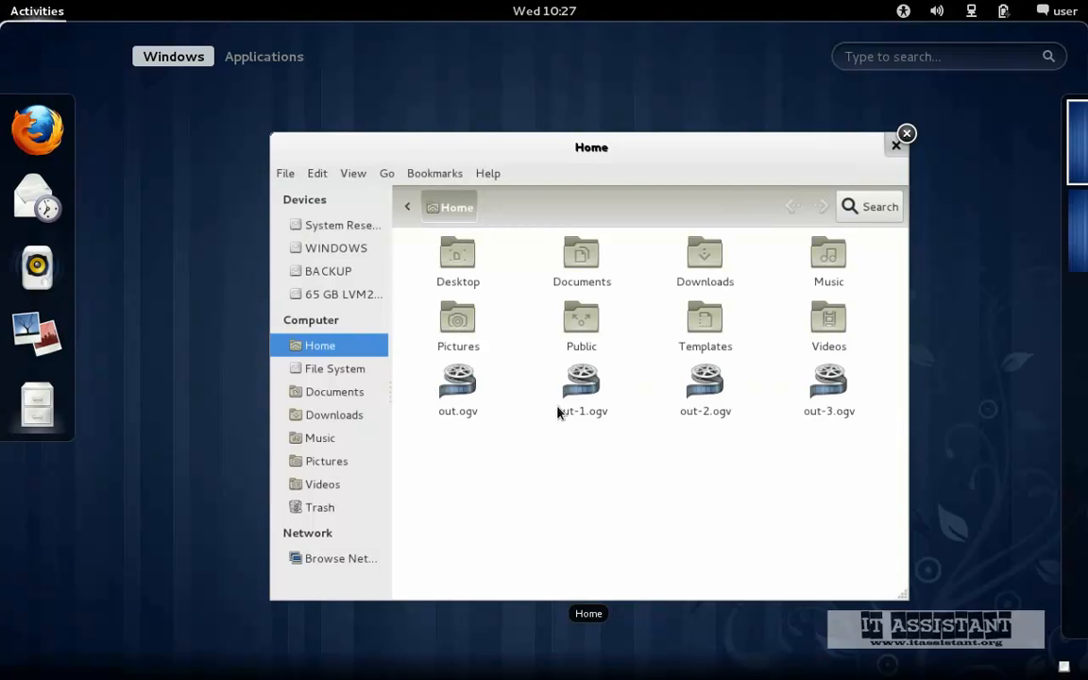
{"action": "mouse_move", "coordinate": [367, 248]}
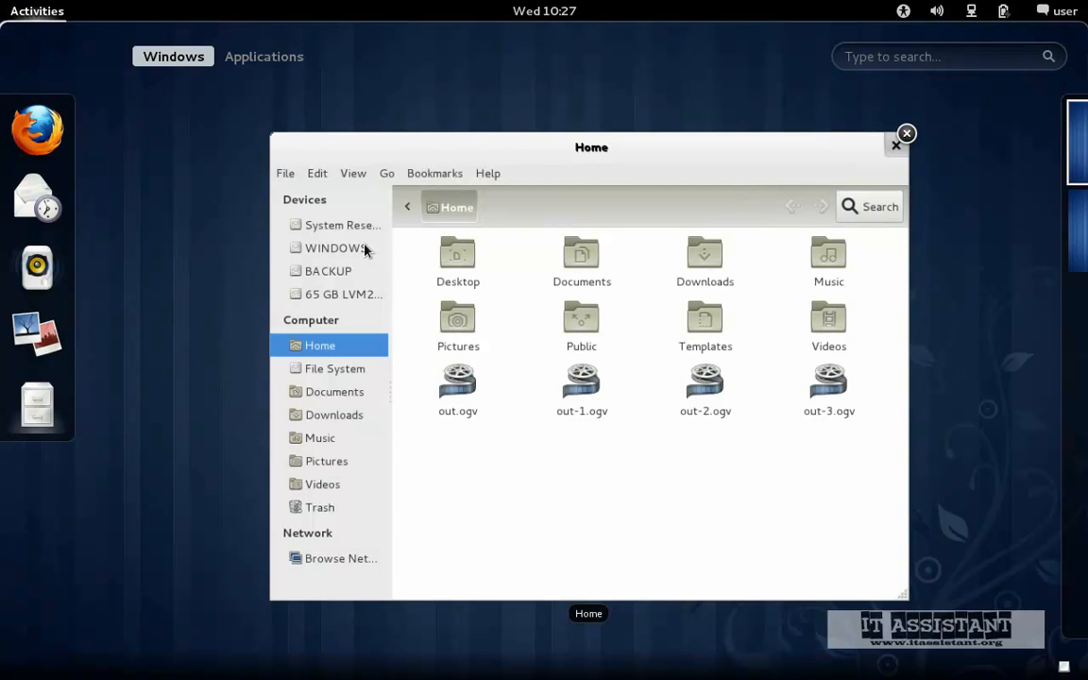
{"action": "mouse_move", "coordinate": [69, 150]}
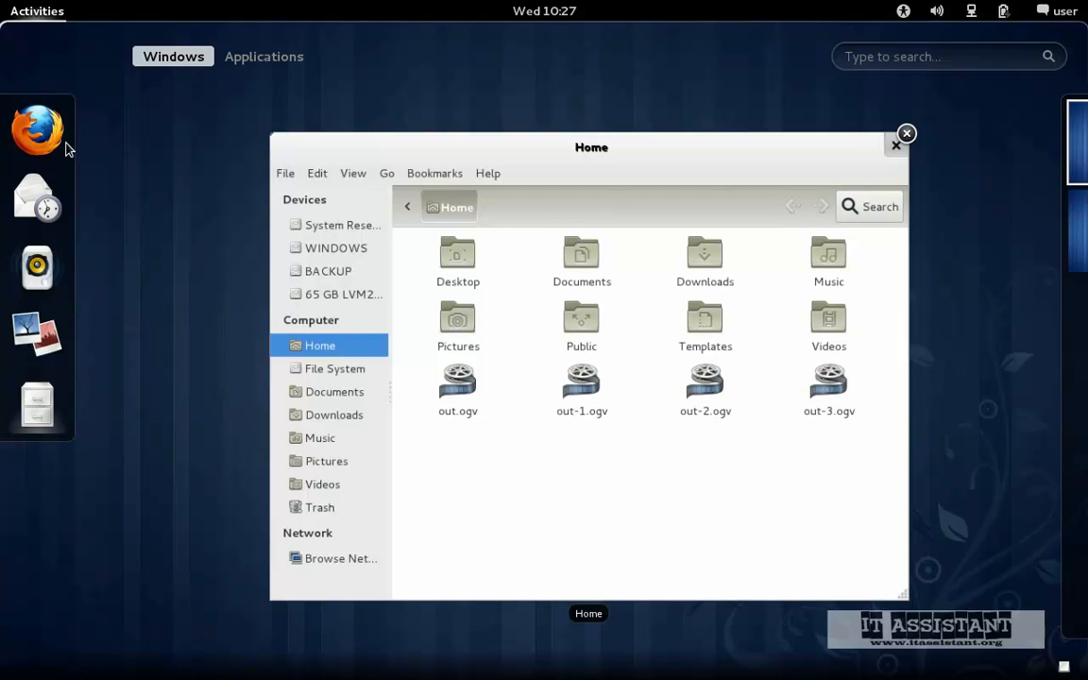
{"action": "mouse_move", "coordinate": [36, 127]}
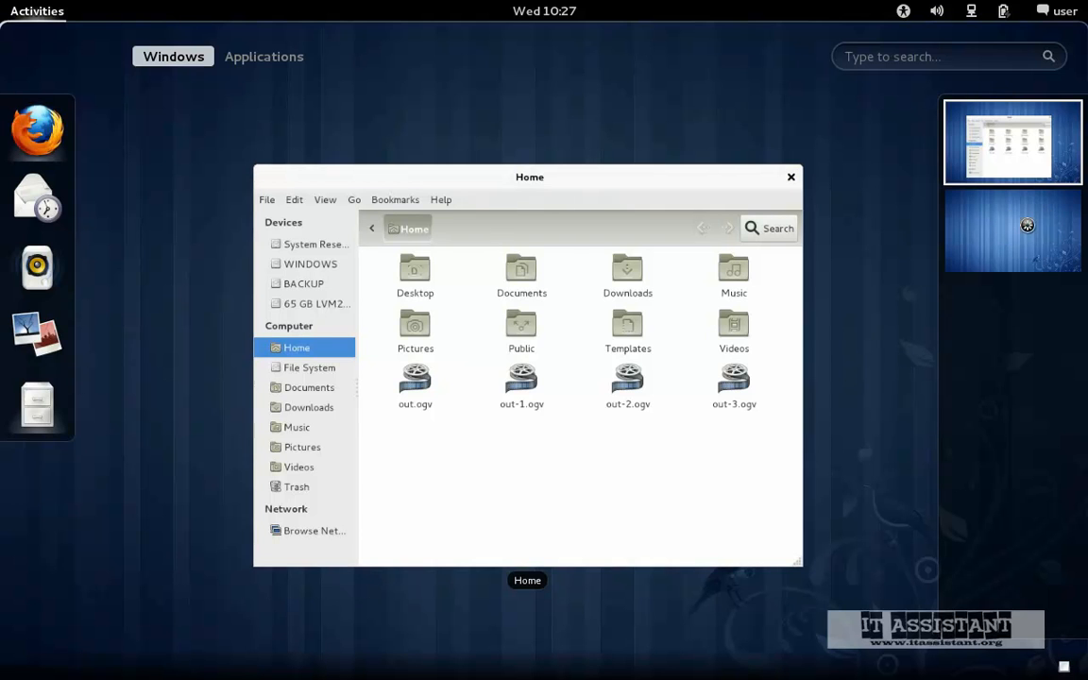
{"action": "left_click", "coordinate": [36, 10]}
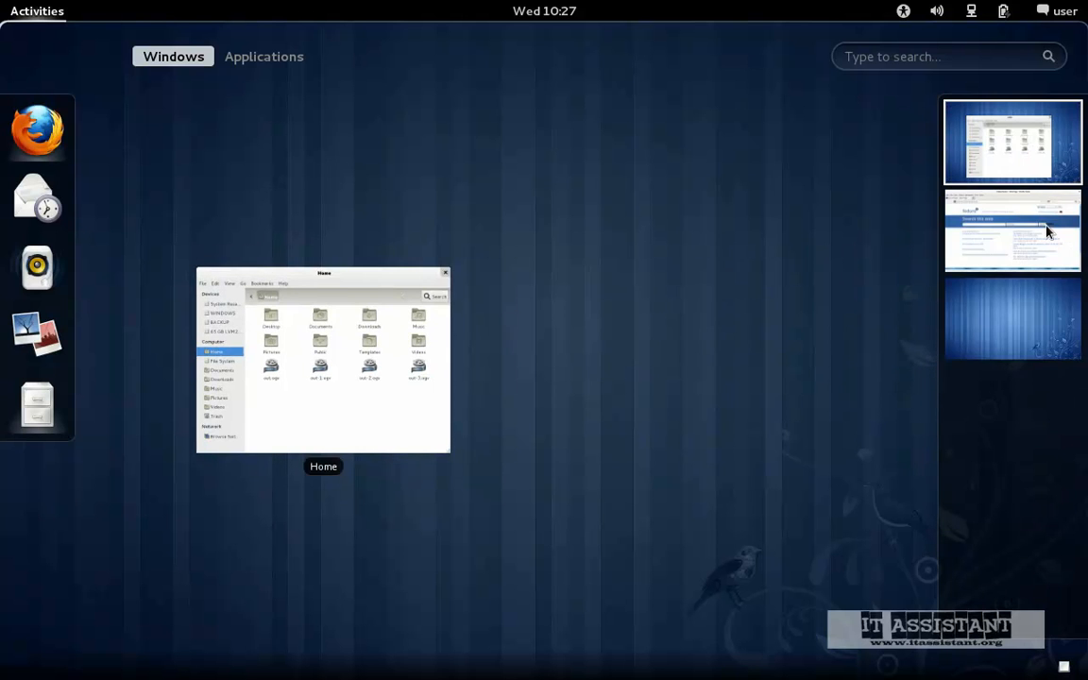
{"action": "left_click", "coordinate": [323, 360]}
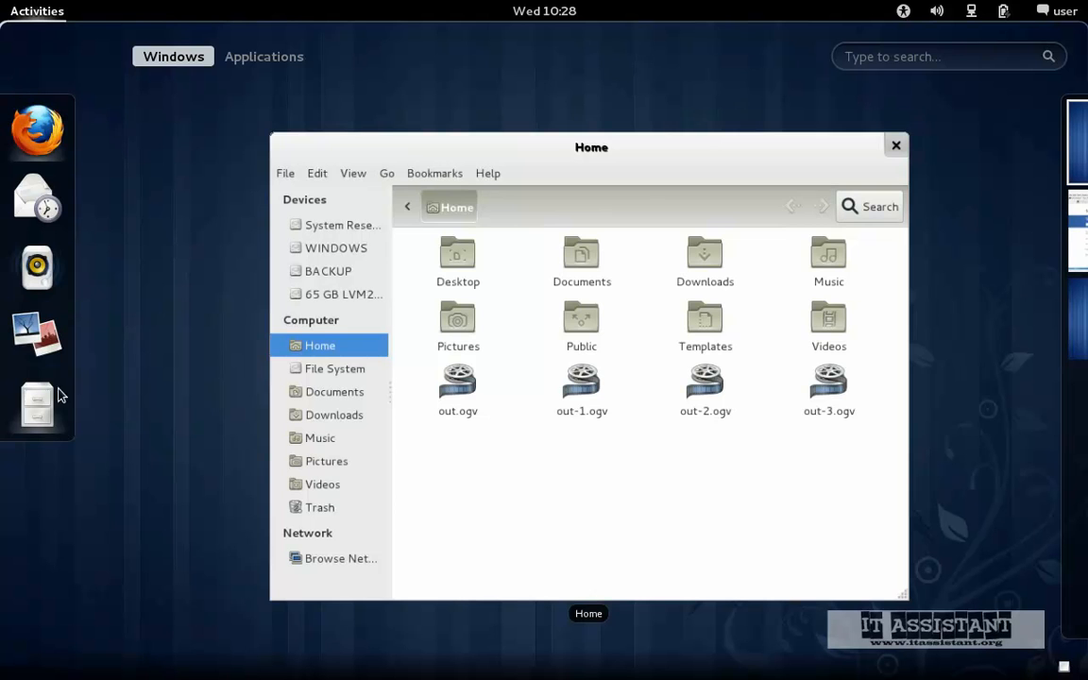
{"action": "left_click", "coordinate": [264, 56]}
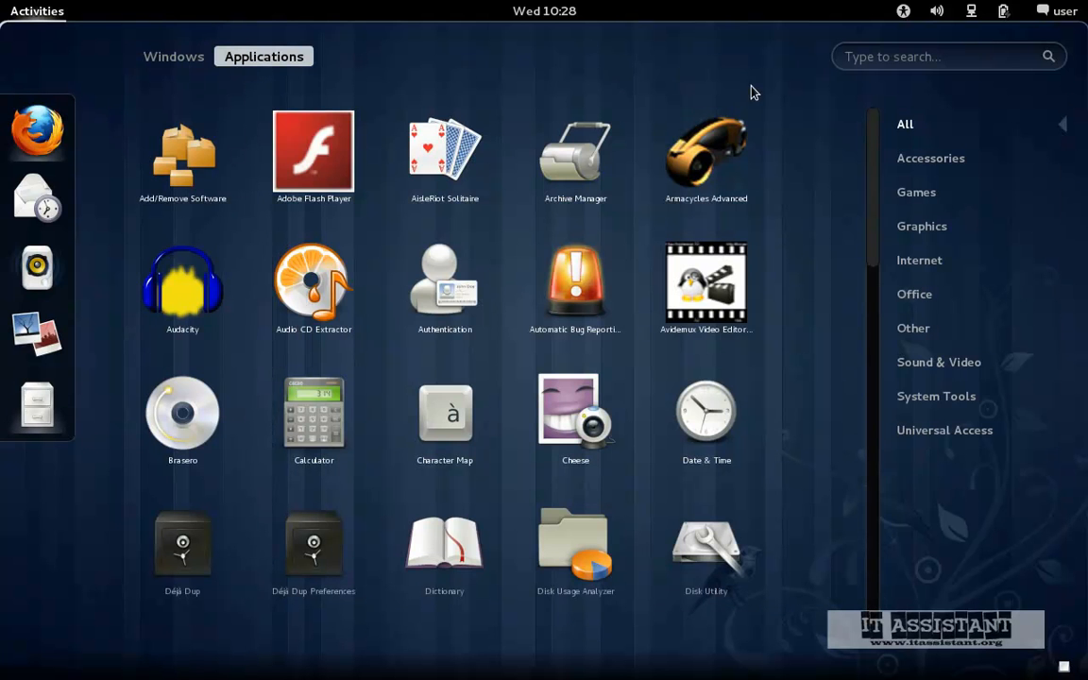
{"action": "mouse_move", "coordinate": [844, 487]}
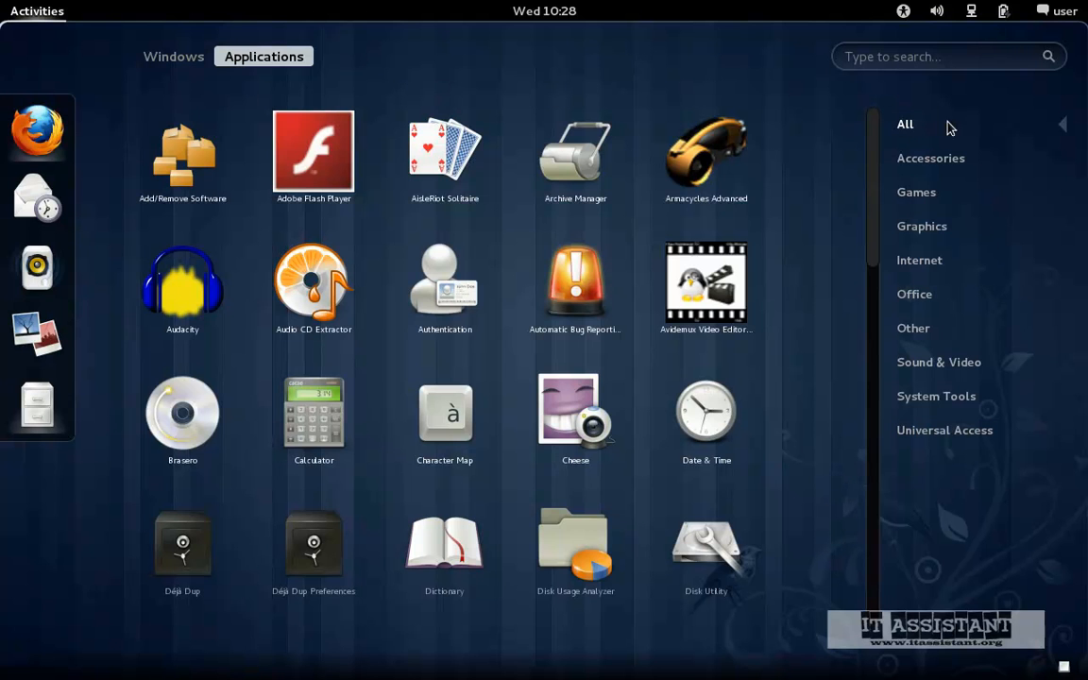
{"action": "mouse_move", "coordinate": [887, 196]}
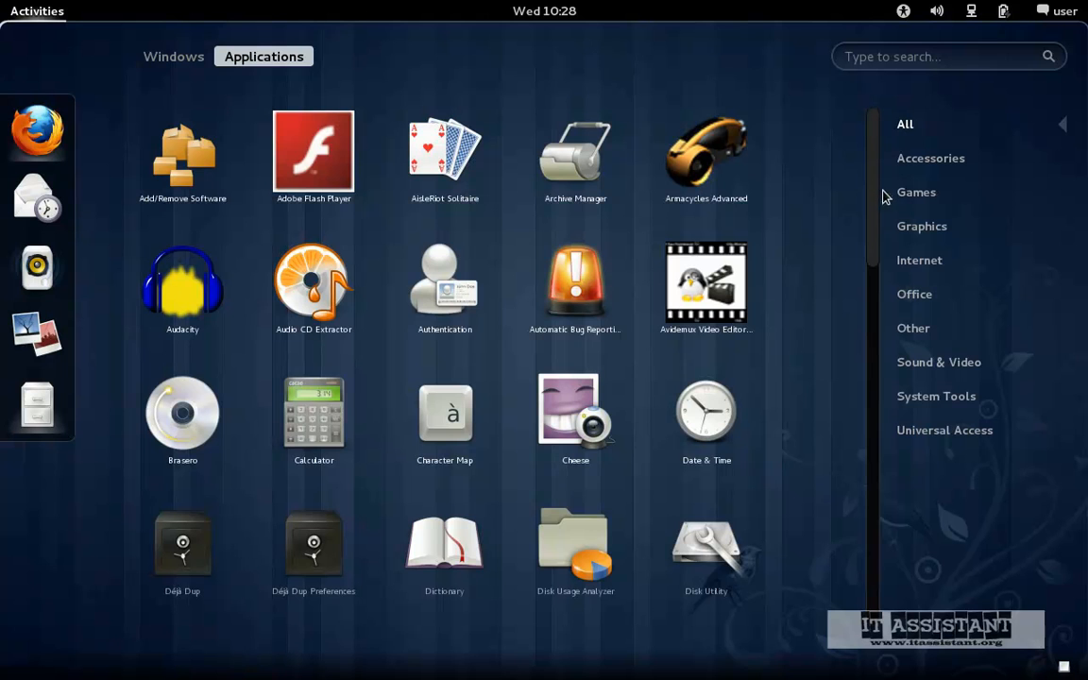
{"action": "mouse_move", "coordinate": [930, 158]}
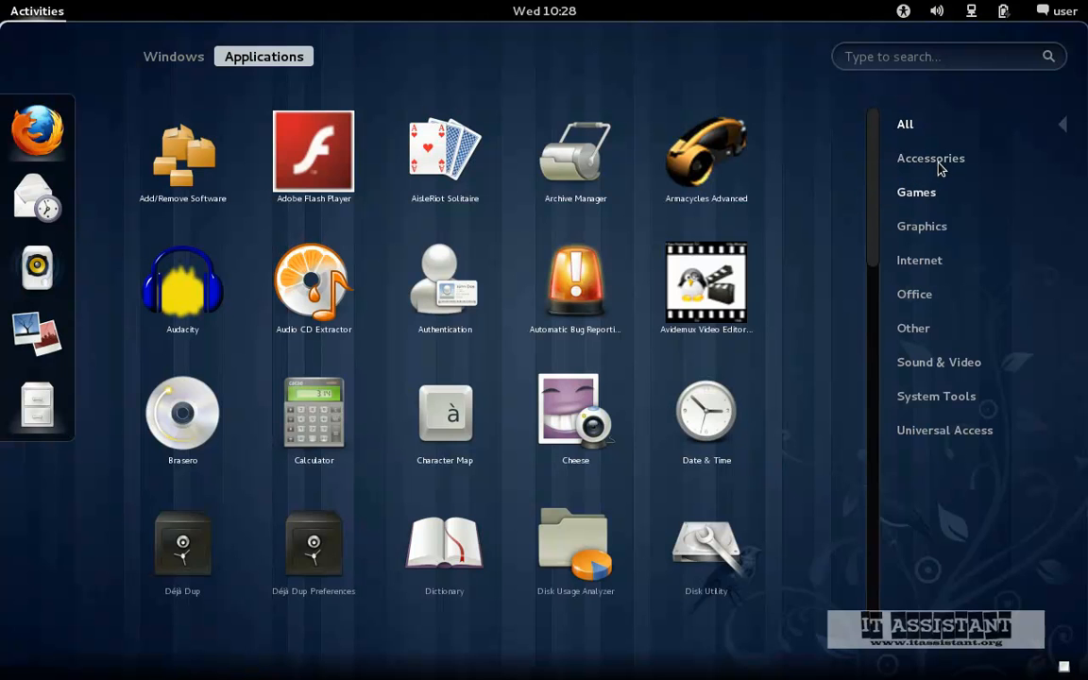
Filter the applications list to Accessories, then to Sound & Video
{"action": "left_click", "coordinate": [930, 158]}
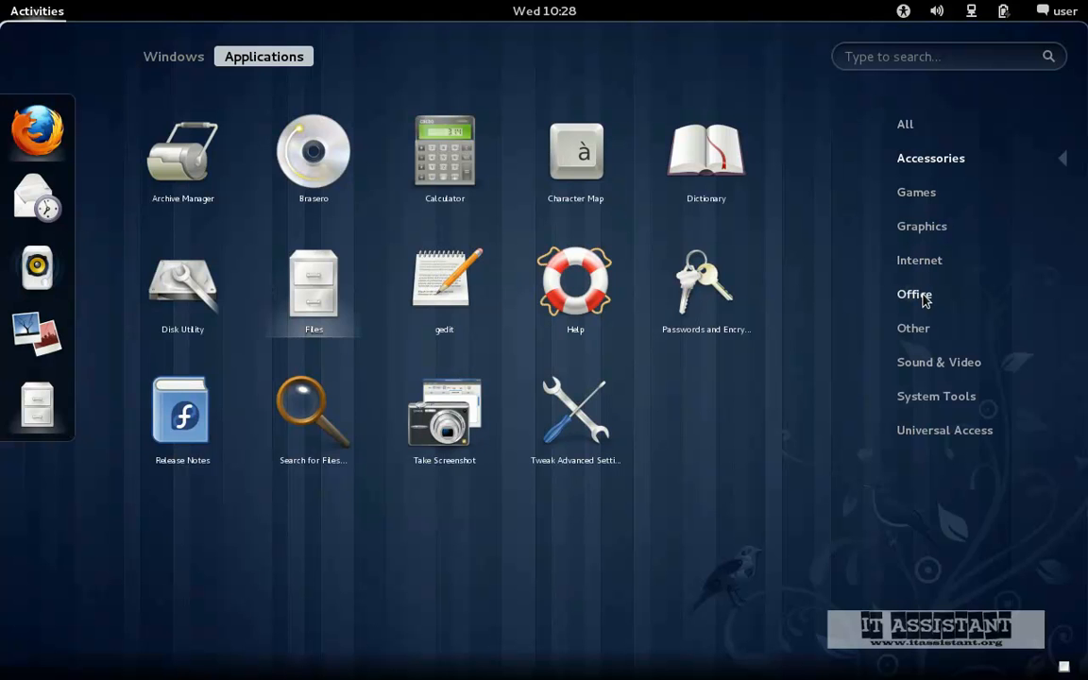
{"action": "left_click", "coordinate": [939, 362]}
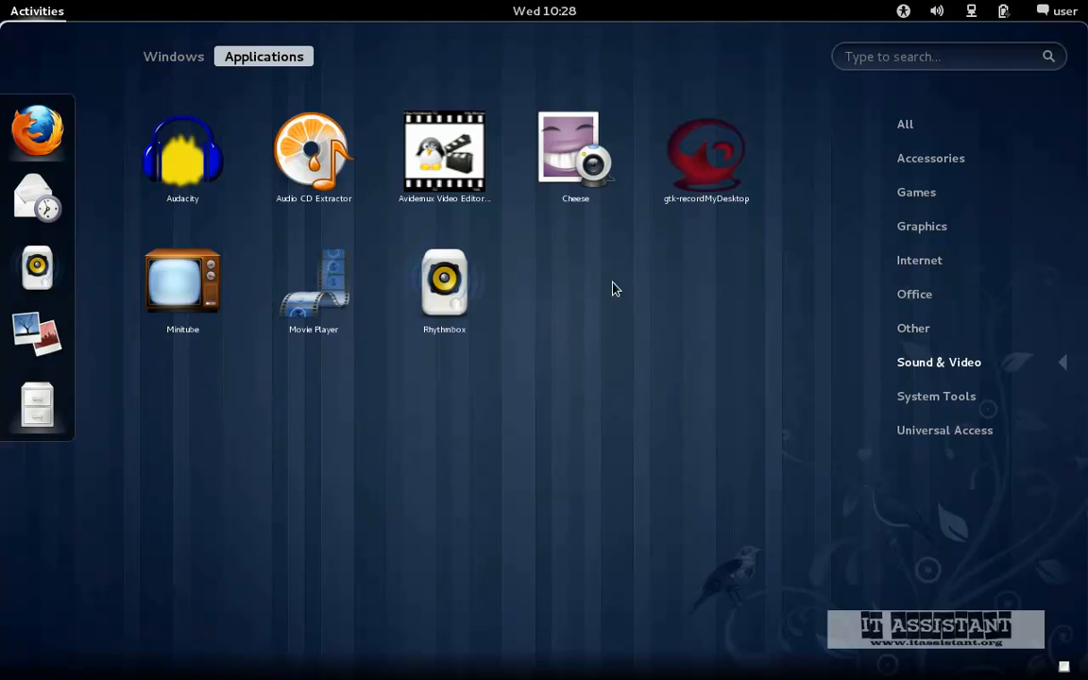
{"action": "mouse_move", "coordinate": [272, 239]}
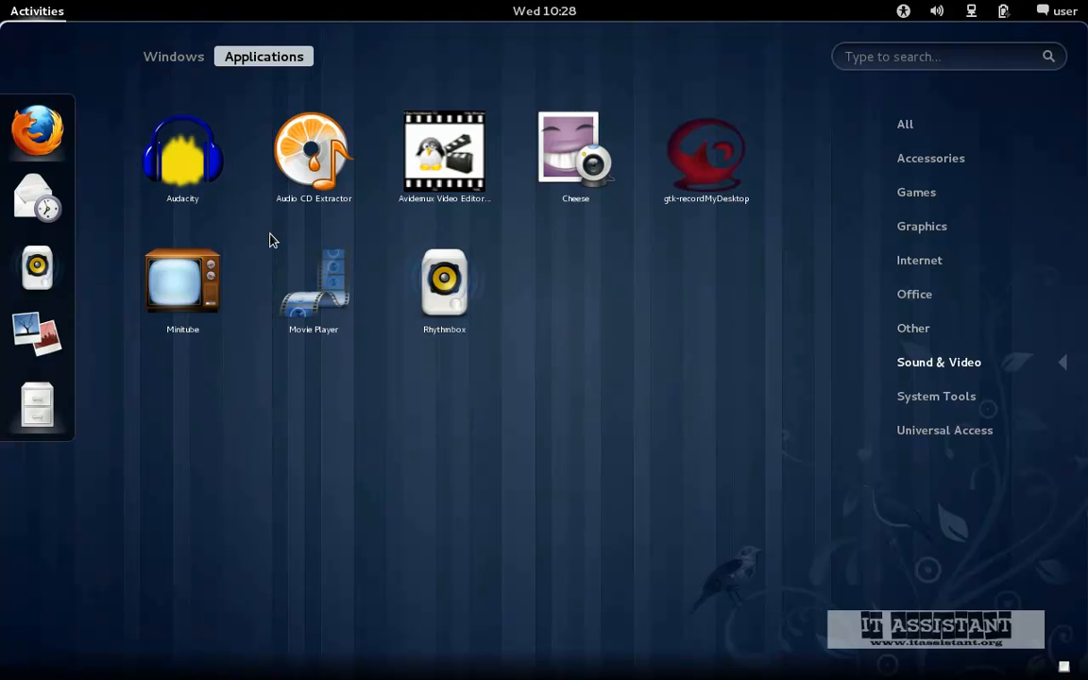
{"action": "left_click", "coordinate": [172, 56]}
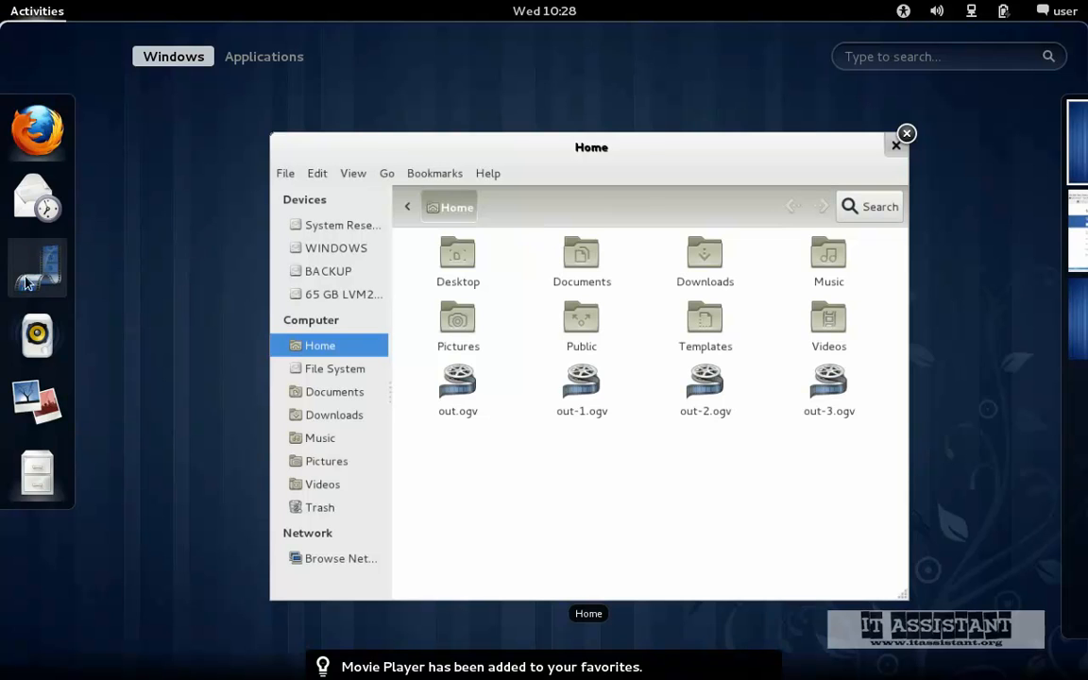
{"action": "mouse_move", "coordinate": [38, 267]}
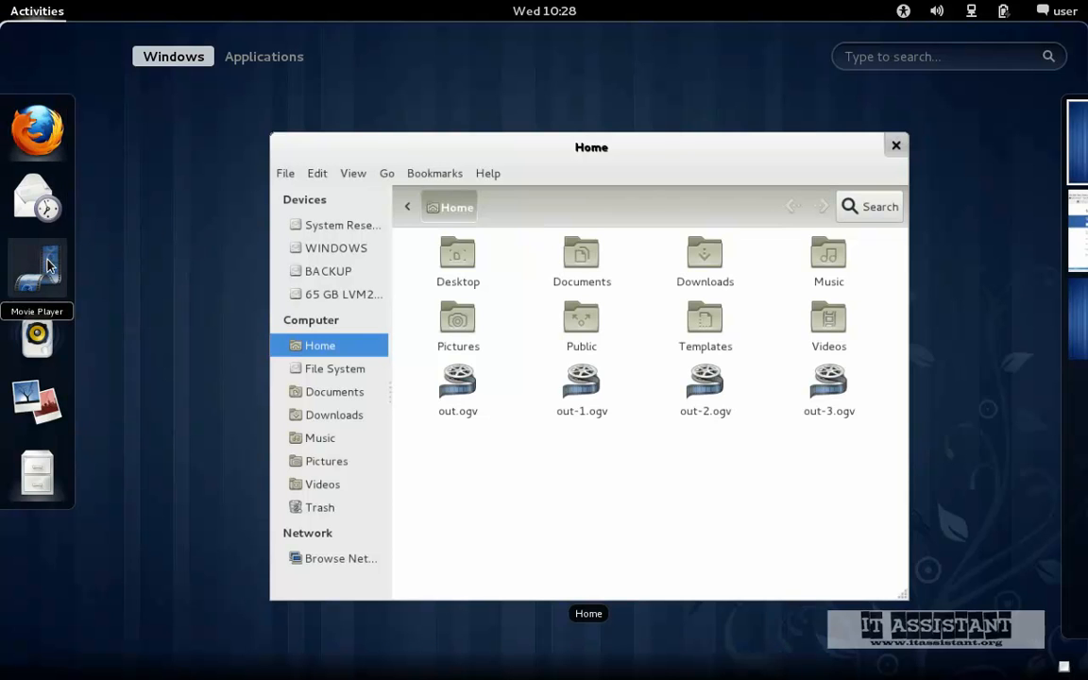
{"action": "mouse_move", "coordinate": [35, 274]}
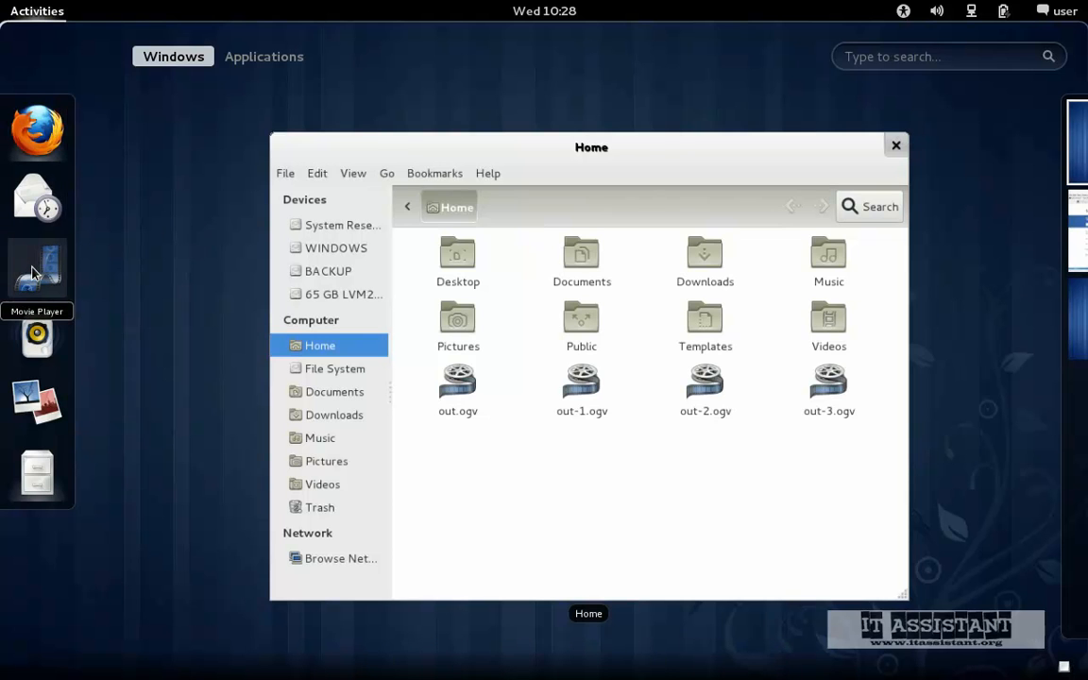
{"action": "mouse_move", "coordinate": [90, 267]}
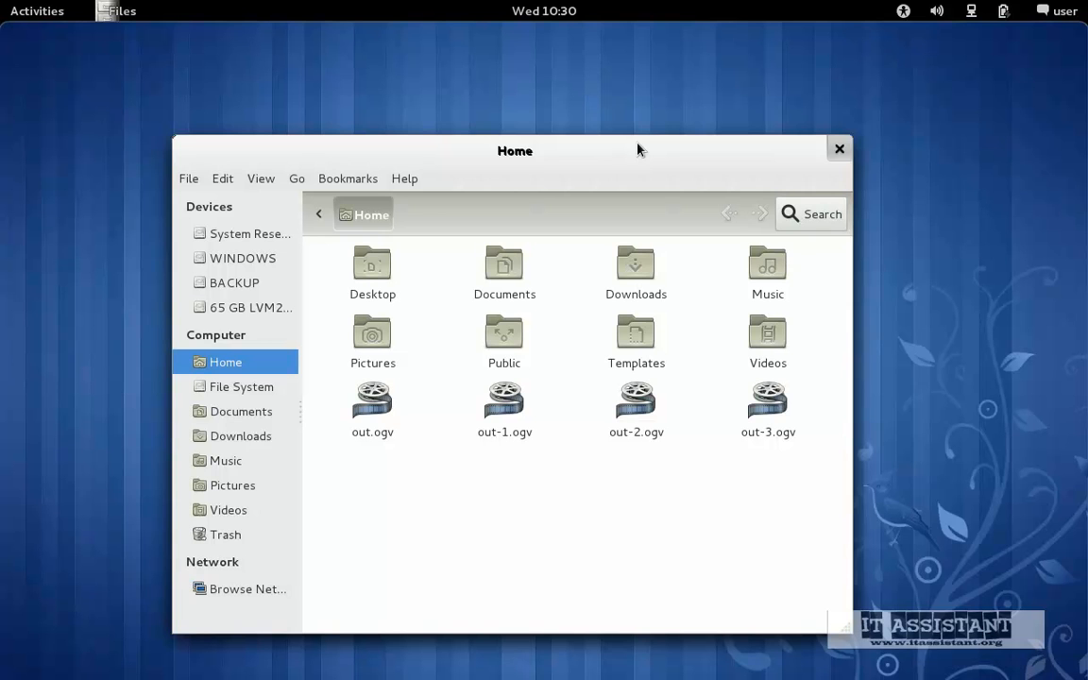
{"action": "mouse_move", "coordinate": [756, 151]}
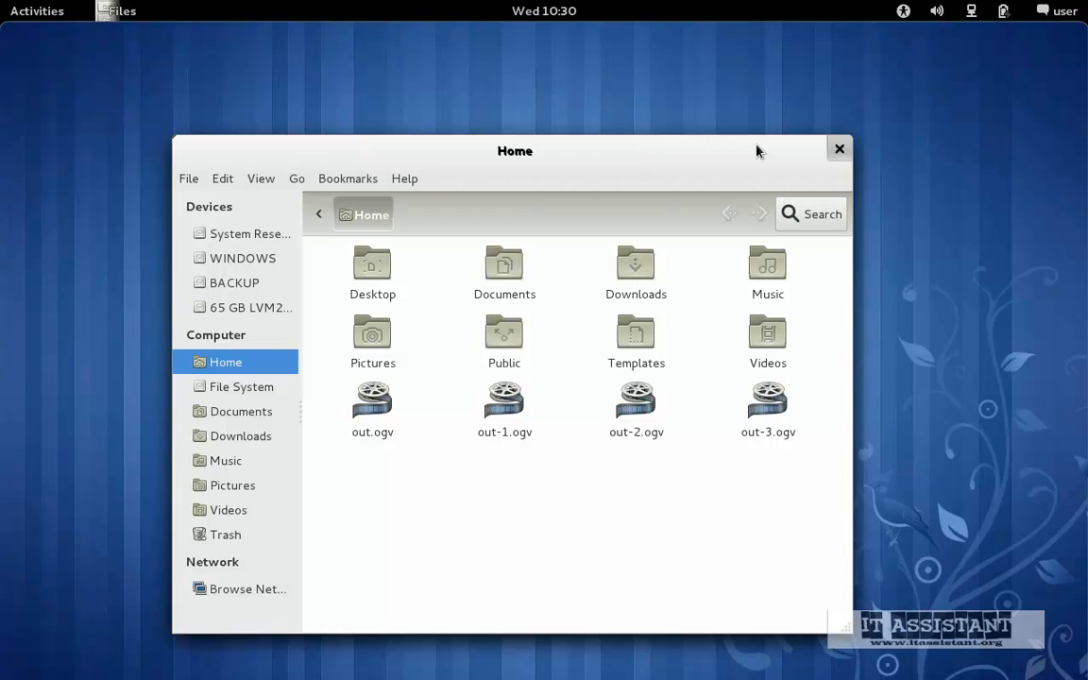
{"action": "mouse_move", "coordinate": [859, 154]}
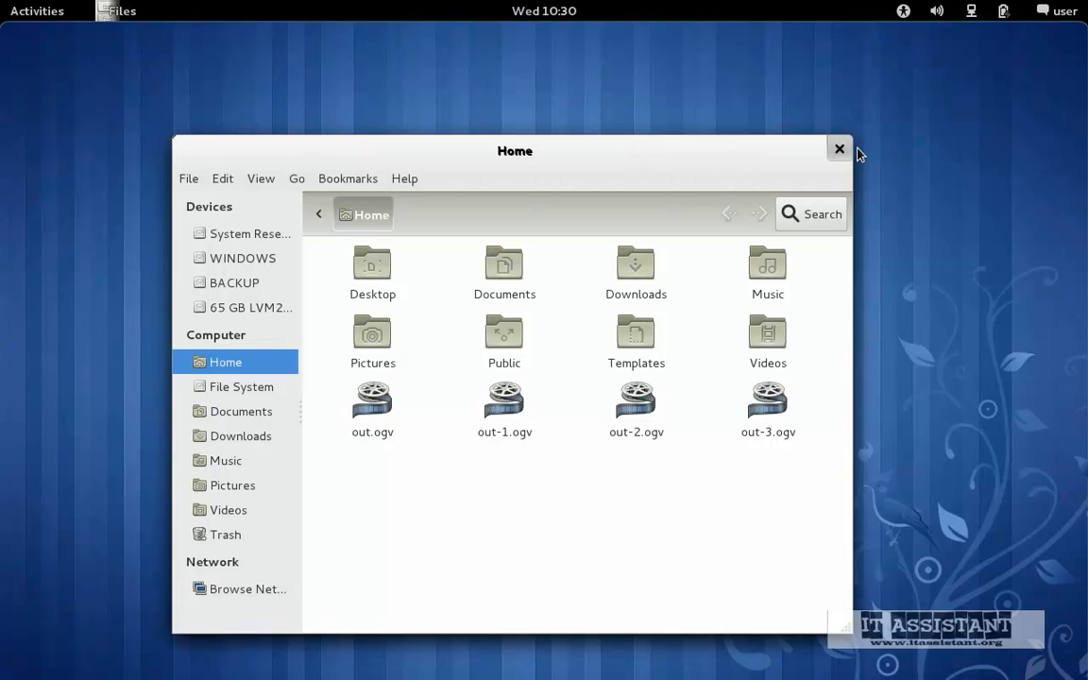
{"action": "mouse_move", "coordinate": [838, 149]}
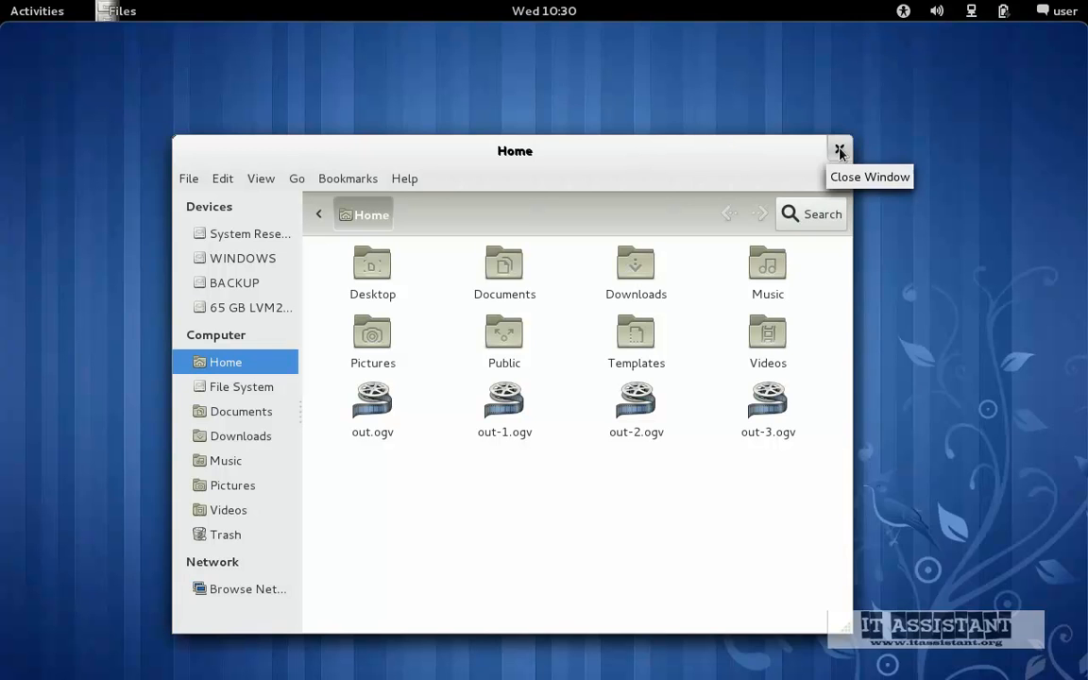
Close the Files home folder window and launch System Settings from the user menu
{"action": "left_click", "coordinate": [837, 150]}
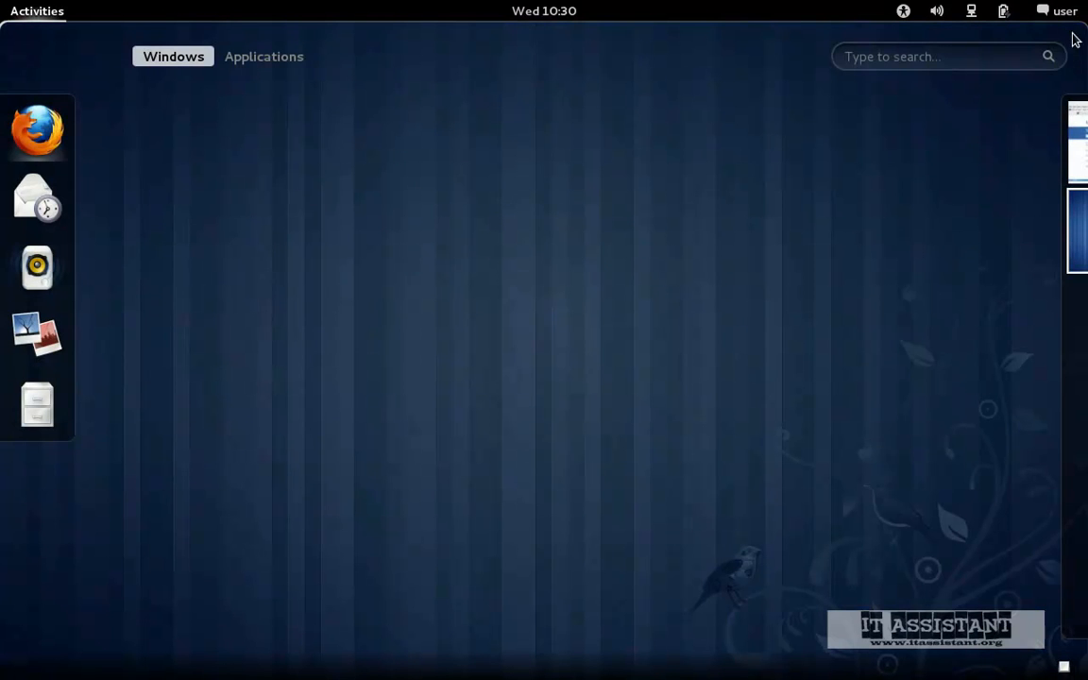
{"action": "left_click", "coordinate": [1064, 11]}
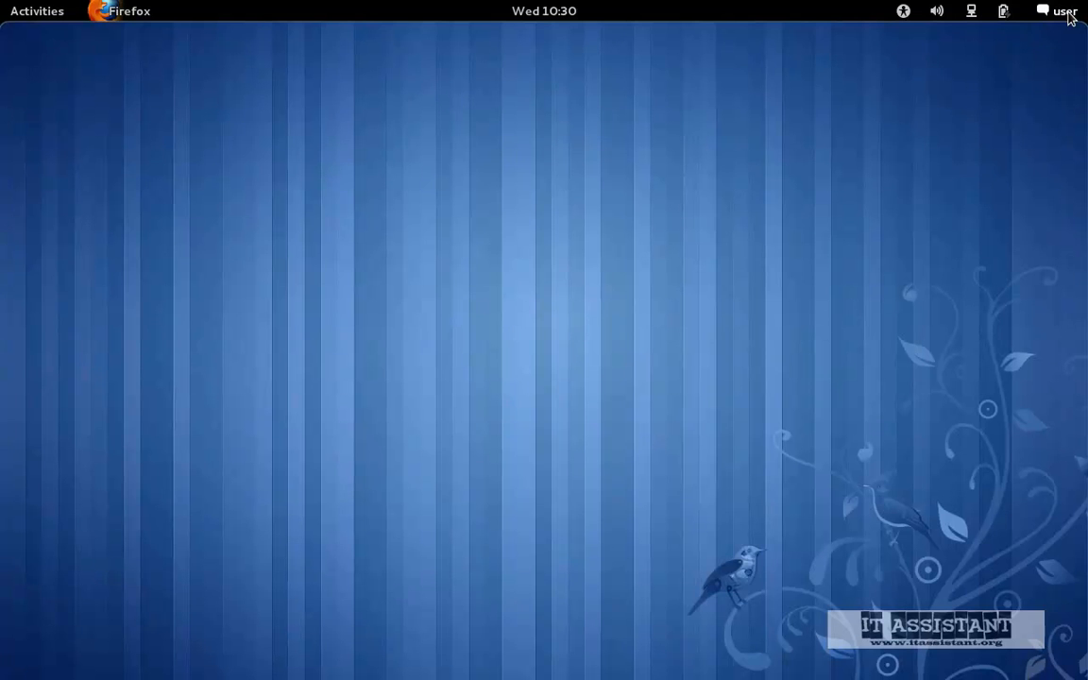
{"action": "left_click", "coordinate": [1058, 10]}
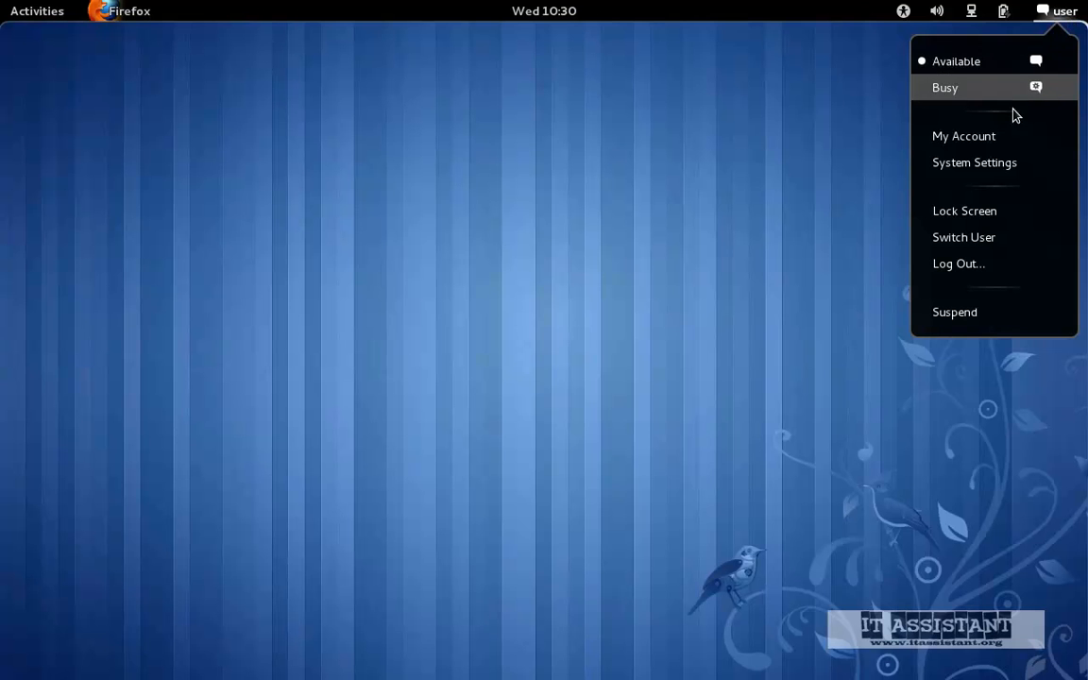
{"action": "left_click", "coordinate": [974, 162]}
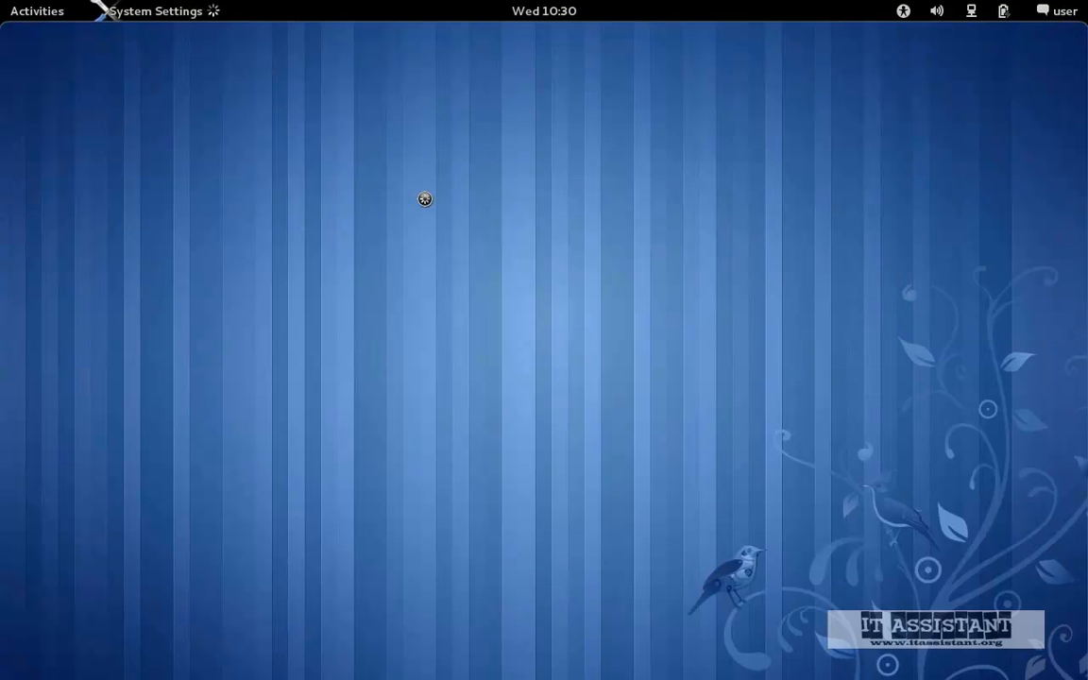
{"action": "left_click", "coordinate": [157, 11]}
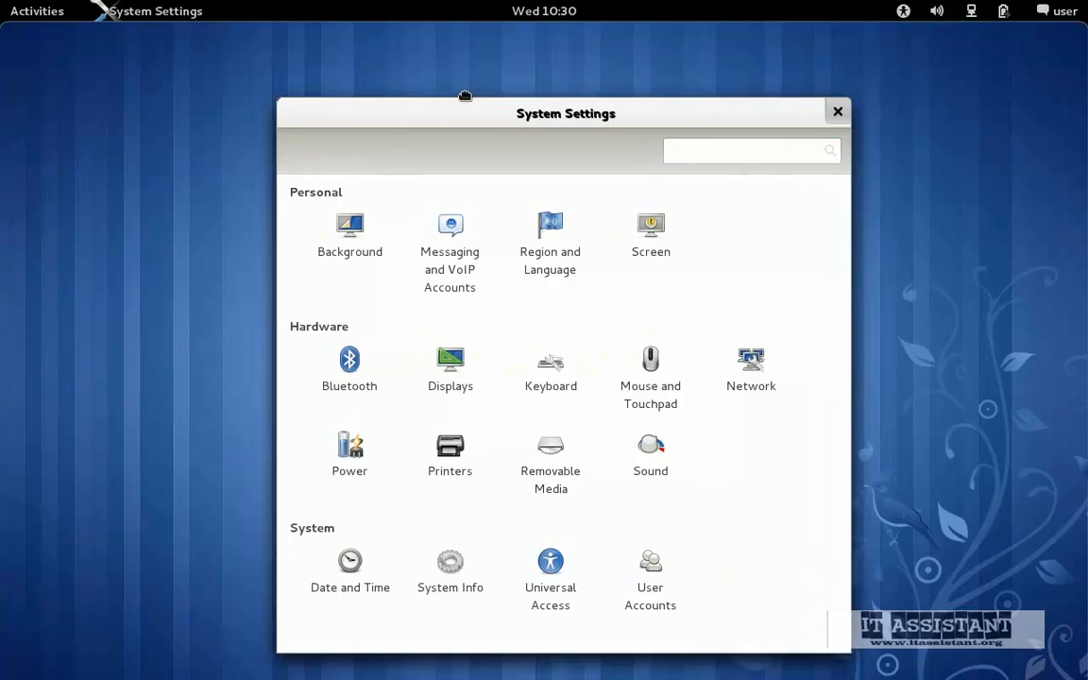
In the Background panel, try Sundown Dunes, then set the wallpaper to Aqua
{"action": "left_click", "coordinate": [349, 234]}
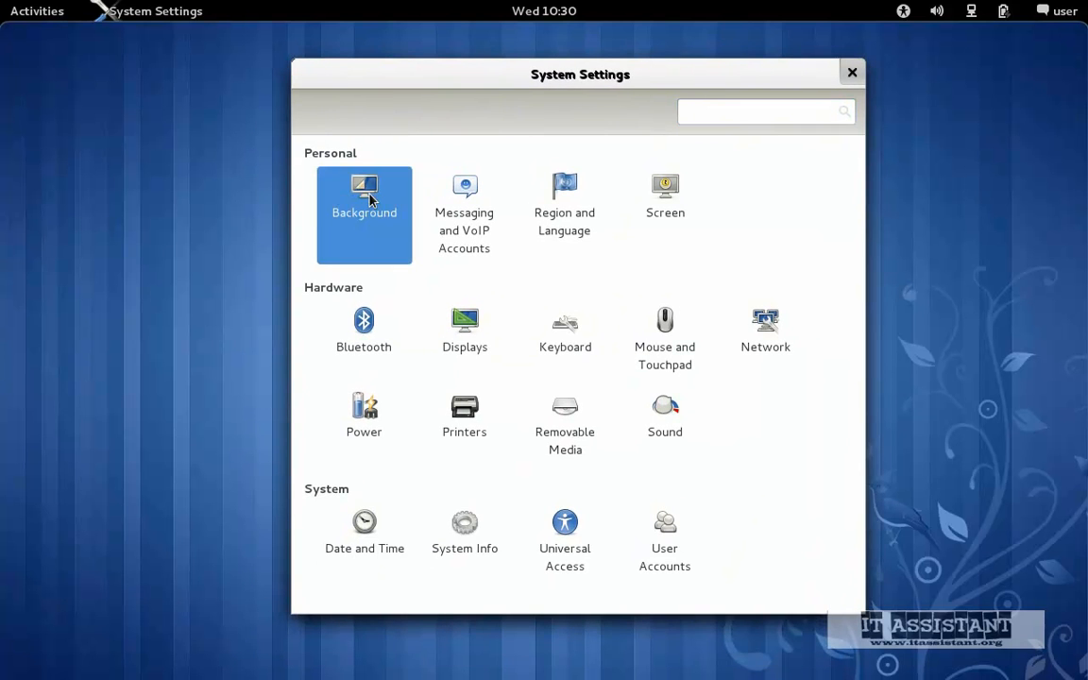
{"action": "left_click", "coordinate": [364, 198]}
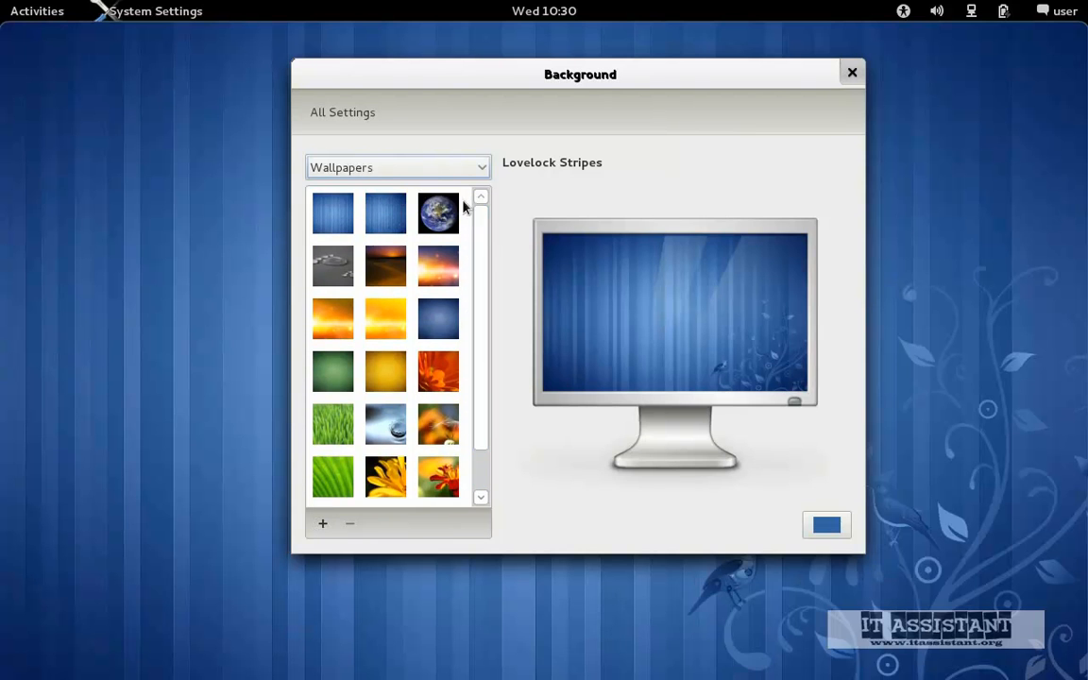
{"action": "left_click", "coordinate": [384, 266]}
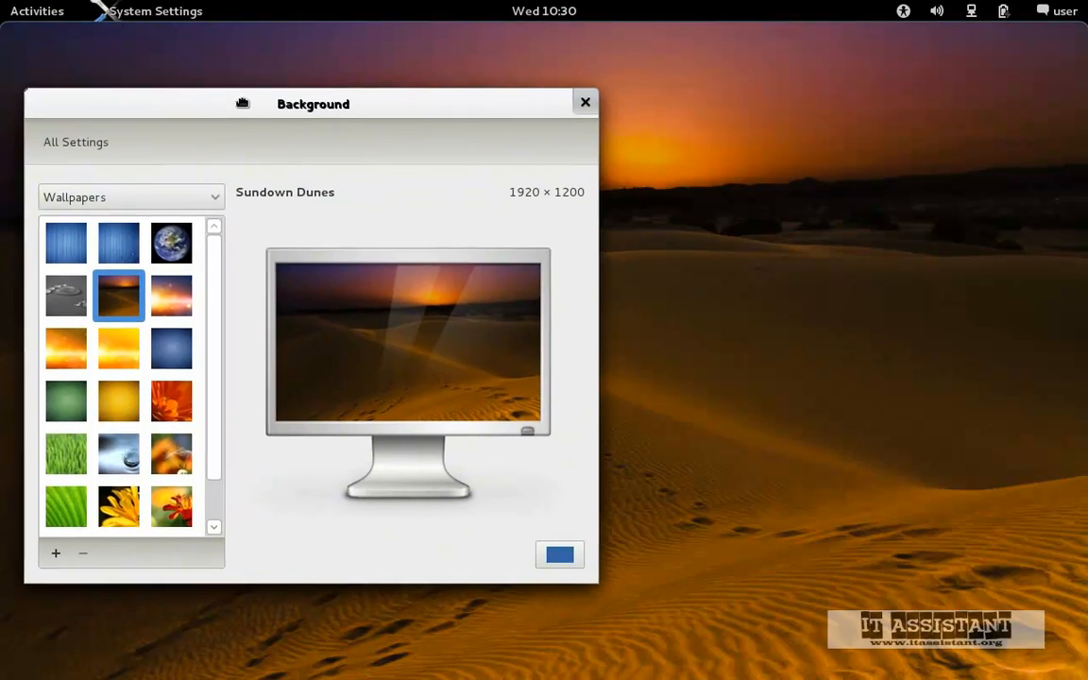
{"action": "left_click", "coordinate": [171, 347]}
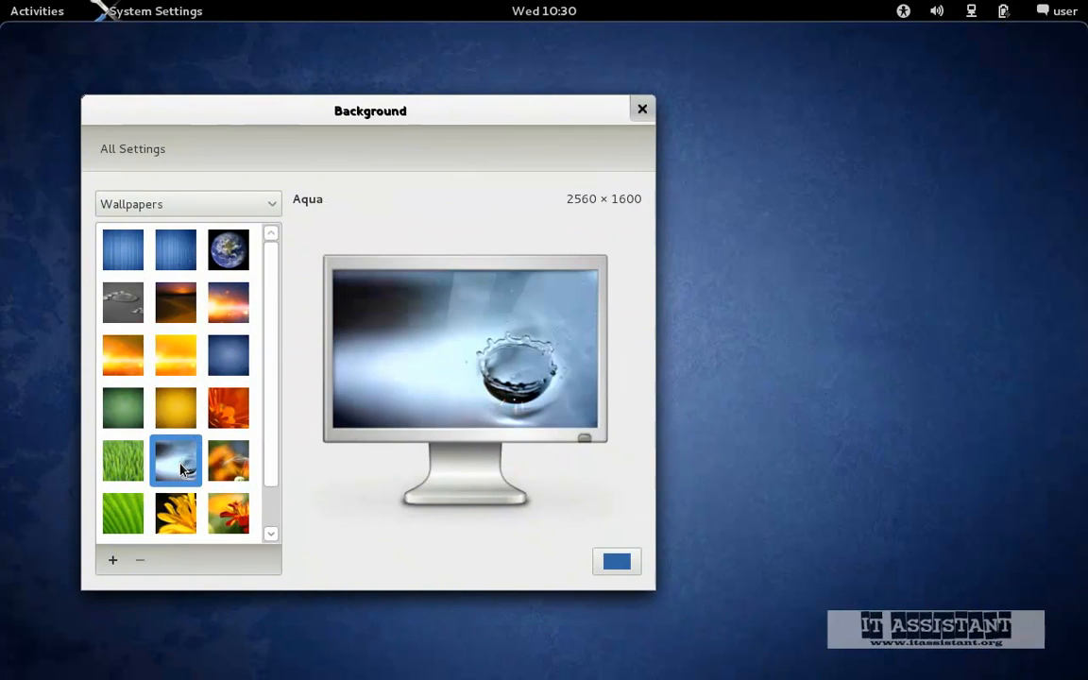
{"action": "left_click_drag", "start_coordinate": [370, 110], "coordinate": [376, 78]}
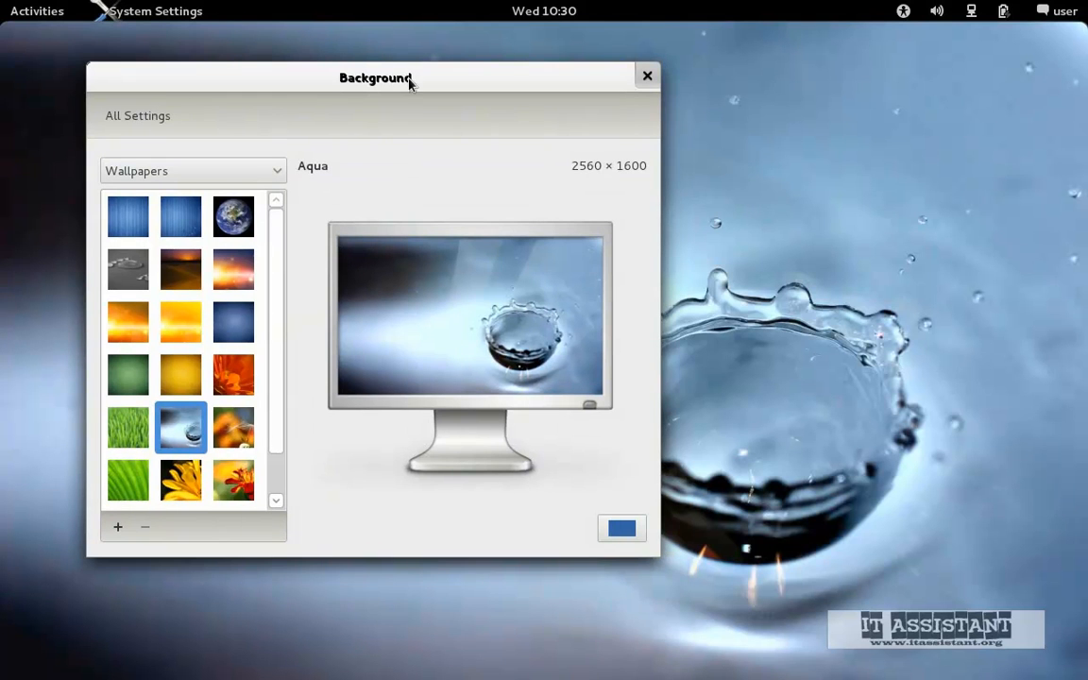
{"action": "mouse_move", "coordinate": [661, 71]}
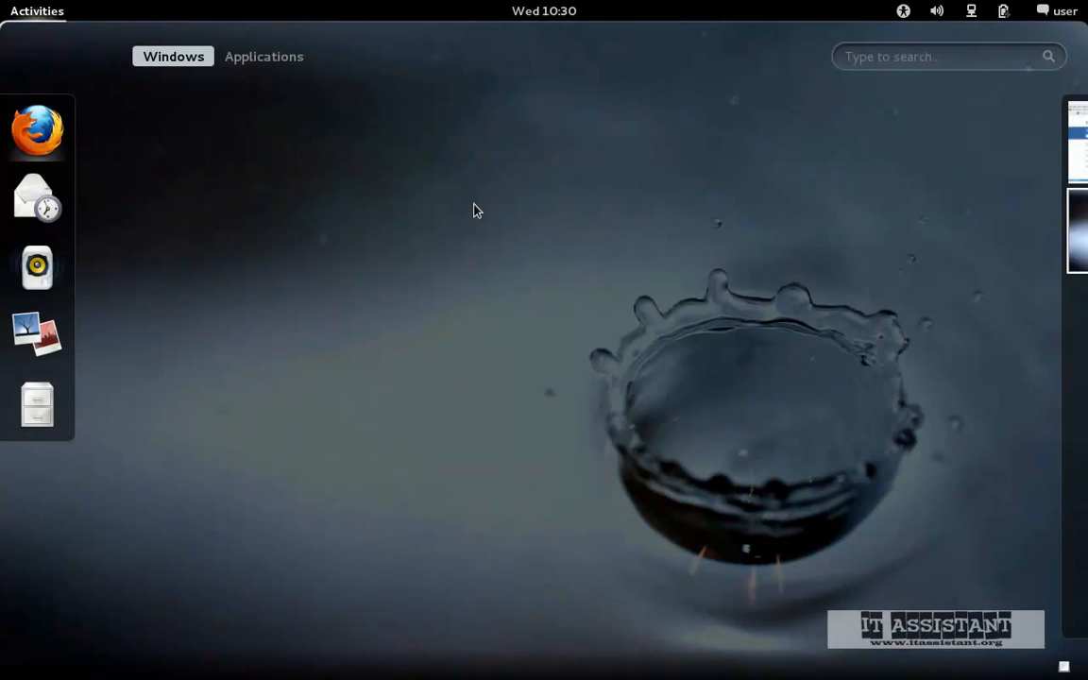
Return to the Aqua desktop and open the user session menu
{"action": "left_click", "coordinate": [37, 130]}
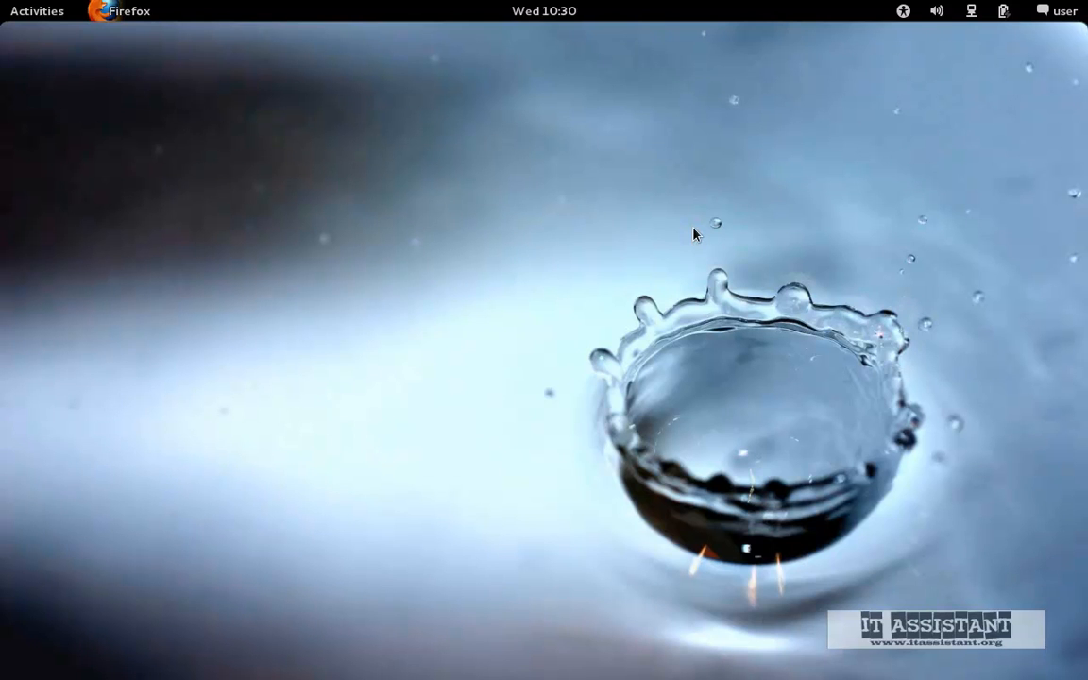
{"action": "mouse_move", "coordinate": [978, 161]}
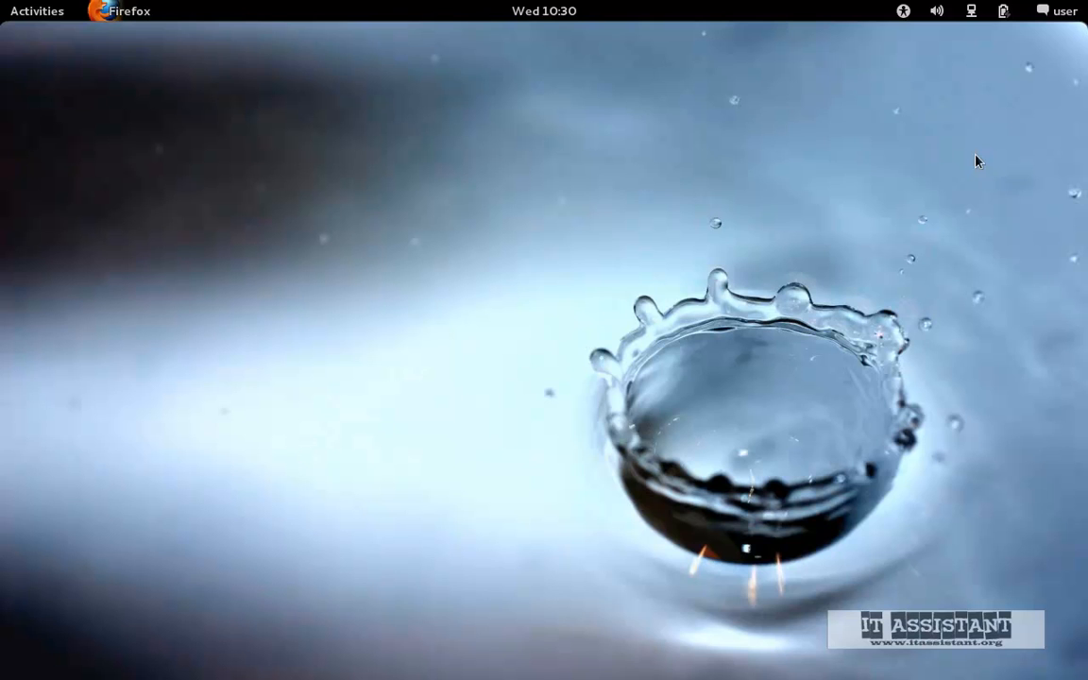
{"action": "left_click", "coordinate": [1058, 10]}
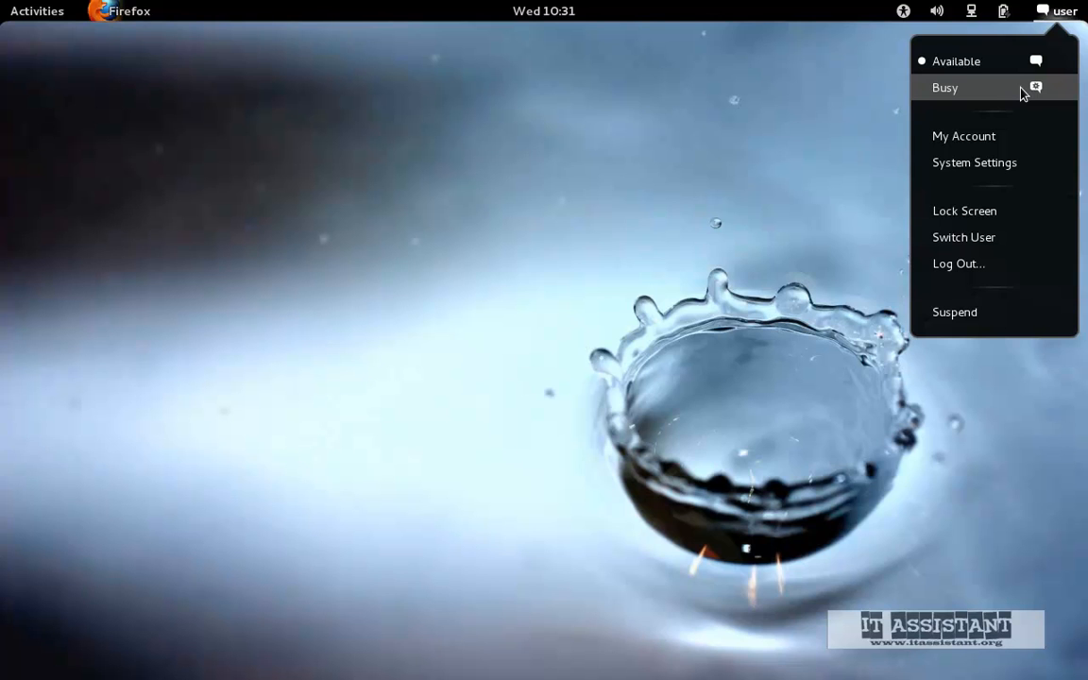
{"action": "mouse_move", "coordinate": [1020, 304]}
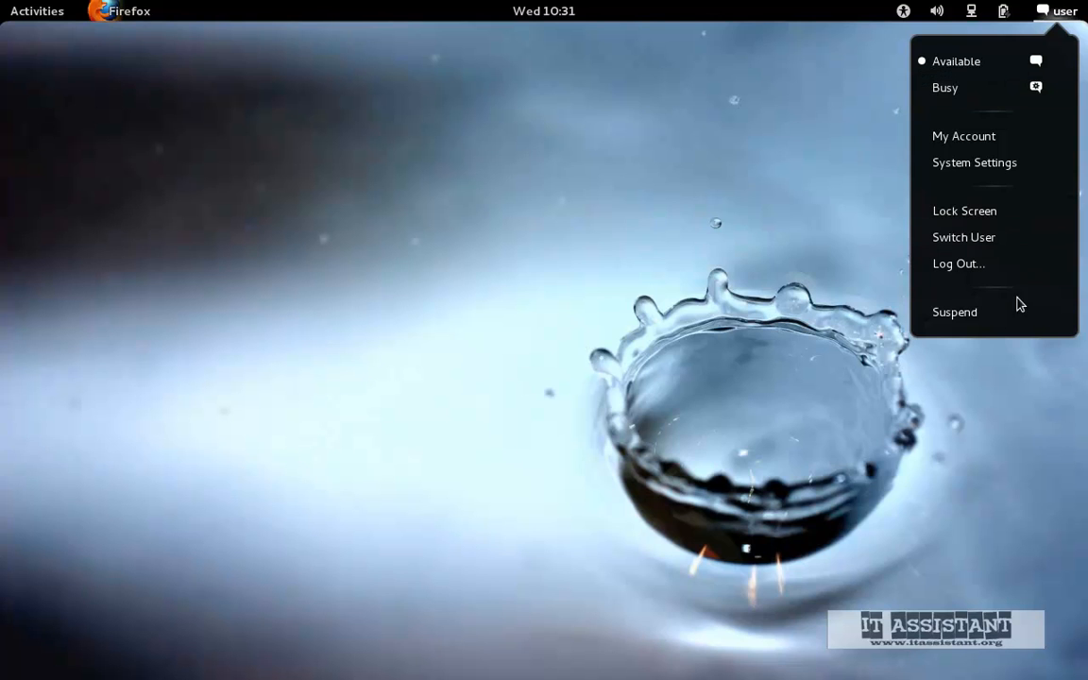
{"action": "mouse_move", "coordinate": [963, 237]}
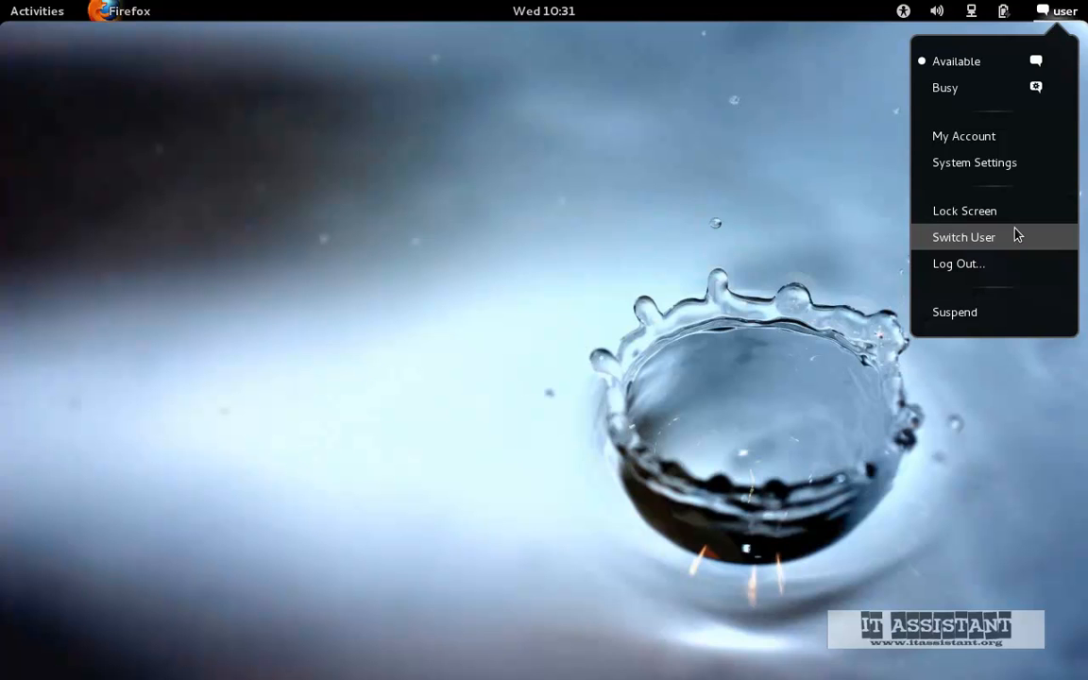
{"action": "mouse_move", "coordinate": [992, 303]}
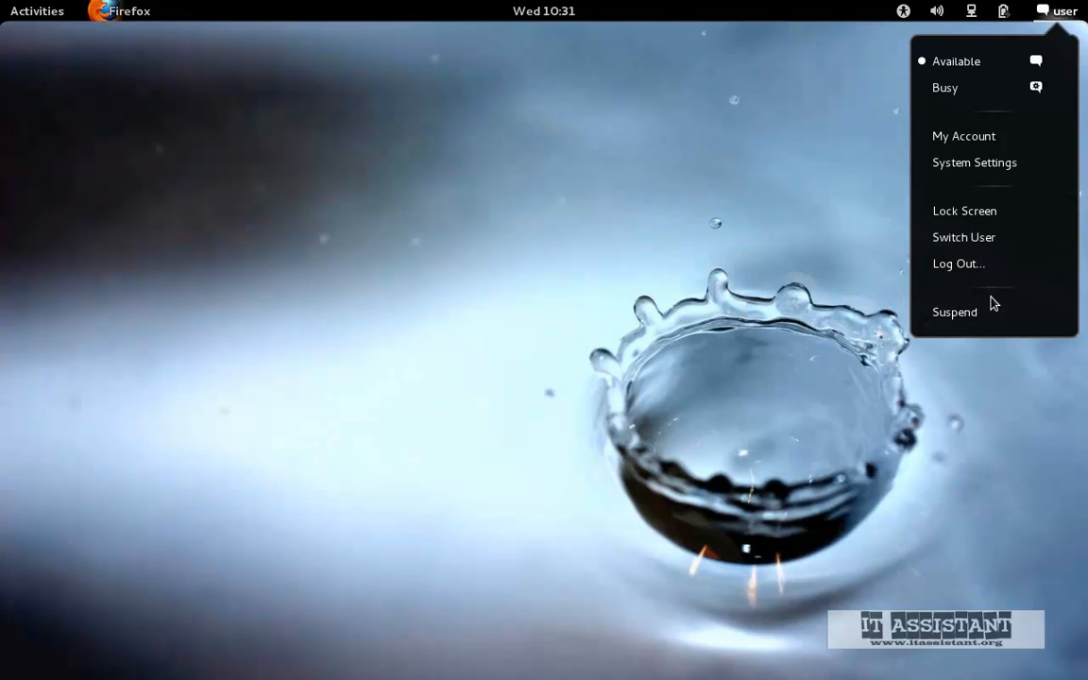
{"action": "mouse_move", "coordinate": [954, 312]}
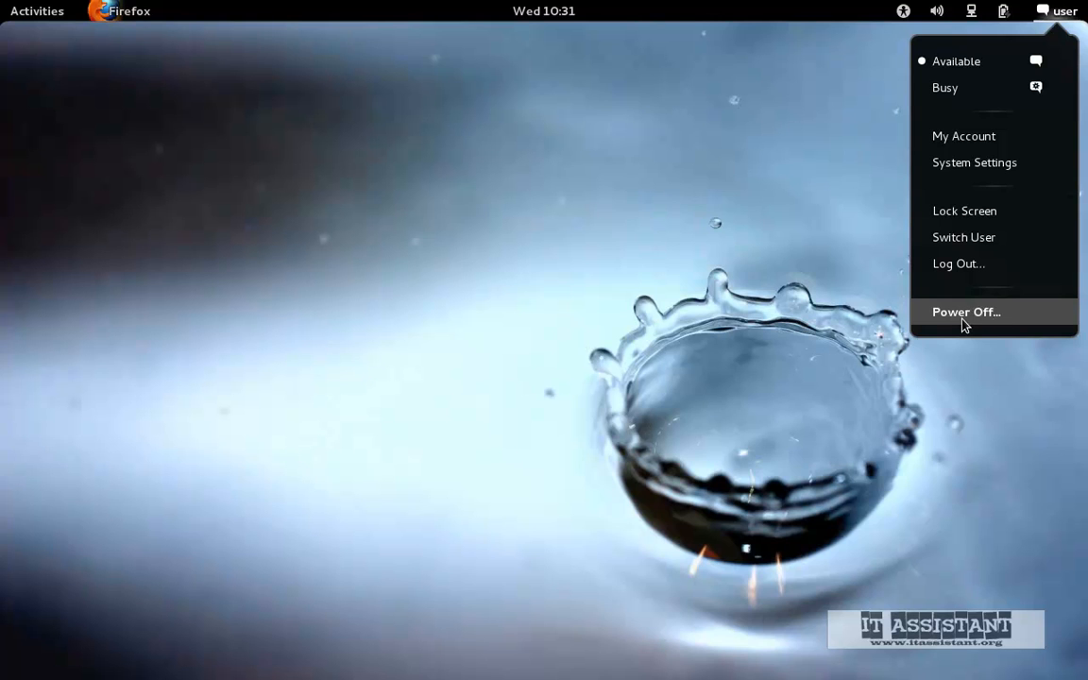
{"action": "mouse_move", "coordinate": [1019, 331]}
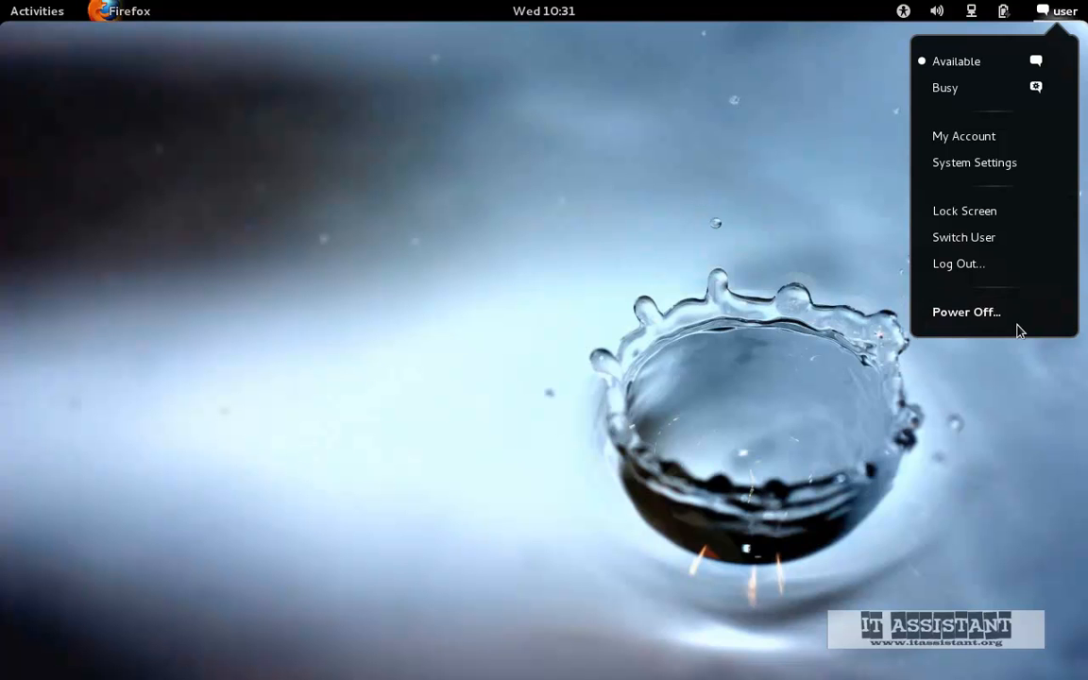
{"action": "mouse_move", "coordinate": [964, 311]}
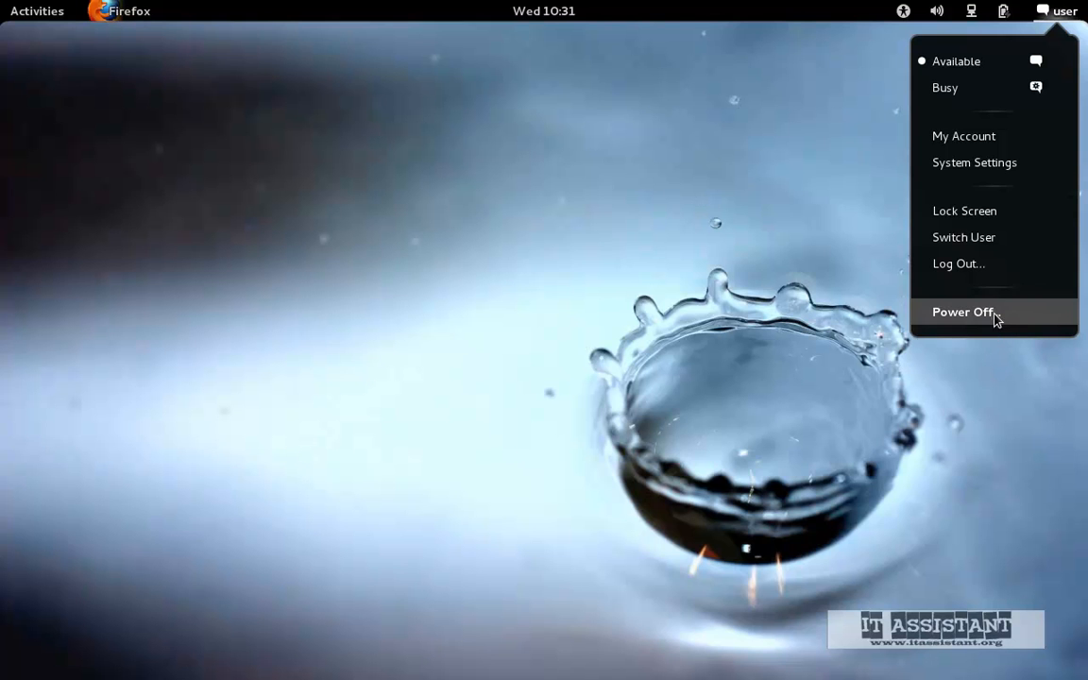
Choose Power Off... from the user menu while holding Alt
{"action": "left_click", "coordinate": [962, 311]}
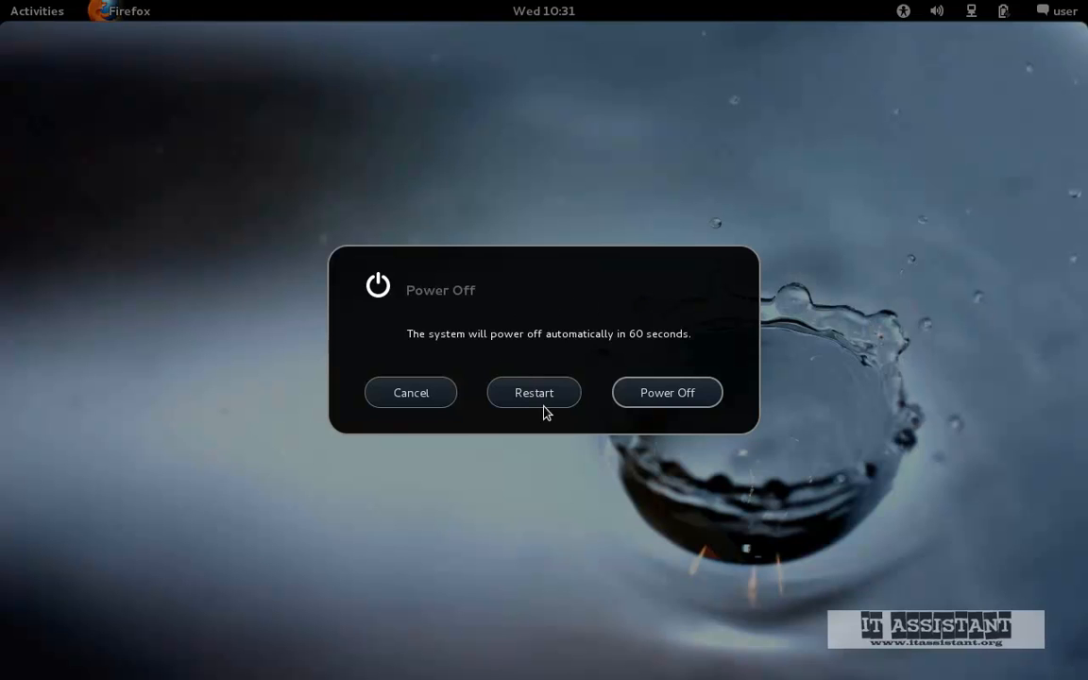
{"action": "mouse_move", "coordinate": [400, 391]}
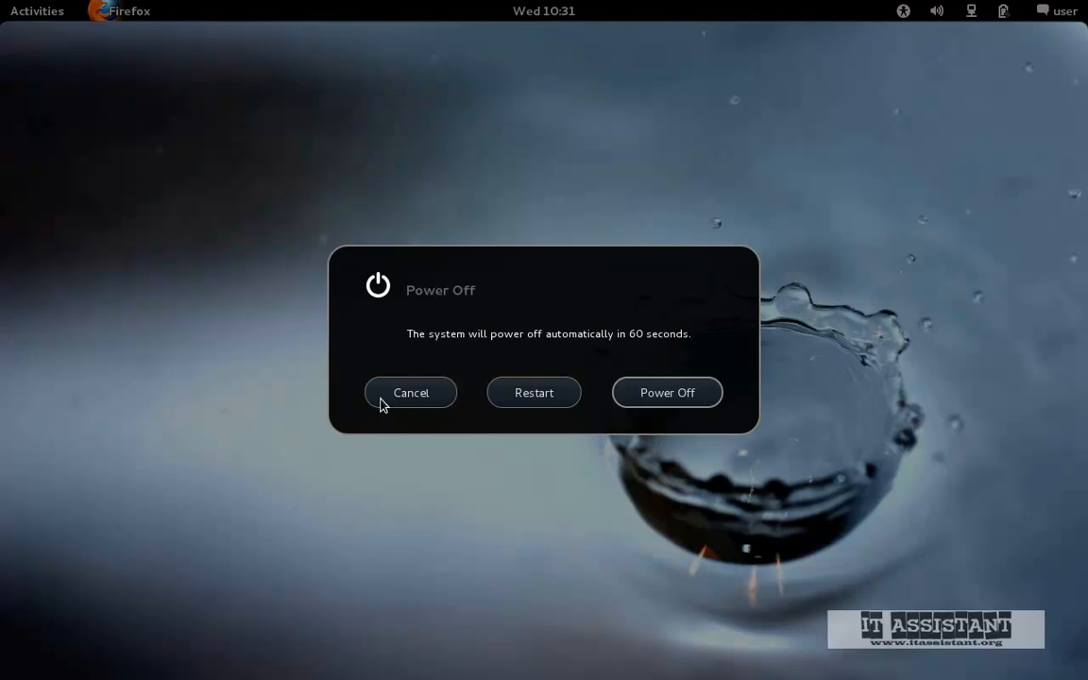
{"action": "mouse_move", "coordinate": [401, 401]}
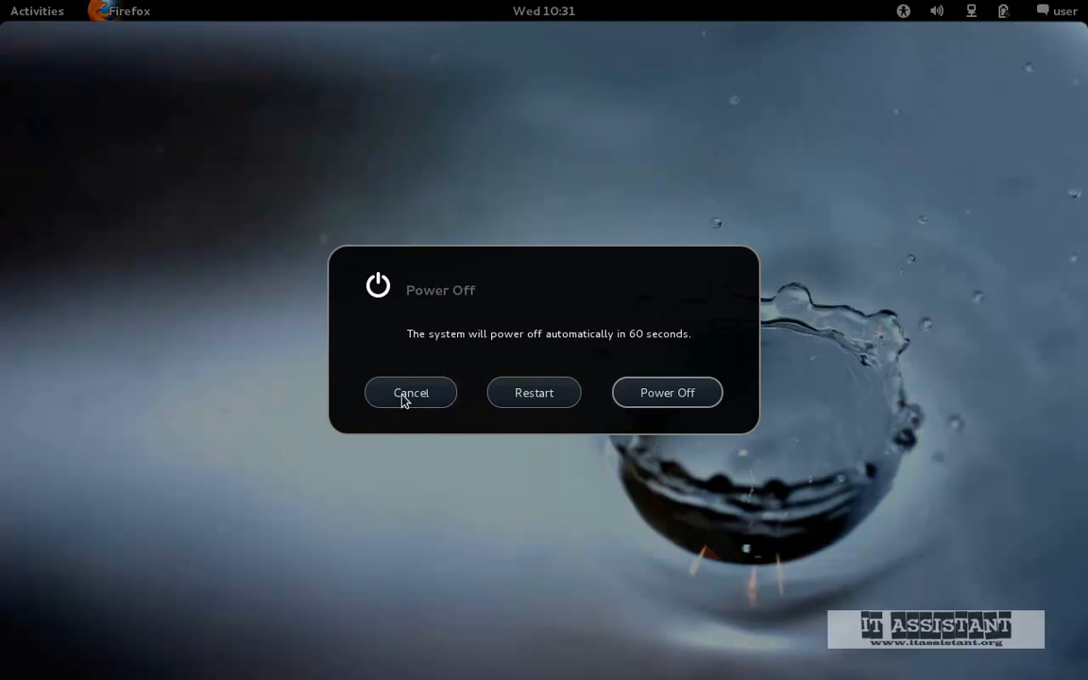
Cancel the Power Off confirmation without shutting down
{"action": "left_click", "coordinate": [410, 391]}
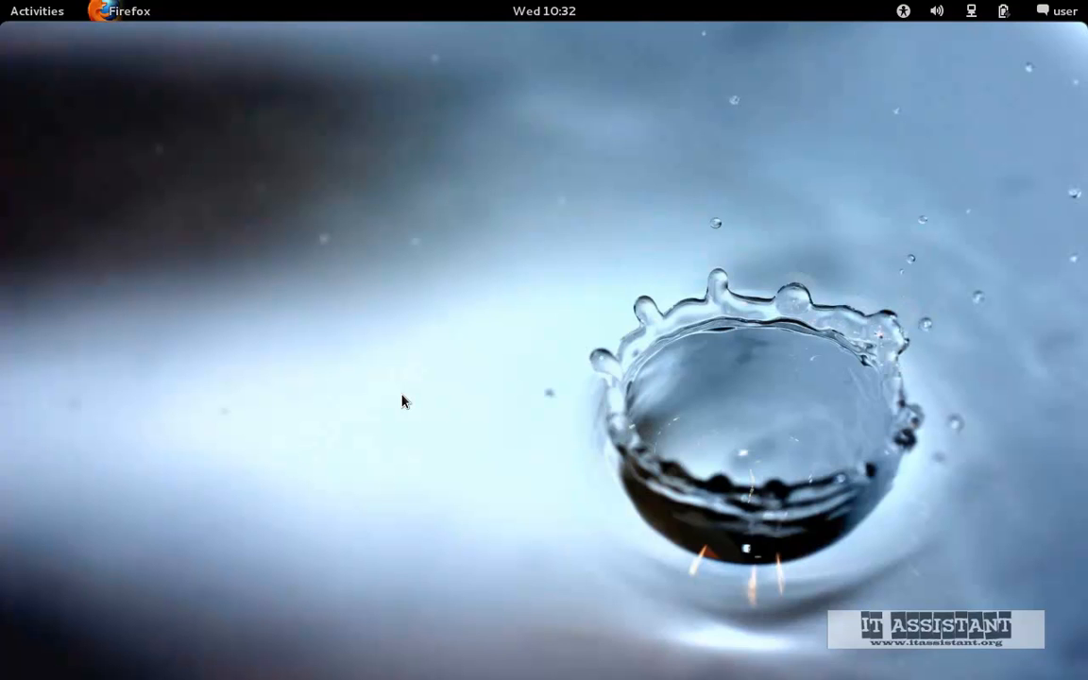
{"action": "mouse_move", "coordinate": [435, 365]}
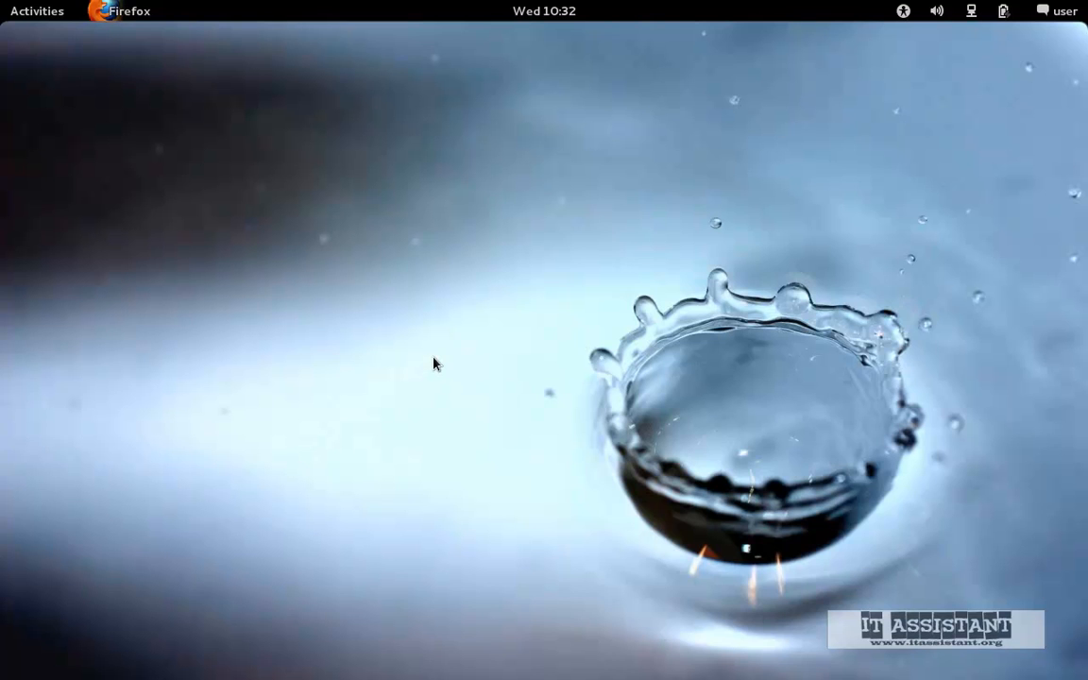
{"action": "mouse_move", "coordinate": [427, 355]}
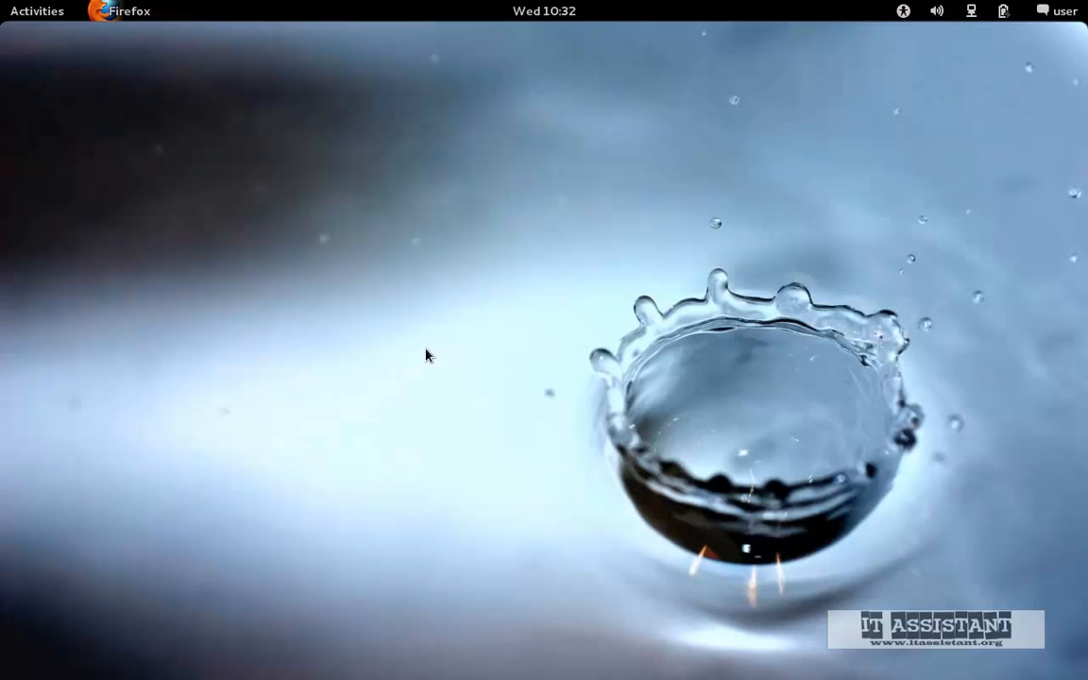